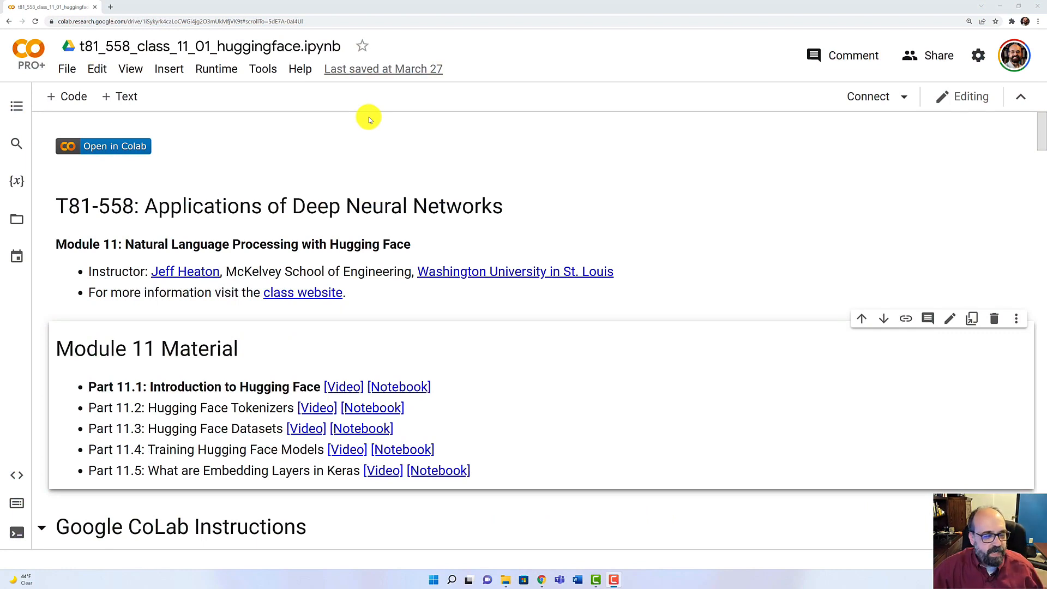
mouse_move(360, 122)
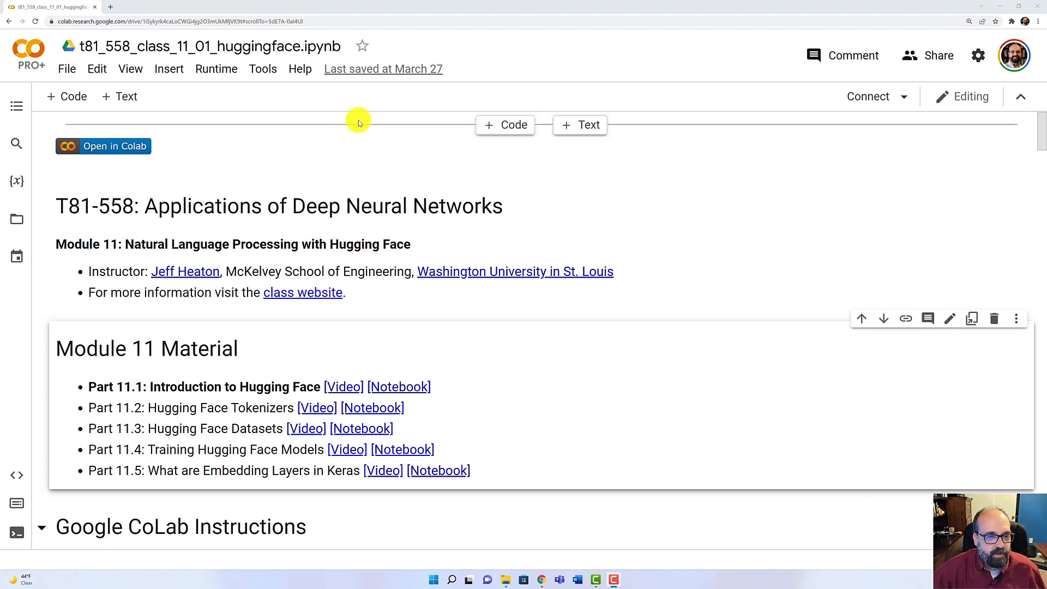
mouse_move(260, 333)
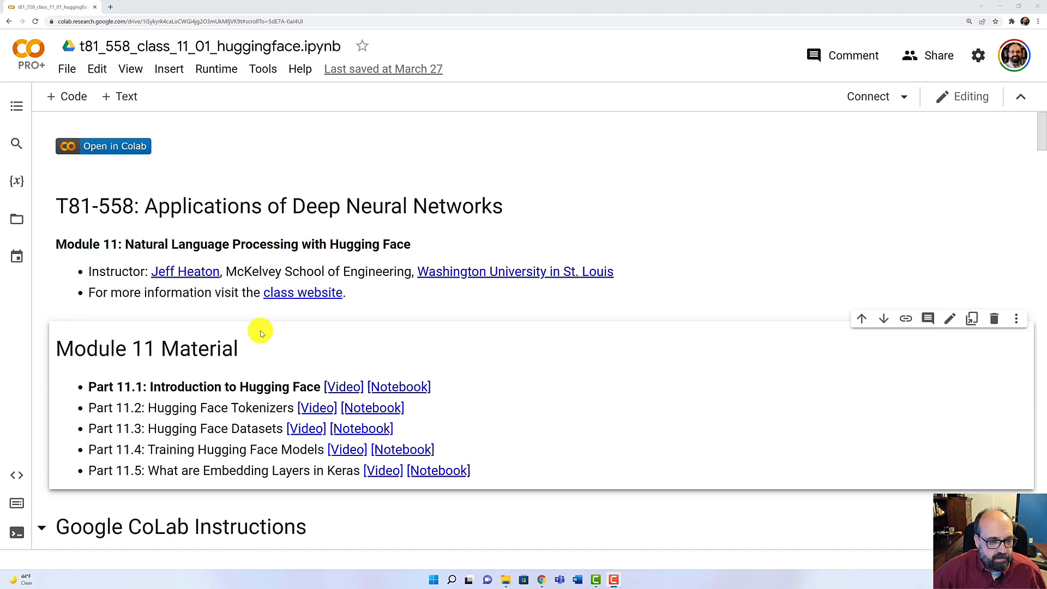
Run the Colab version check cell and dismiss the background execution notice.
scroll("down", 3)
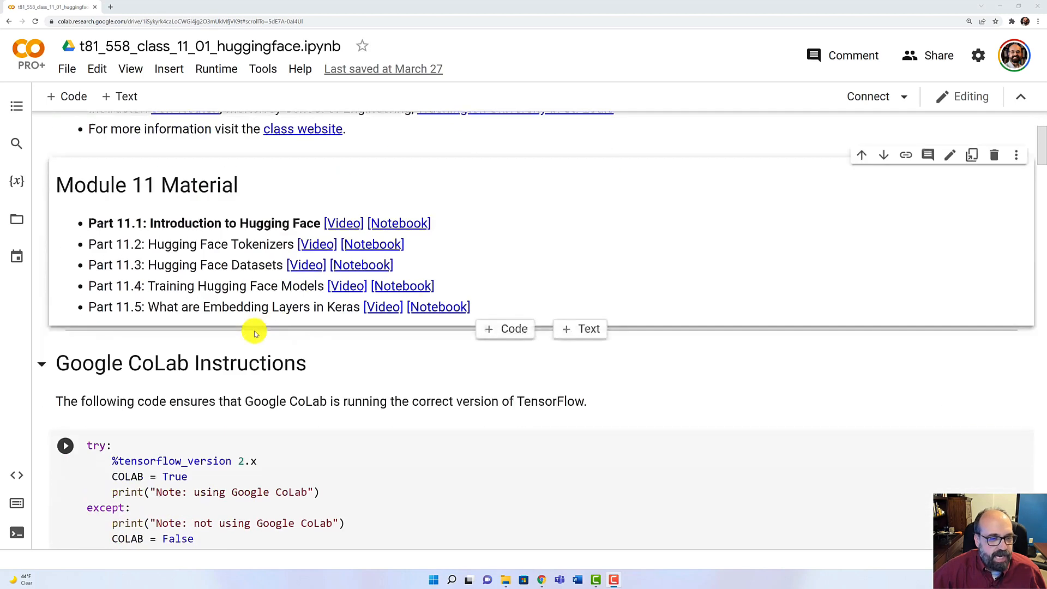
scroll("down", 3)
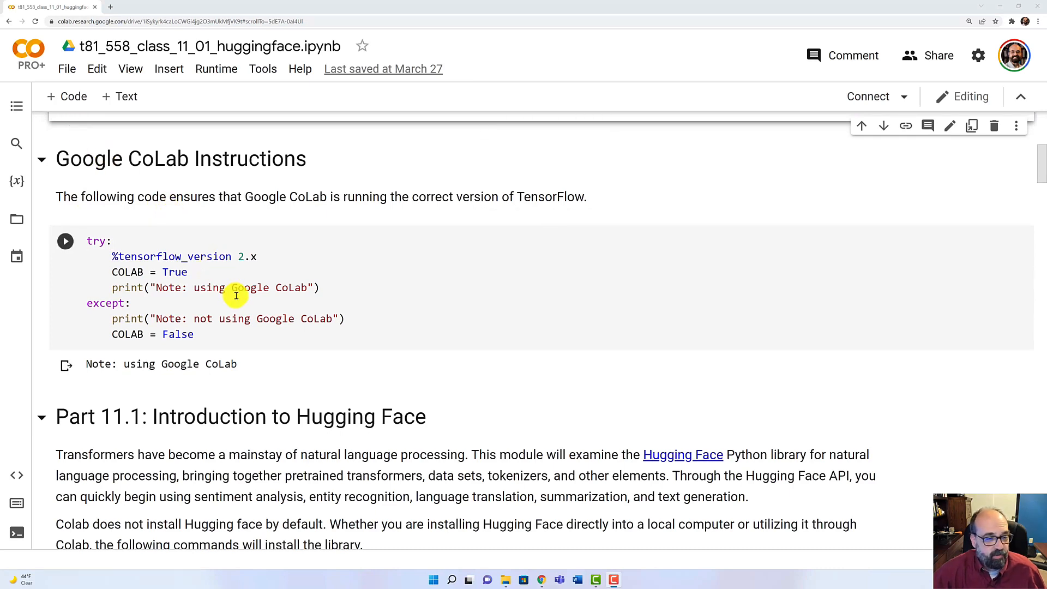
left_click(131, 303)
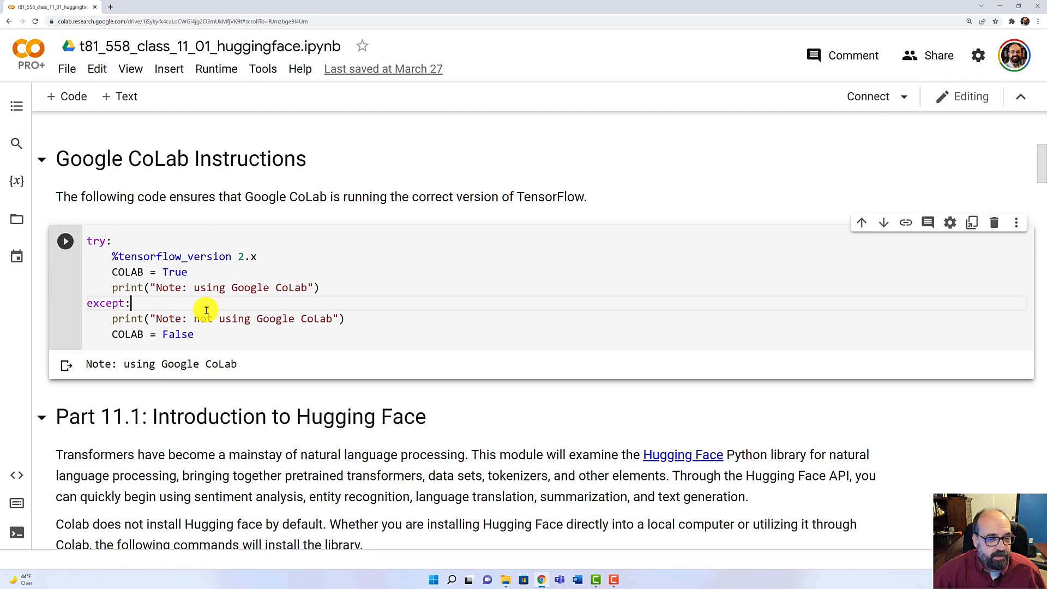
scroll("up", 3)
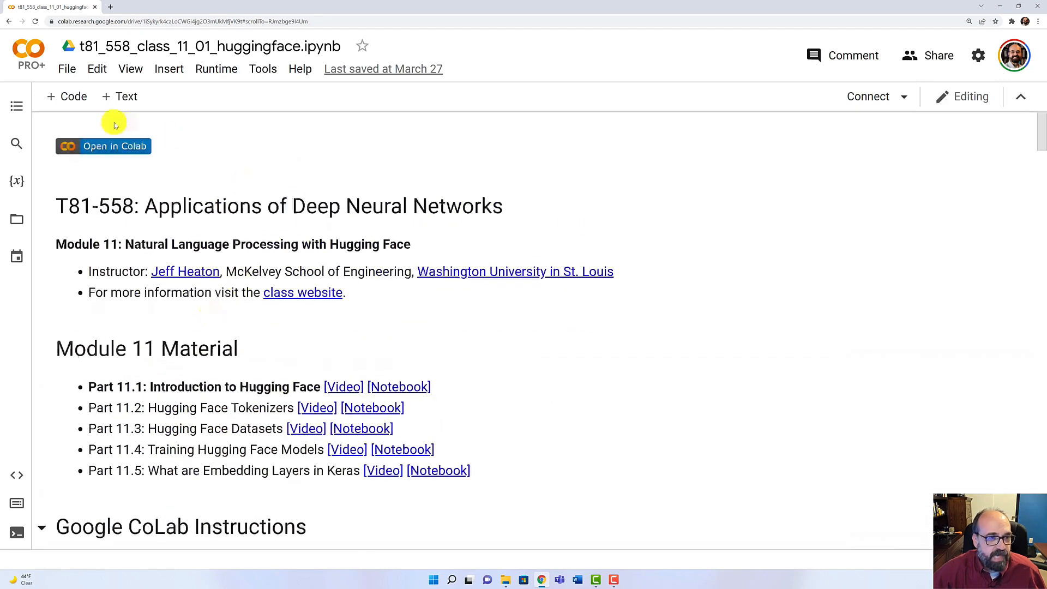
scroll("down", 3)
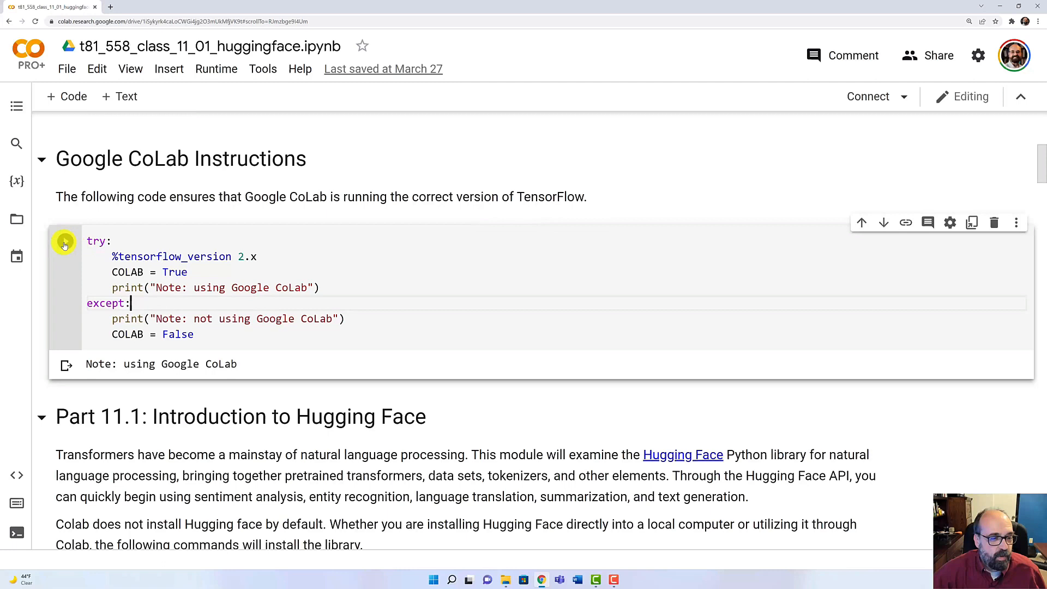
left_click(65, 241)
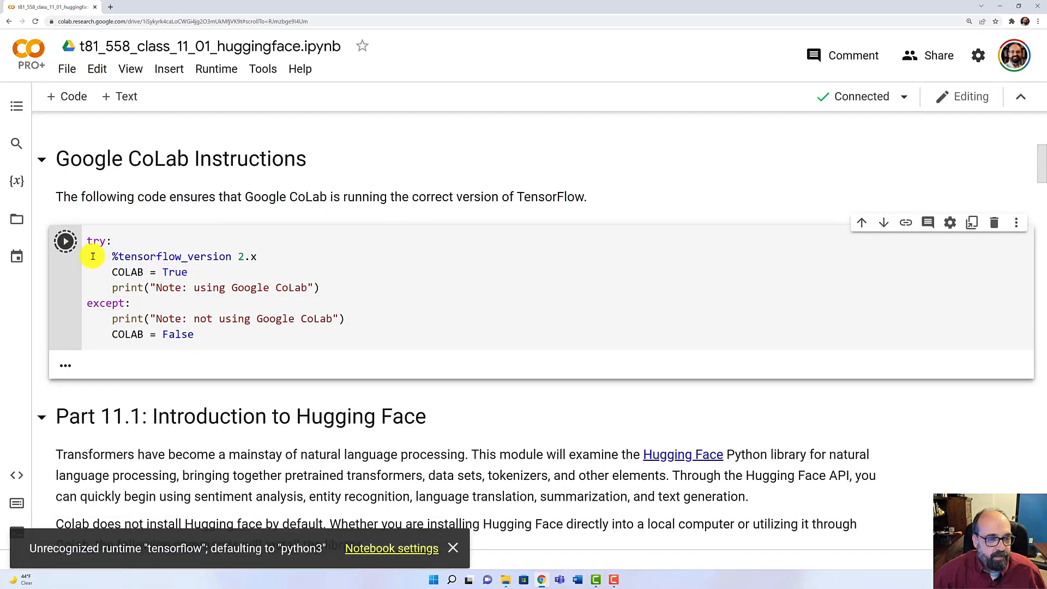
left_click(65, 241)
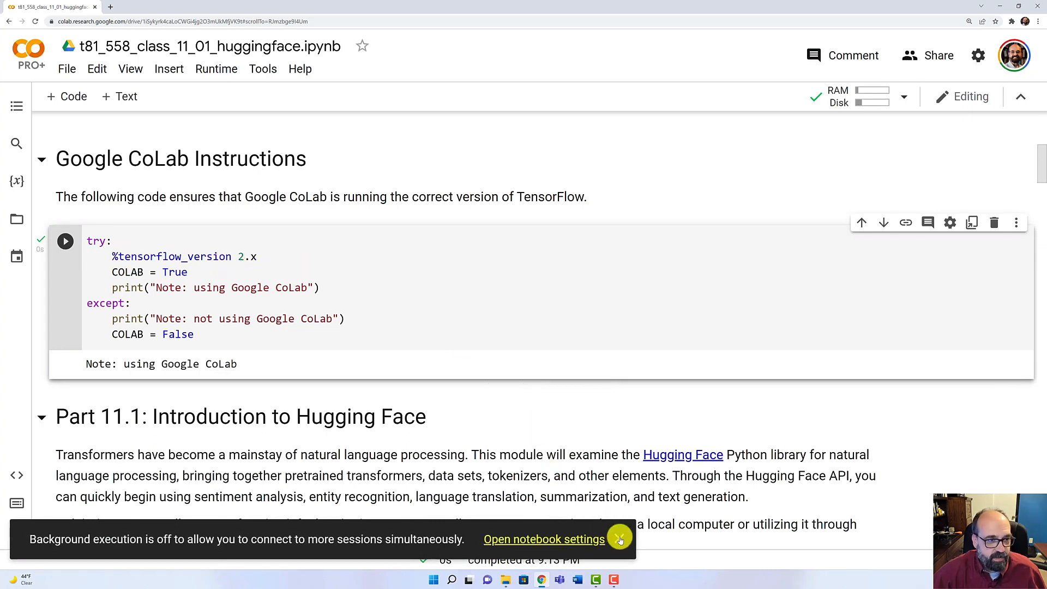
left_click(618, 539)
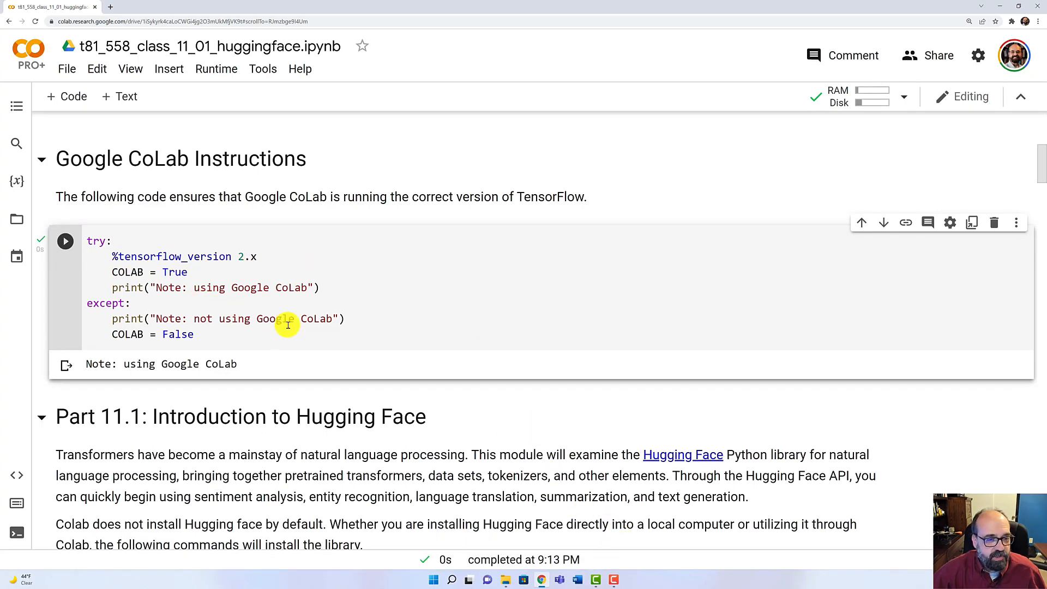
mouse_move(242, 336)
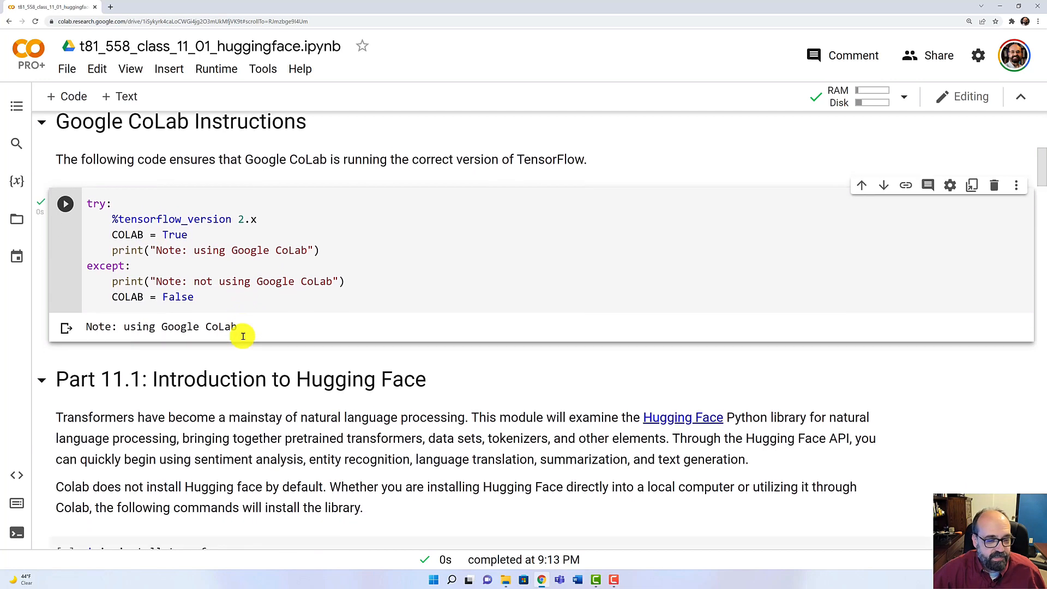
Start the !pip install transformers cell, then open a new browser tab.
scroll("down", 3)
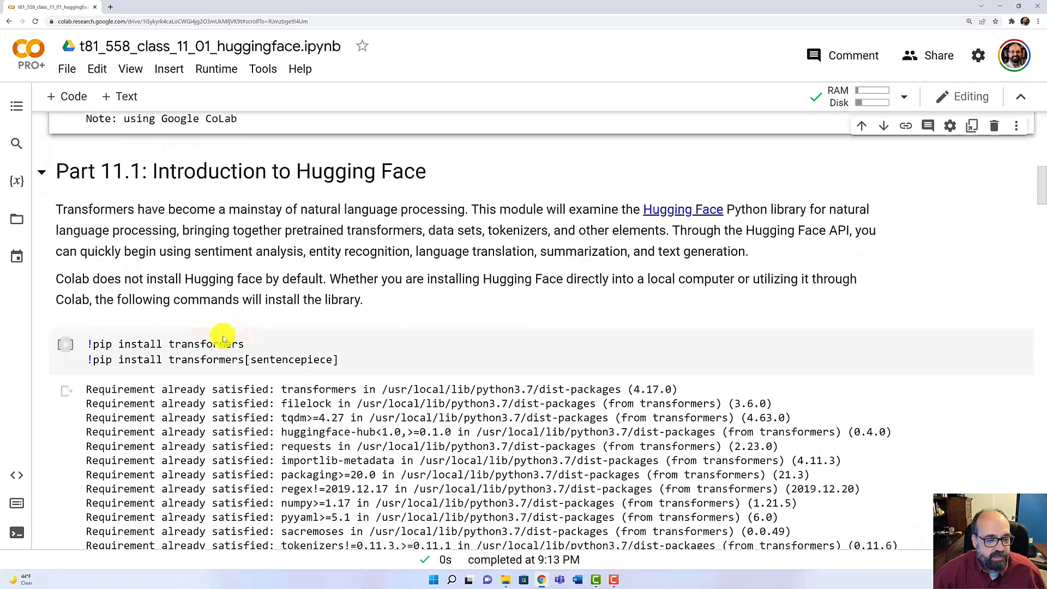
left_click(65, 344)
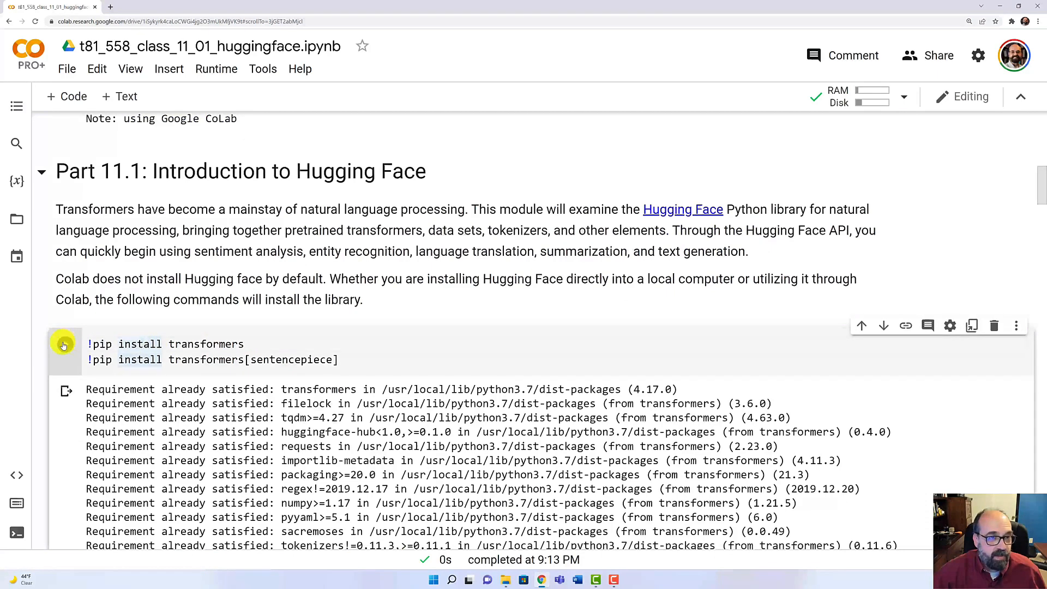
left_click(65, 344)
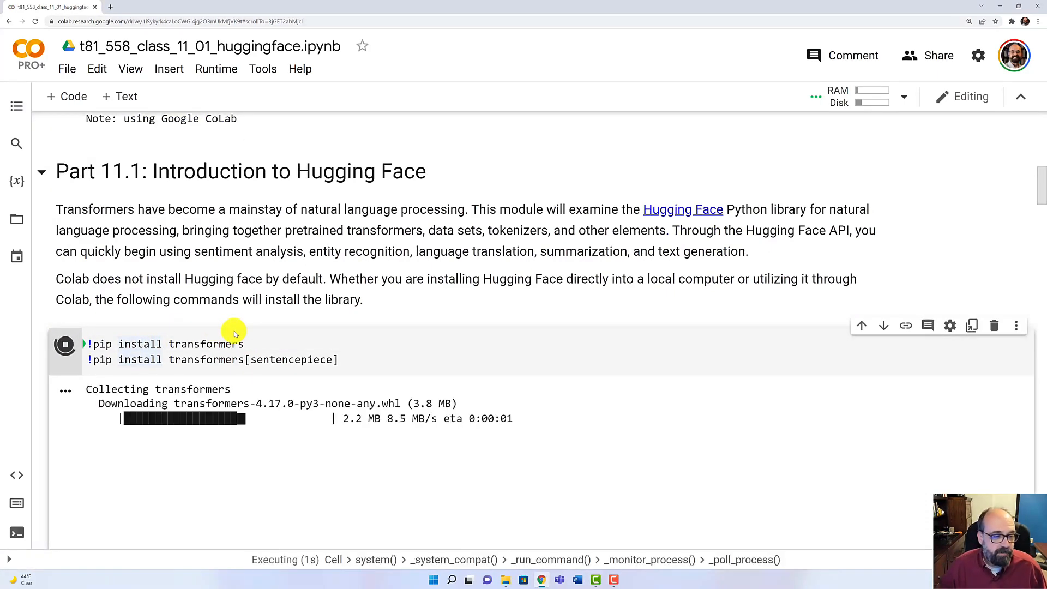
left_click(110, 7)
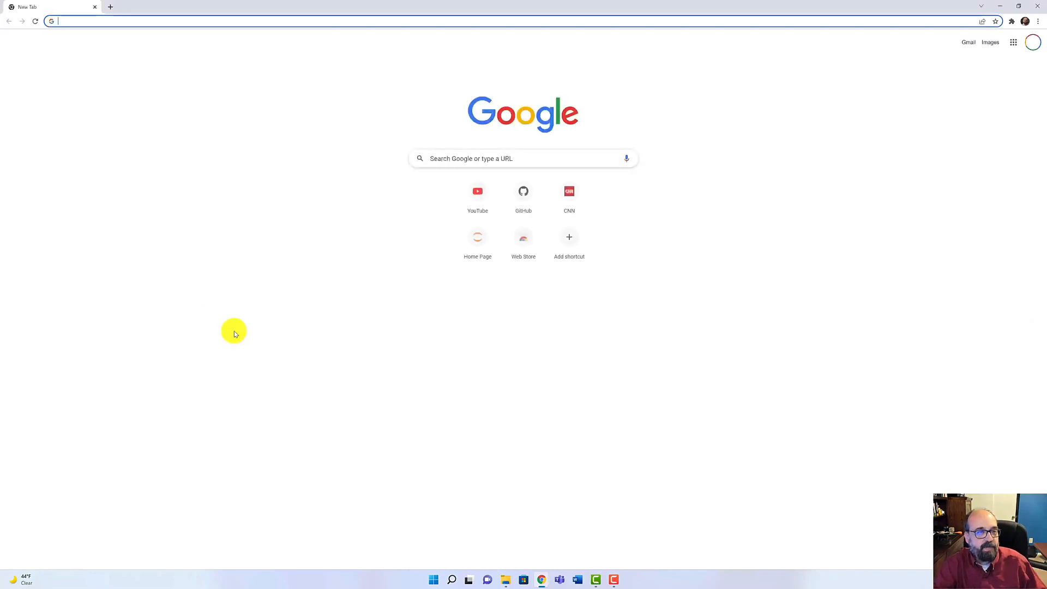
Enter huggingface.co in the new tab to load the Hugging Face home page.
type("huggingface.co")
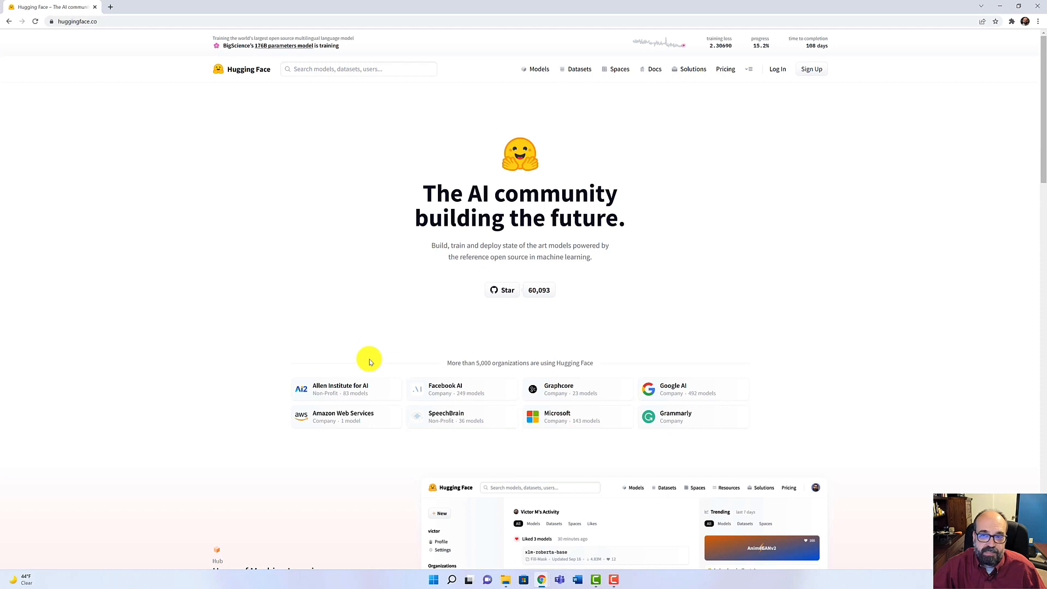
mouse_move(487, 347)
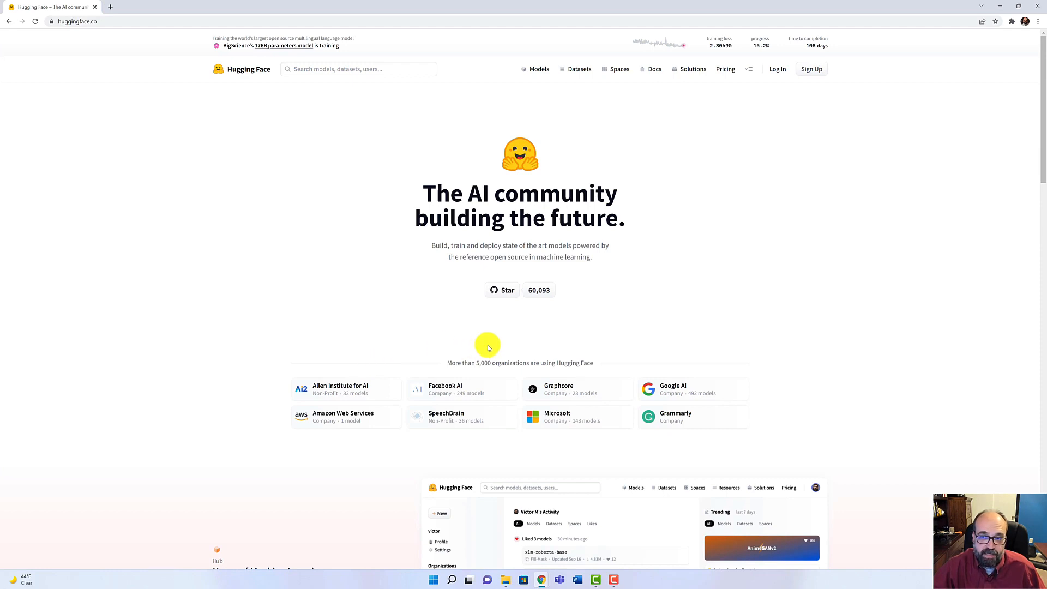
mouse_move(741, 321)
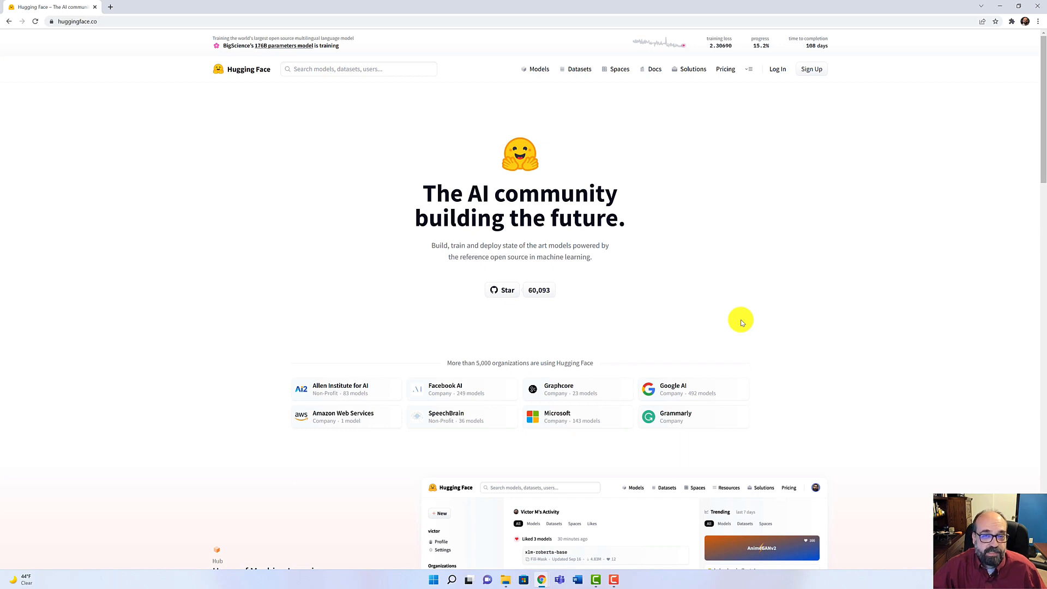
mouse_move(667, 238)
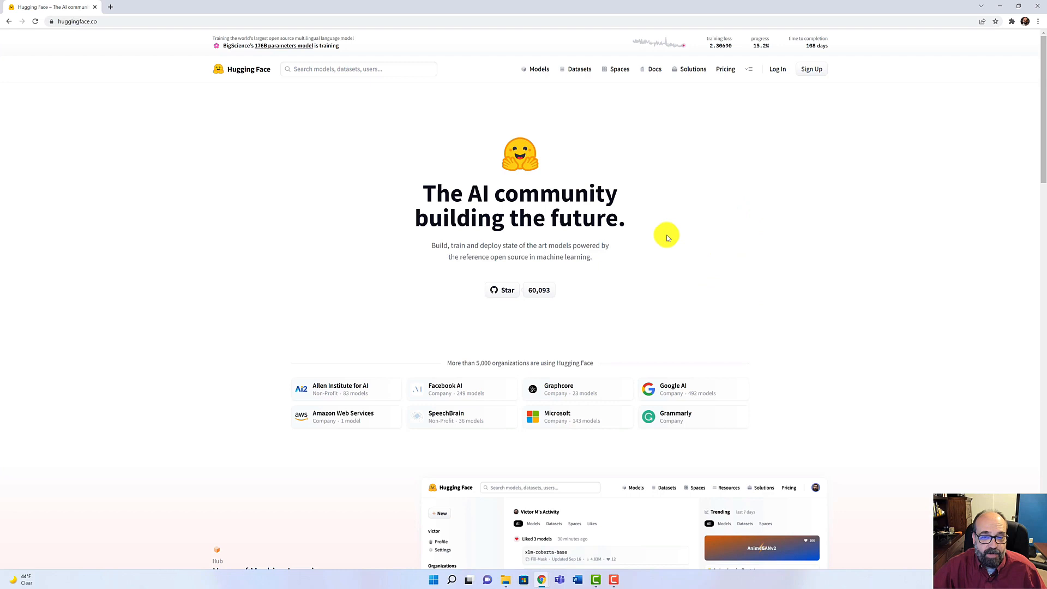
mouse_move(575, 174)
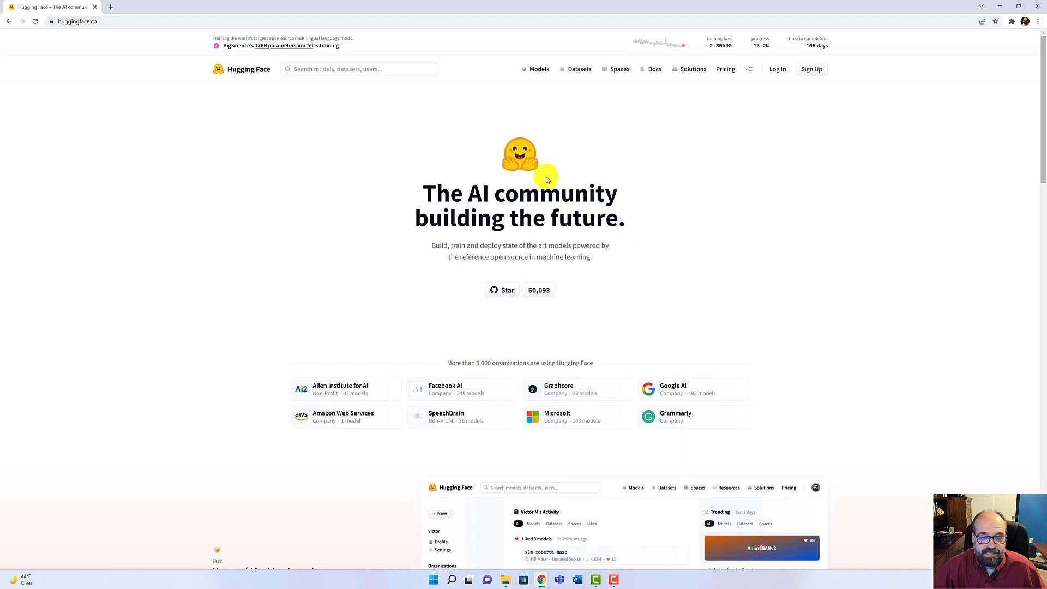
mouse_move(909, 145)
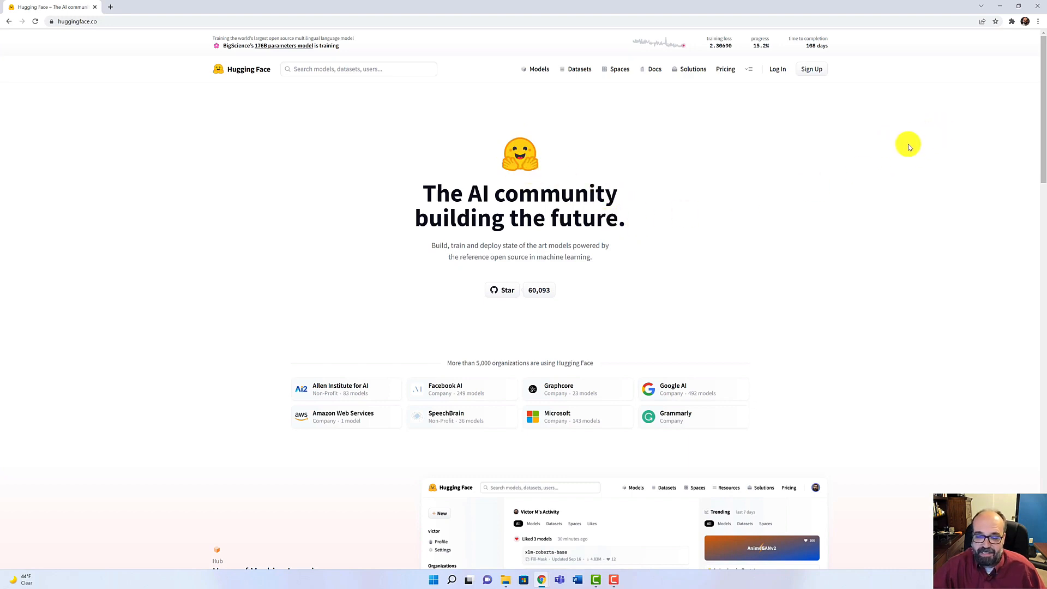
mouse_move(1001, 11)
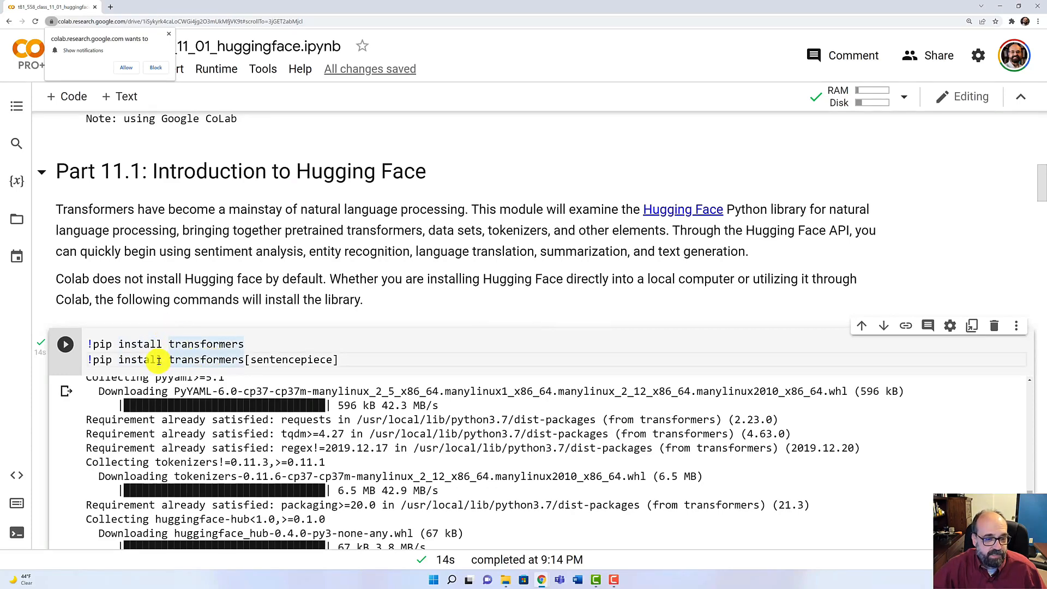
Scroll past the finished transformers install output to the Sentiment Analysis sonnet-loading cell.
scroll("down", 3)
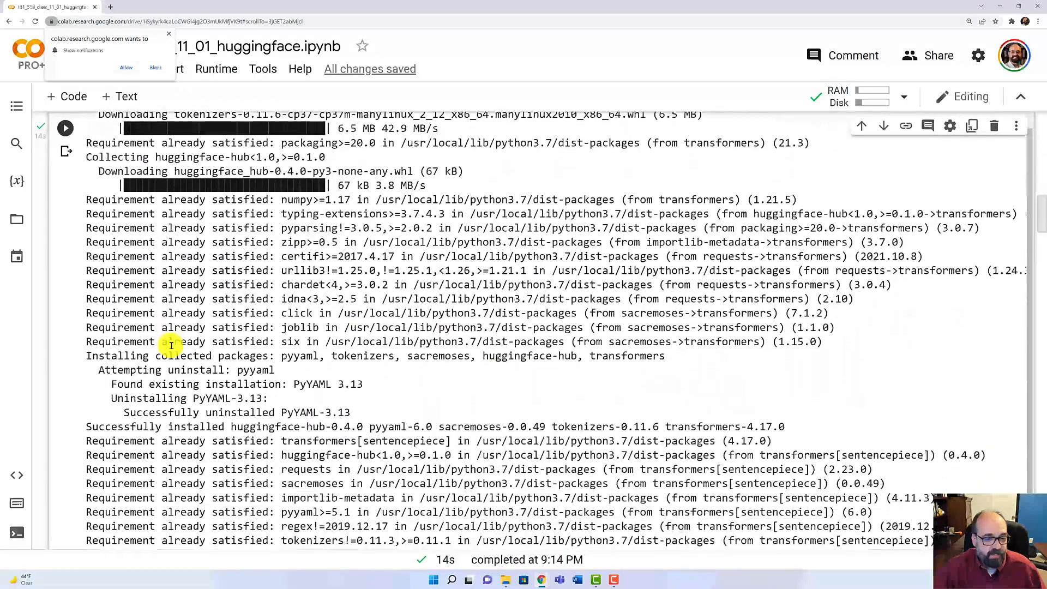
scroll("down", 3)
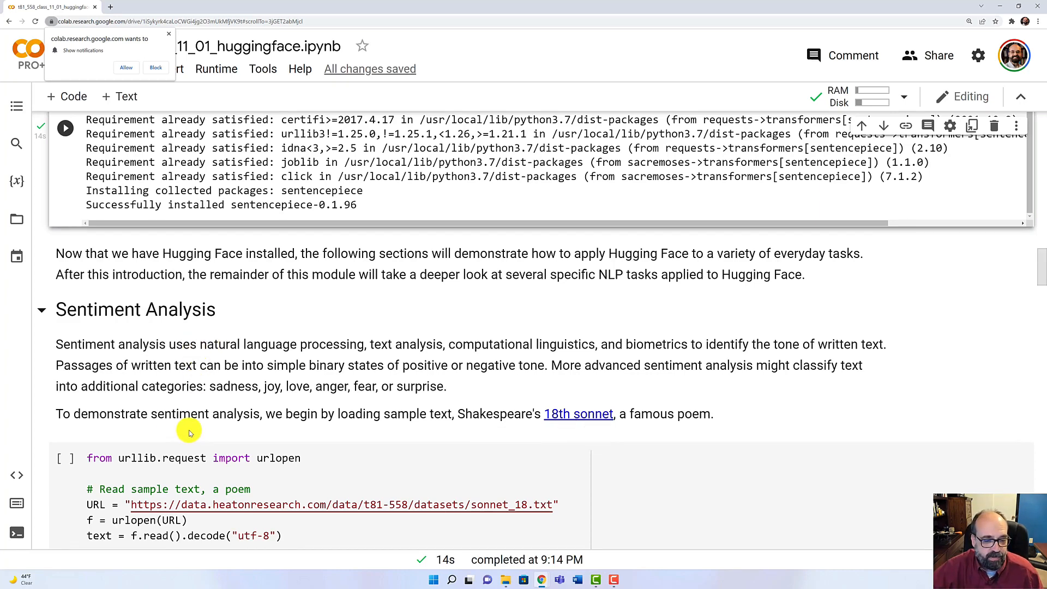
scroll("down", 3)
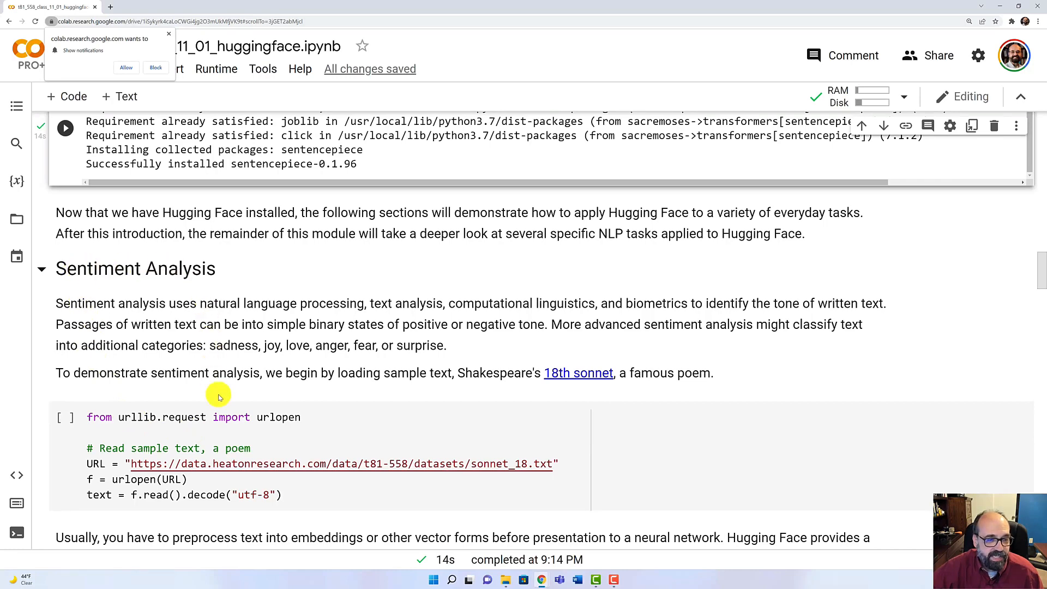
scroll("down", 3)
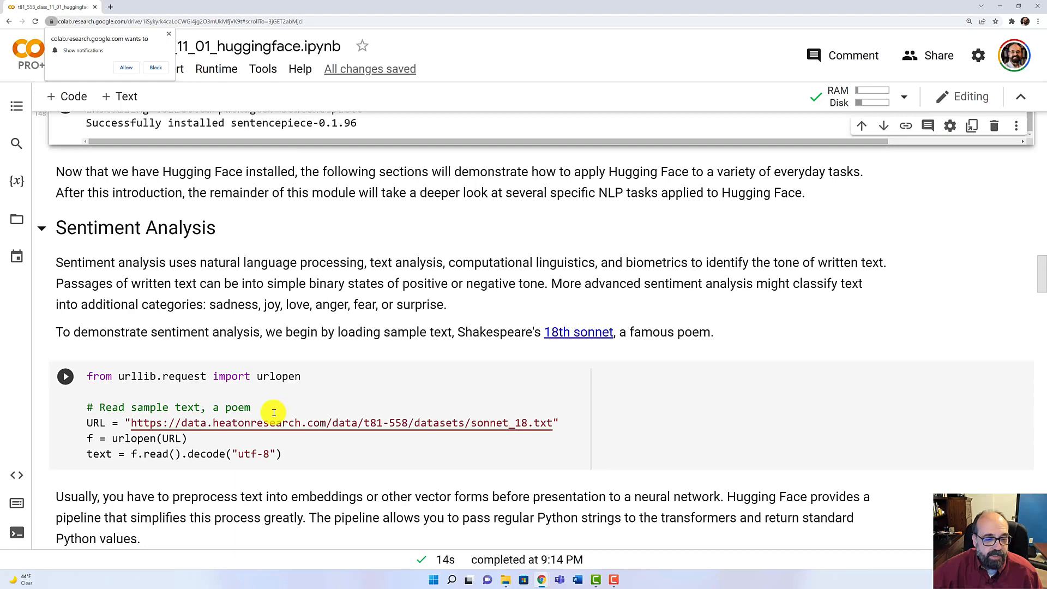
mouse_move(258, 417)
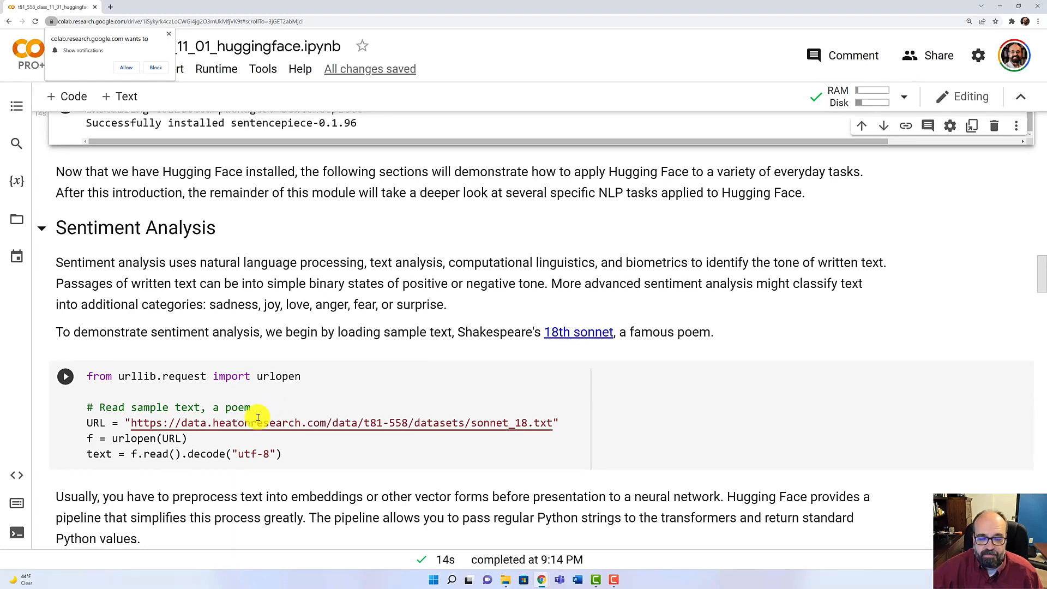
mouse_move(267, 422)
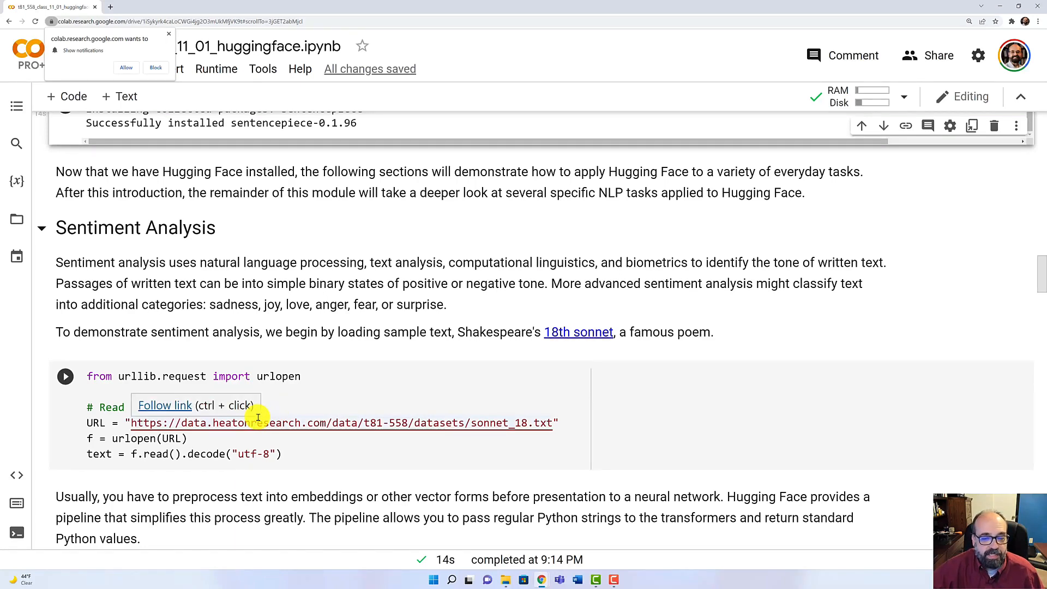
mouse_move(583, 332)
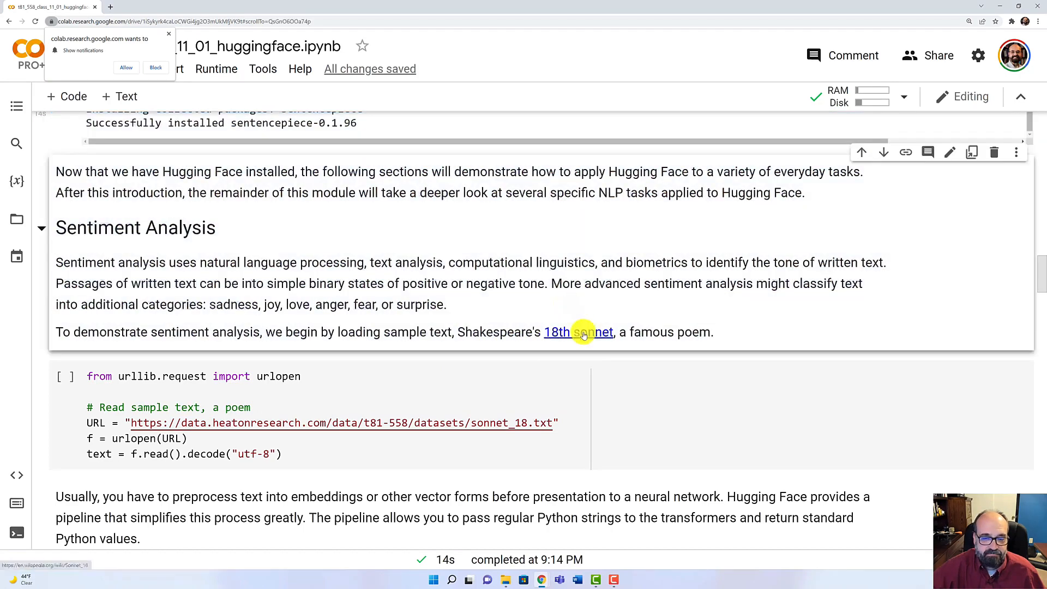
Open Shakespeare's Sonnet 18 on Poetry Foundation and deselect the poem text.
left_click(578, 332)
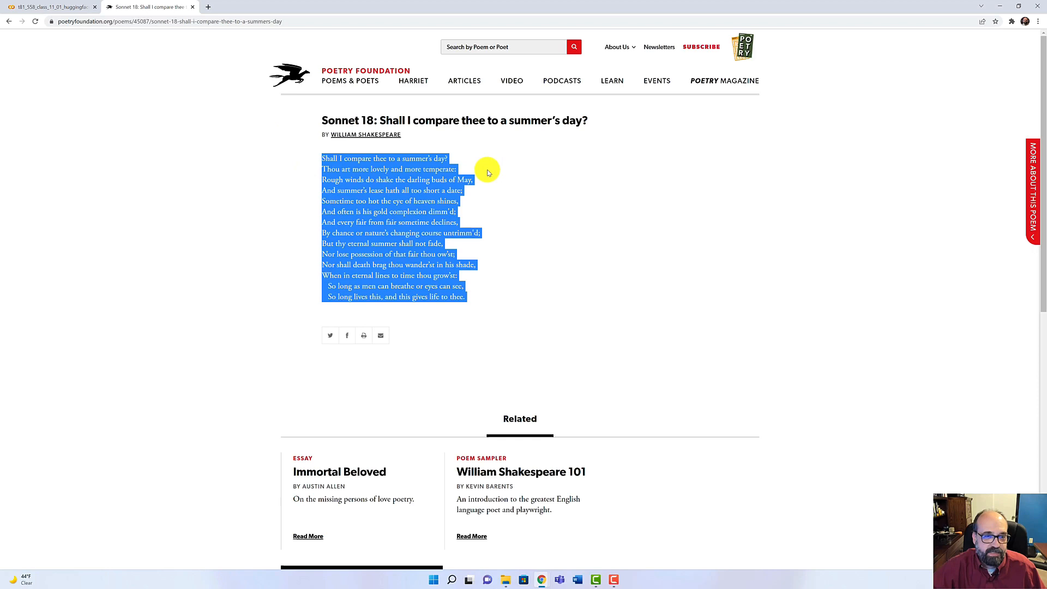
left_click(343, 211)
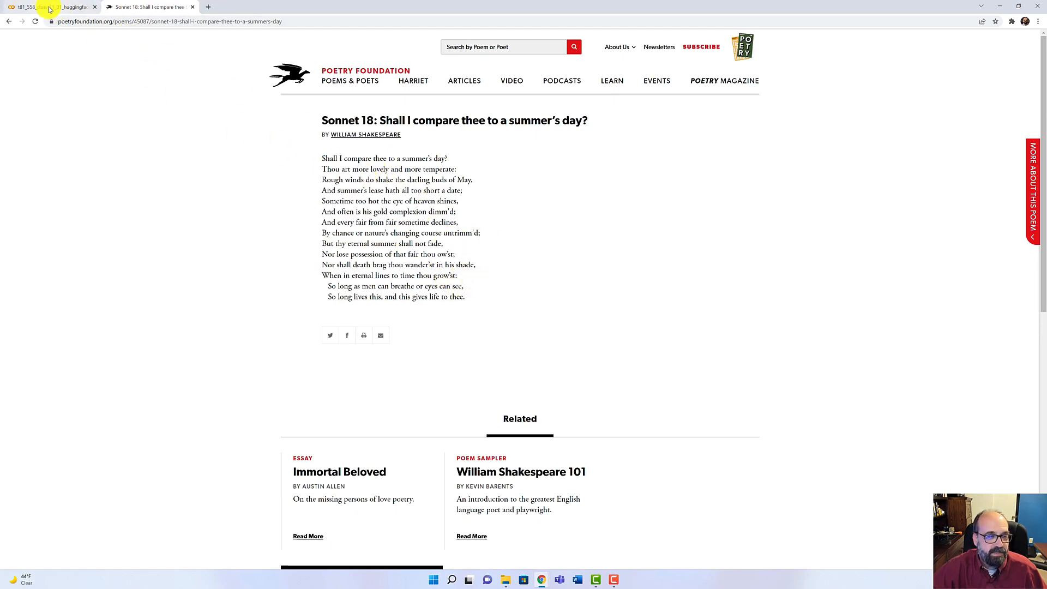
Back in Colab, run the urlopen cell that reads Sonnet 18 into text.
left_click(50, 7)
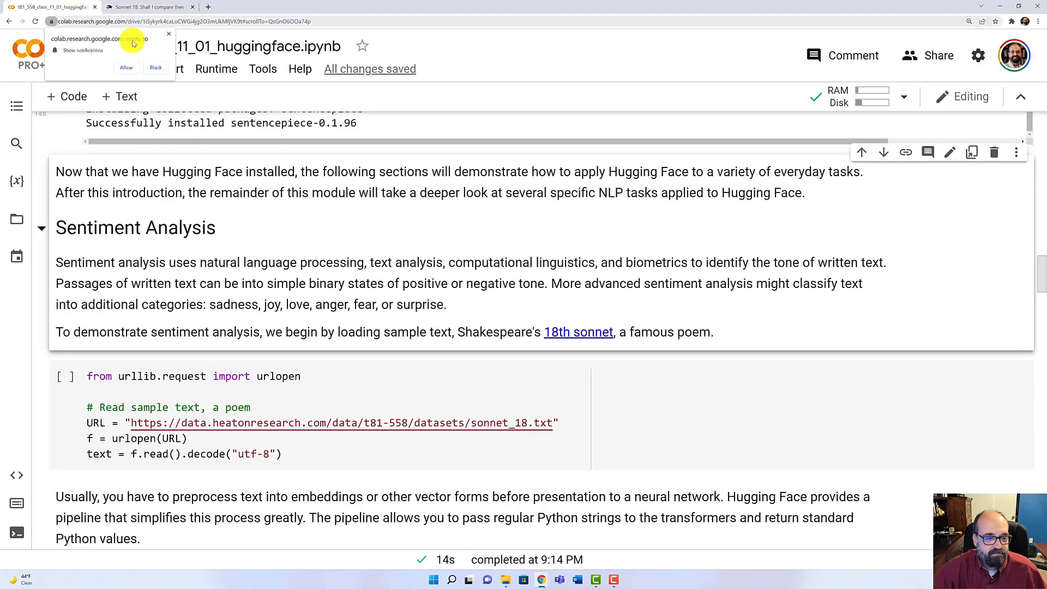
scroll("down", 3)
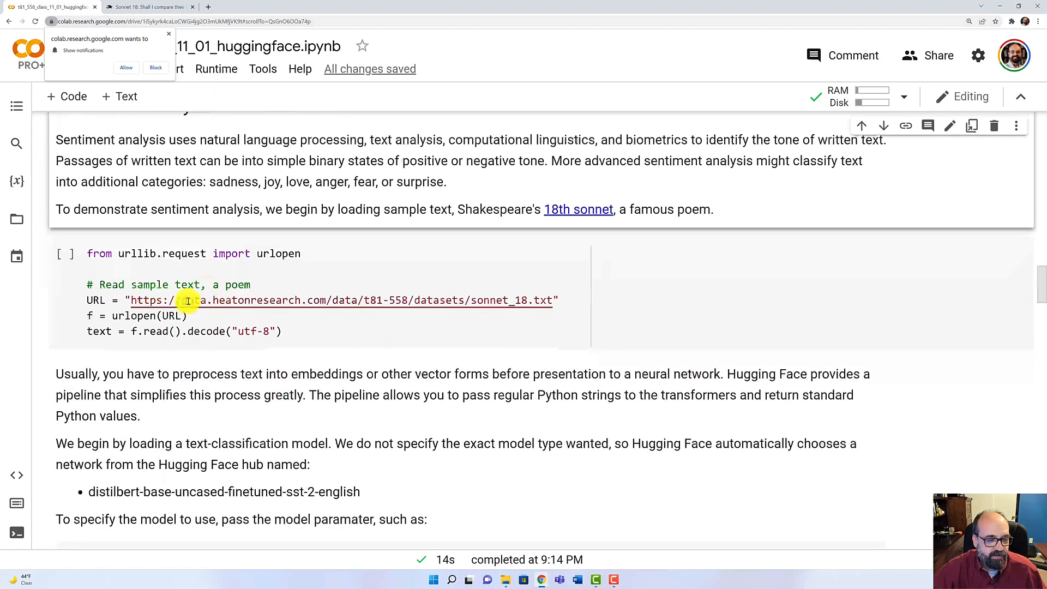
left_click(64, 253)
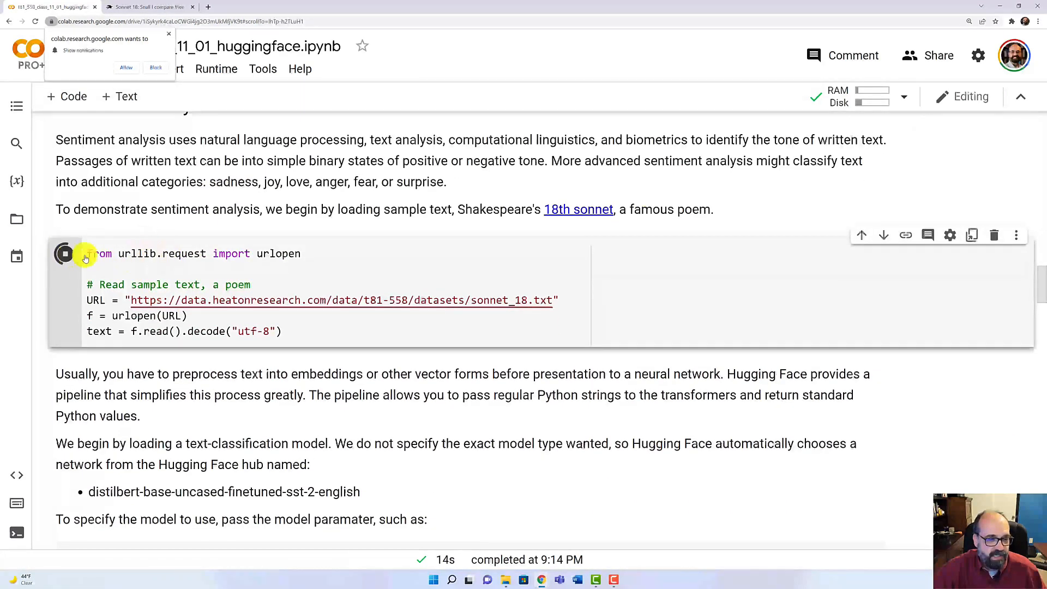
left_click(65, 253)
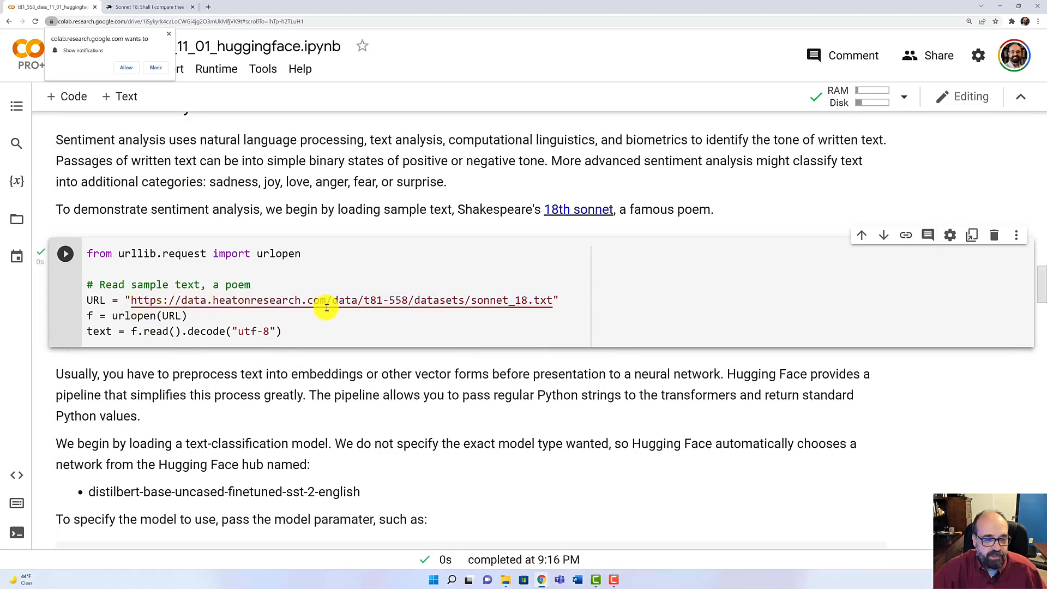
Scroll to the pipeline explanation and the roberta-large-mnli example line.
scroll("down", 3)
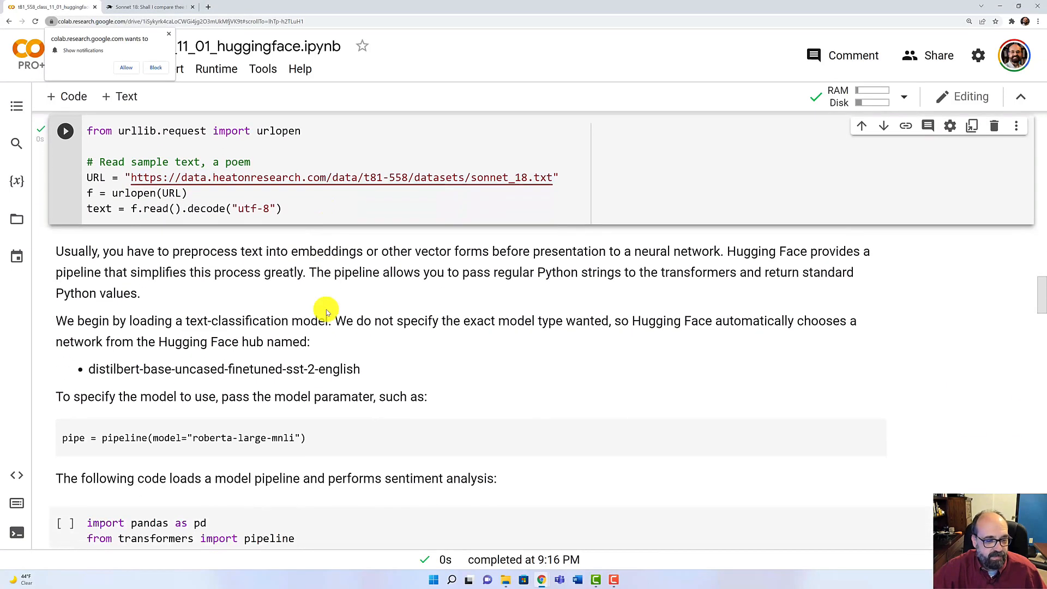
scroll("down", 3)
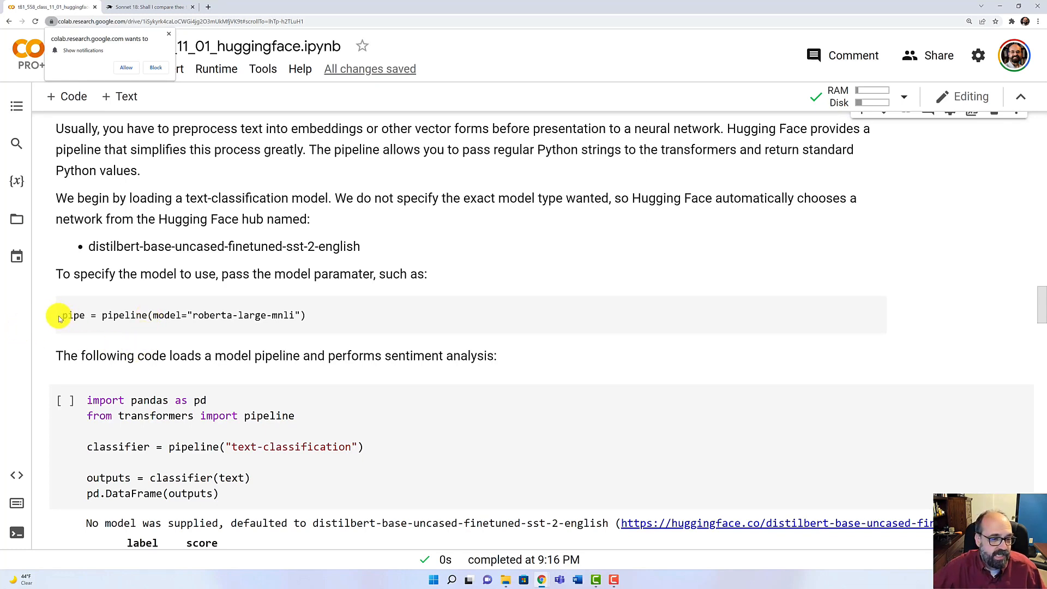
mouse_move(183, 330)
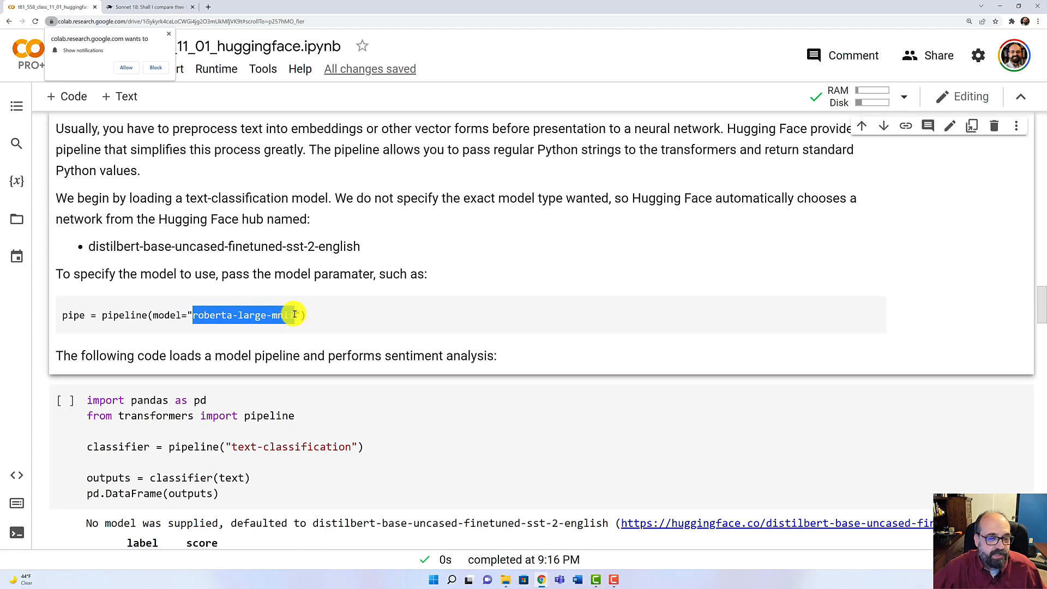
mouse_move(431, 349)
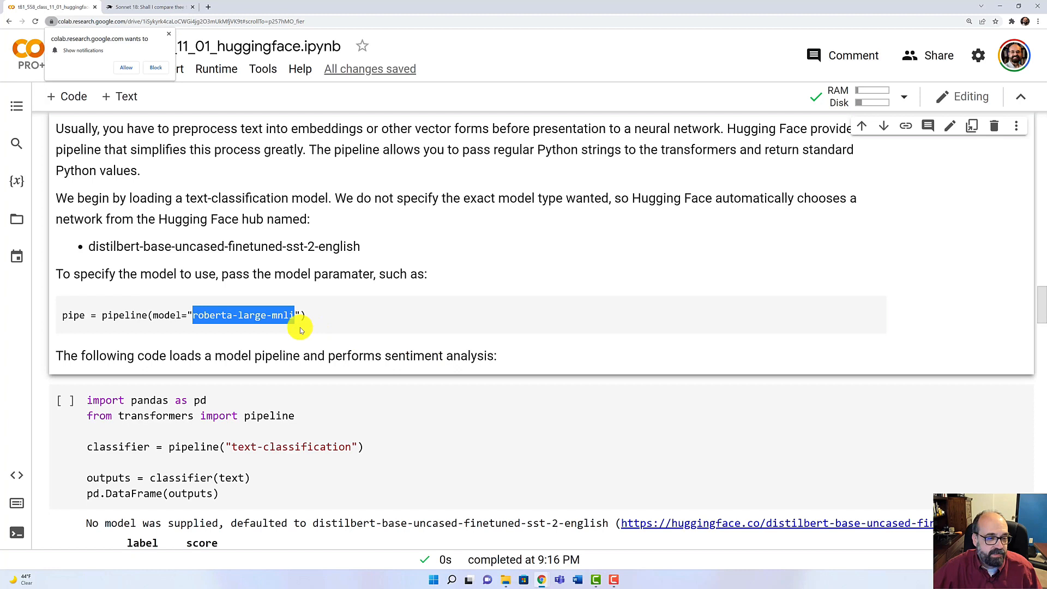
mouse_move(256, 320)
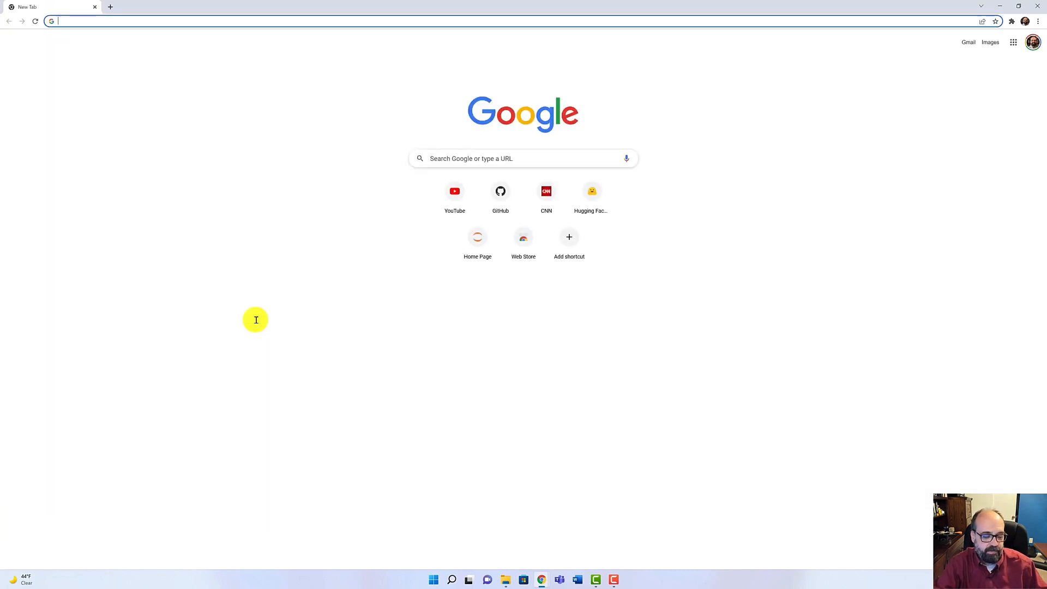
Search huggingface.co roberta-large-mnli and open its Hugging Face model card.
type("huggingface.co")
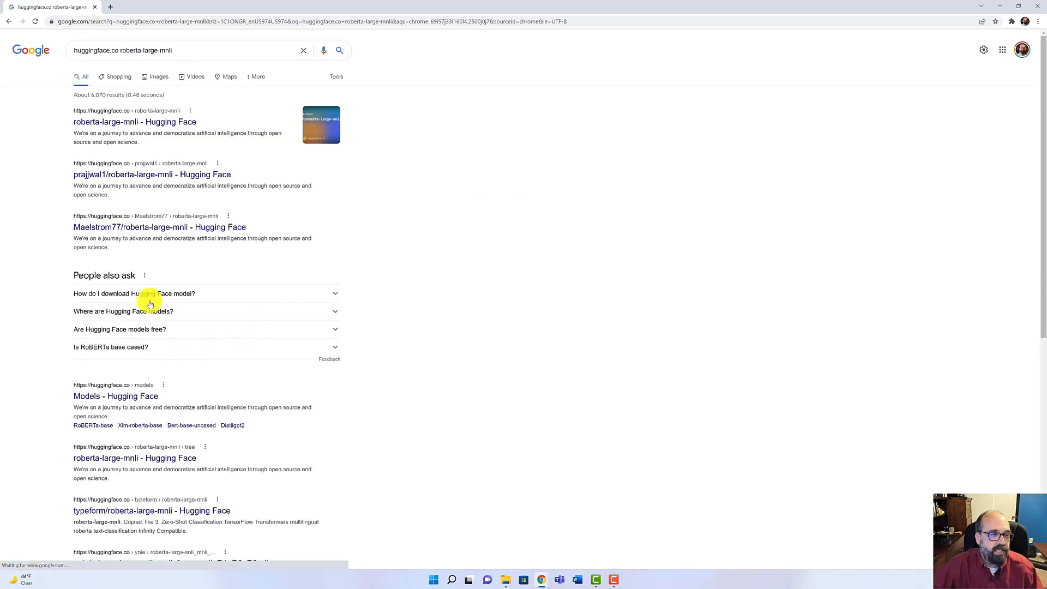
left_click(134, 122)
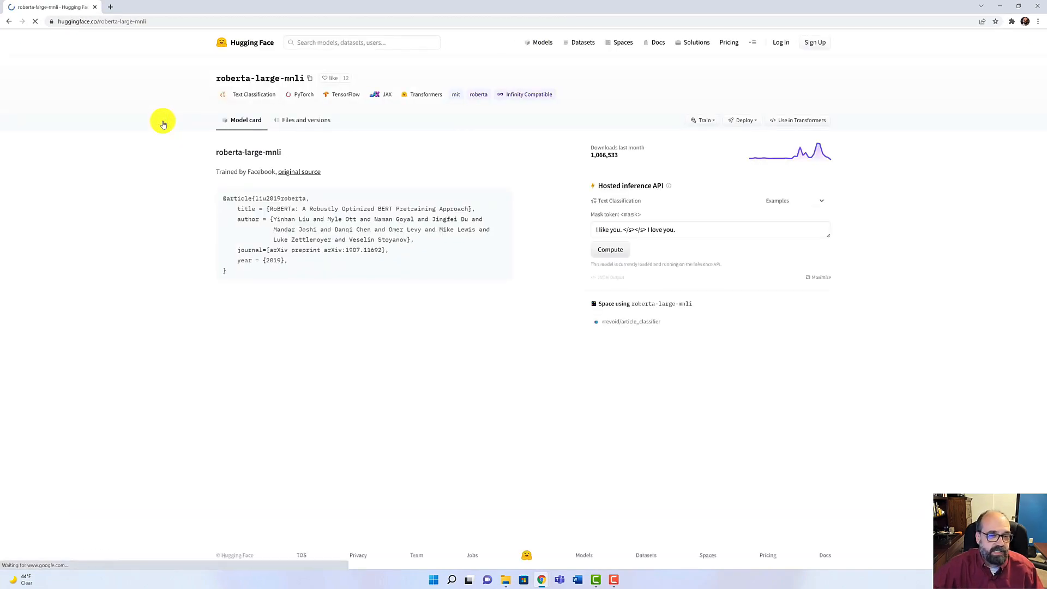
mouse_move(321, 158)
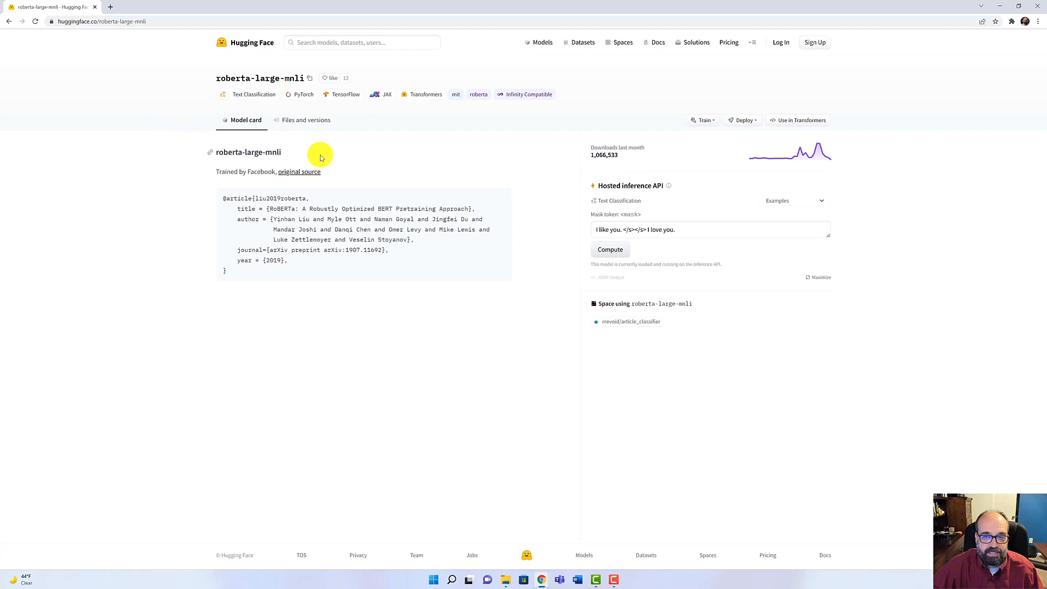
mouse_move(797, 148)
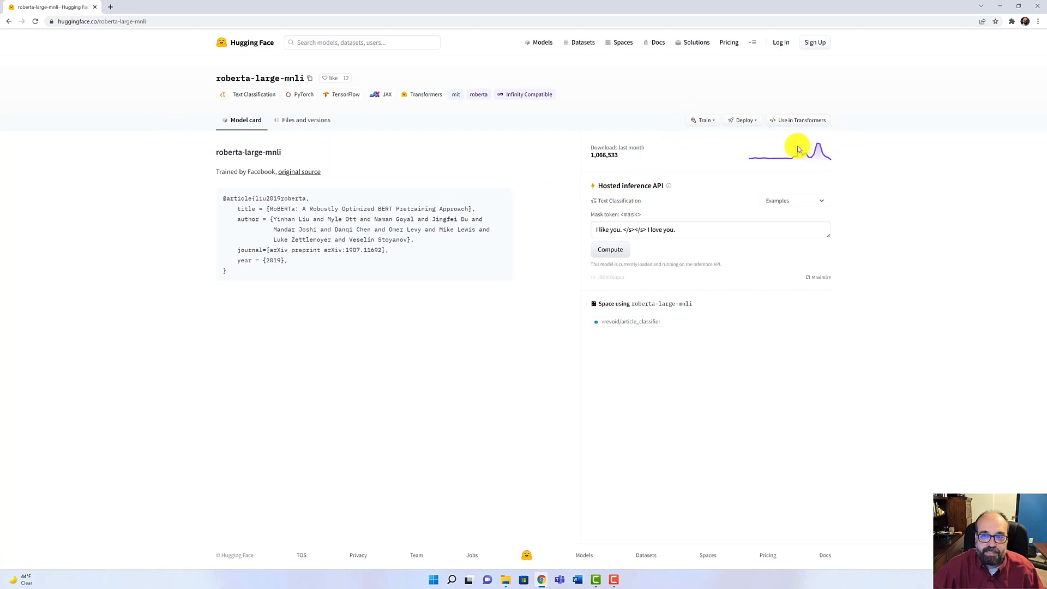
mouse_move(1002, 3)
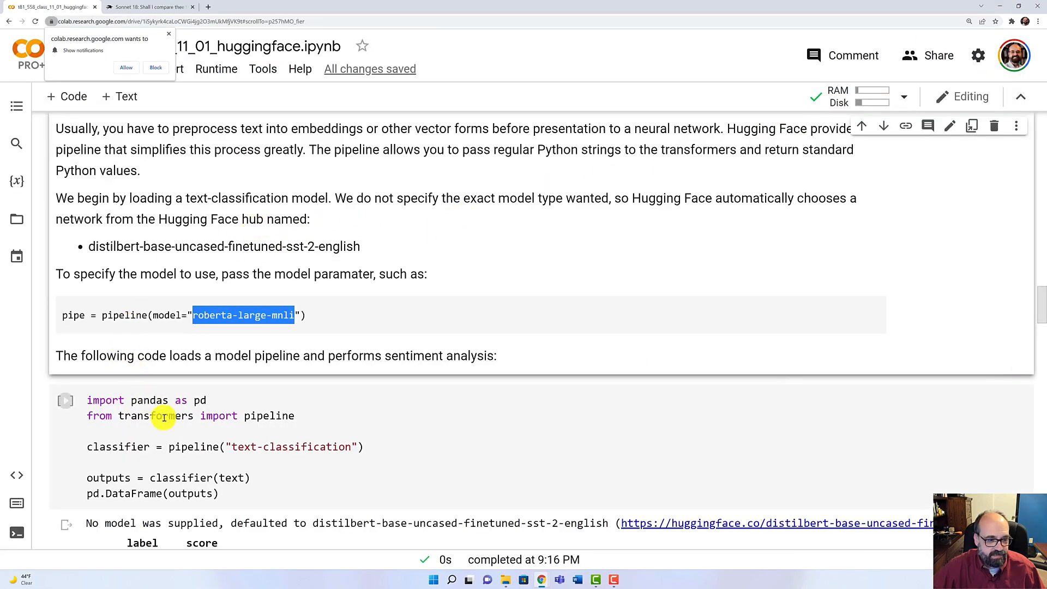
Scroll to the text-classification output labeling the sonnet POSITIVE at 0.984666.
scroll("down", 3)
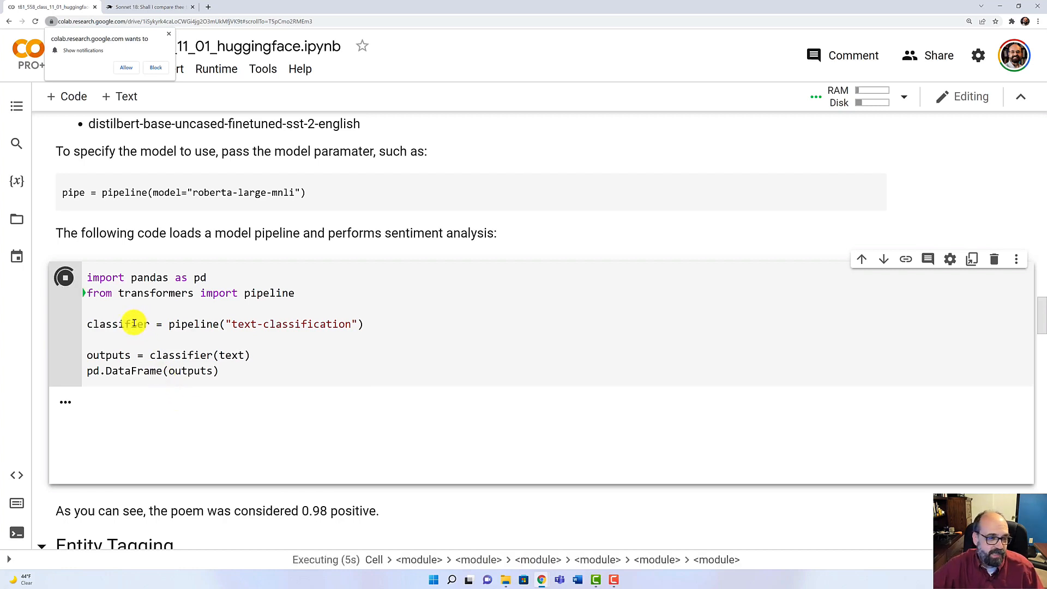
mouse_move(185, 330)
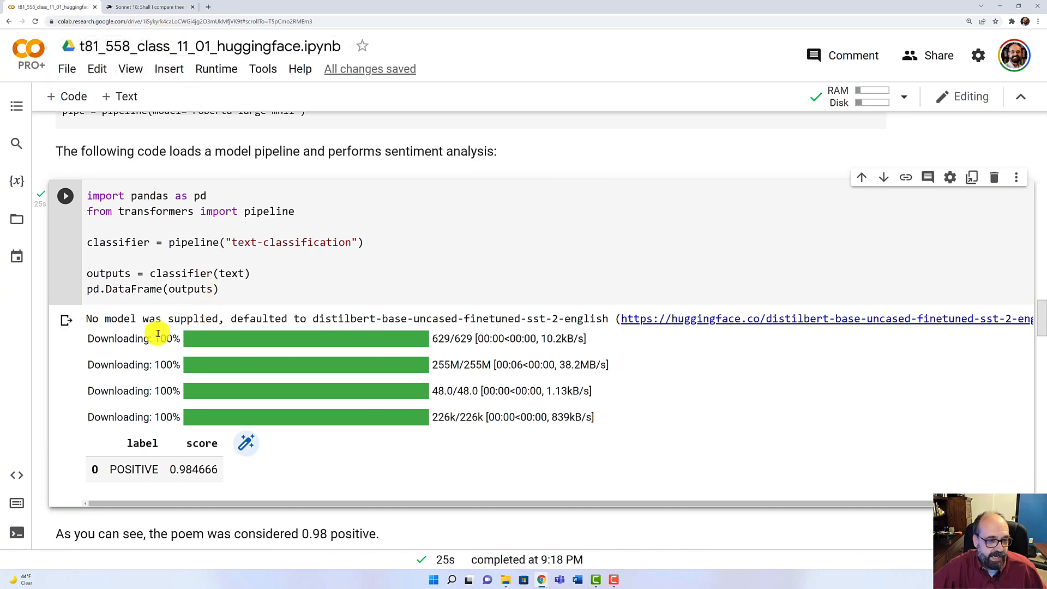
mouse_move(185, 379)
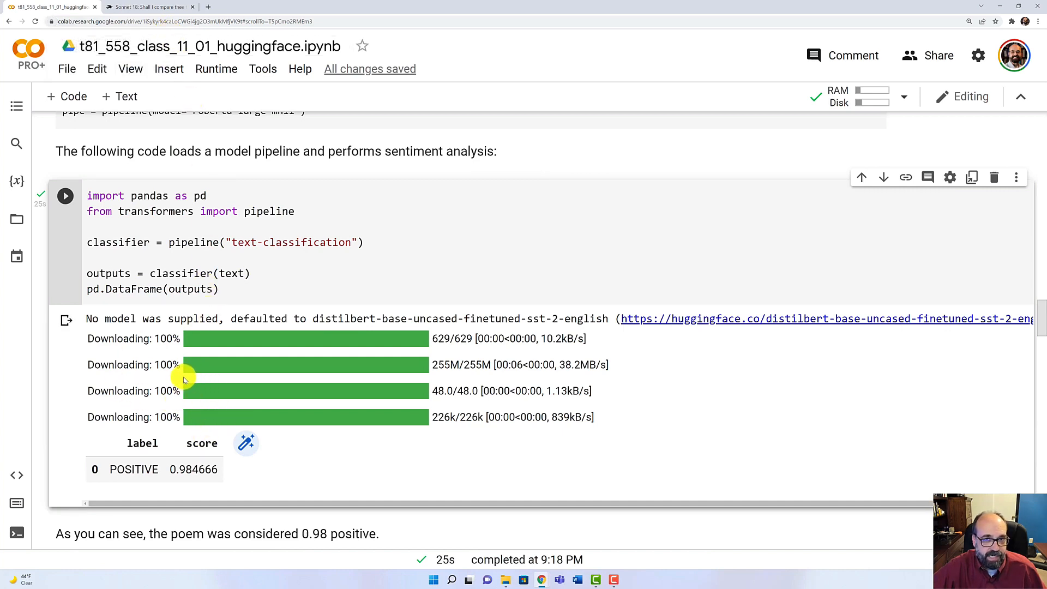
mouse_move(71, 373)
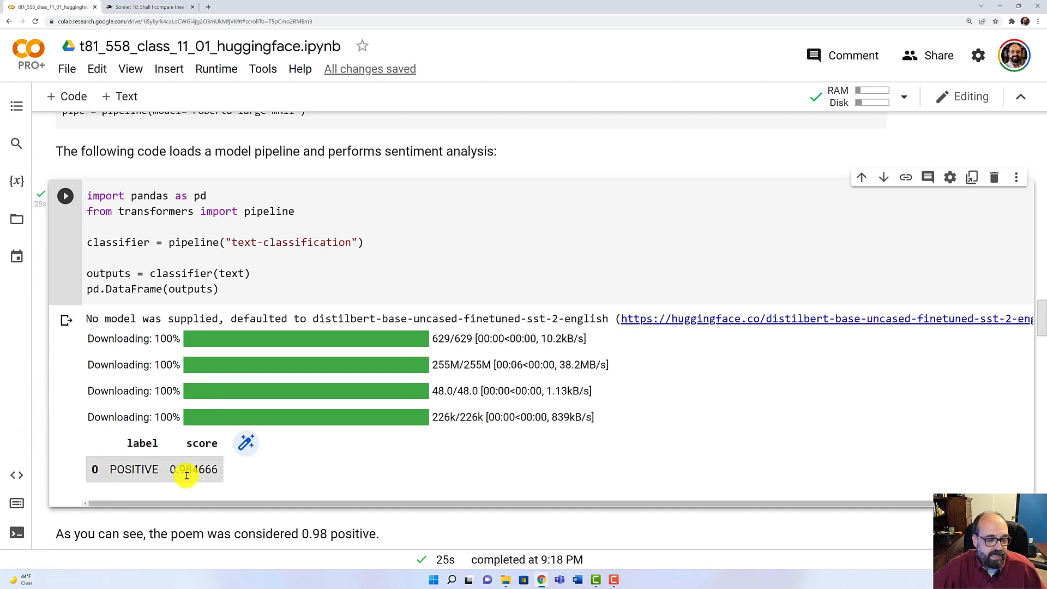
mouse_move(193, 470)
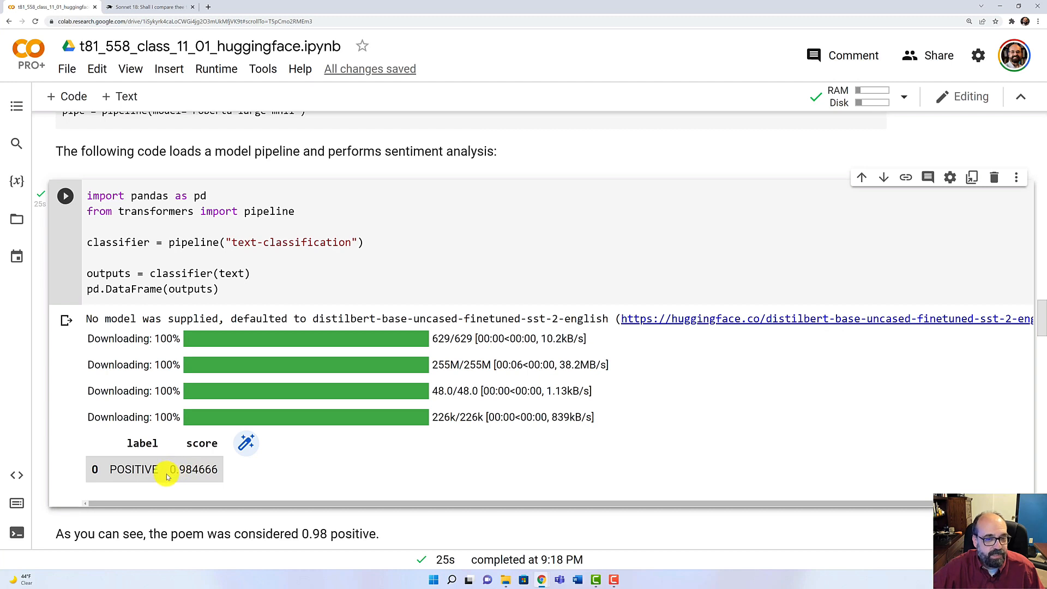
mouse_move(137, 459)
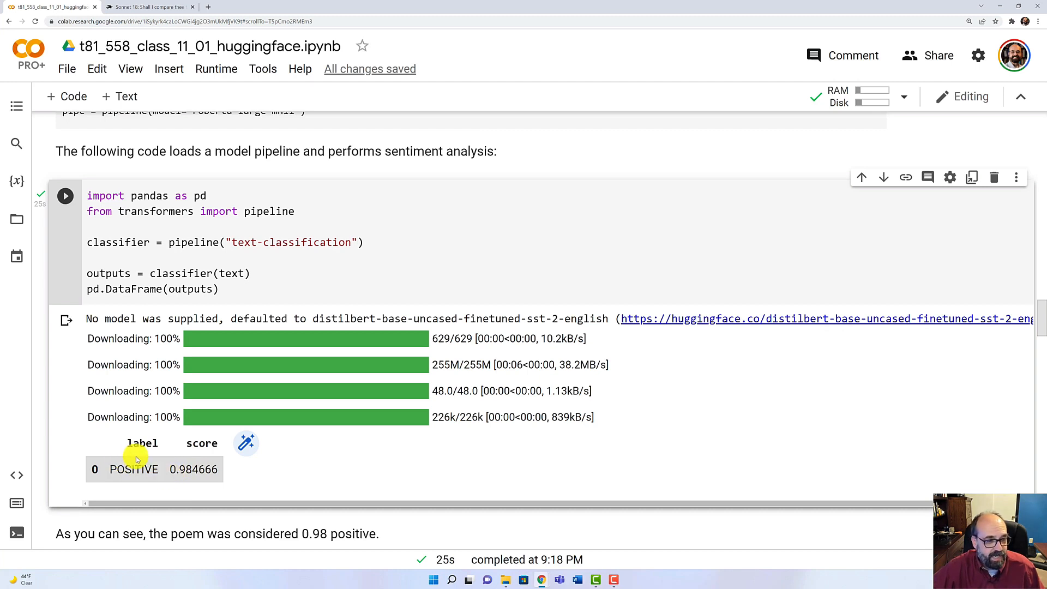
scroll("down", 3)
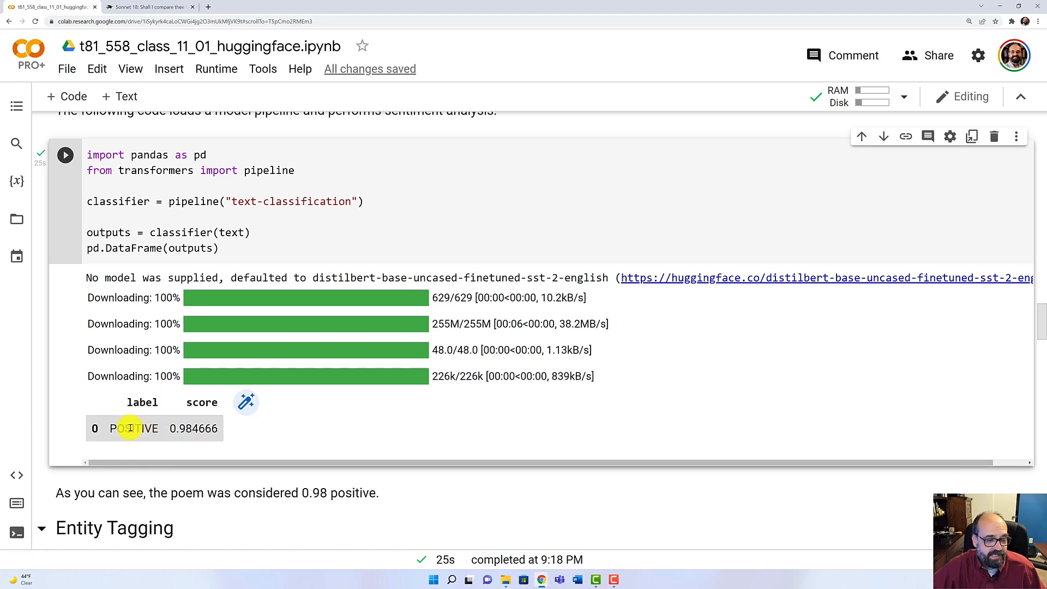
mouse_move(11, 409)
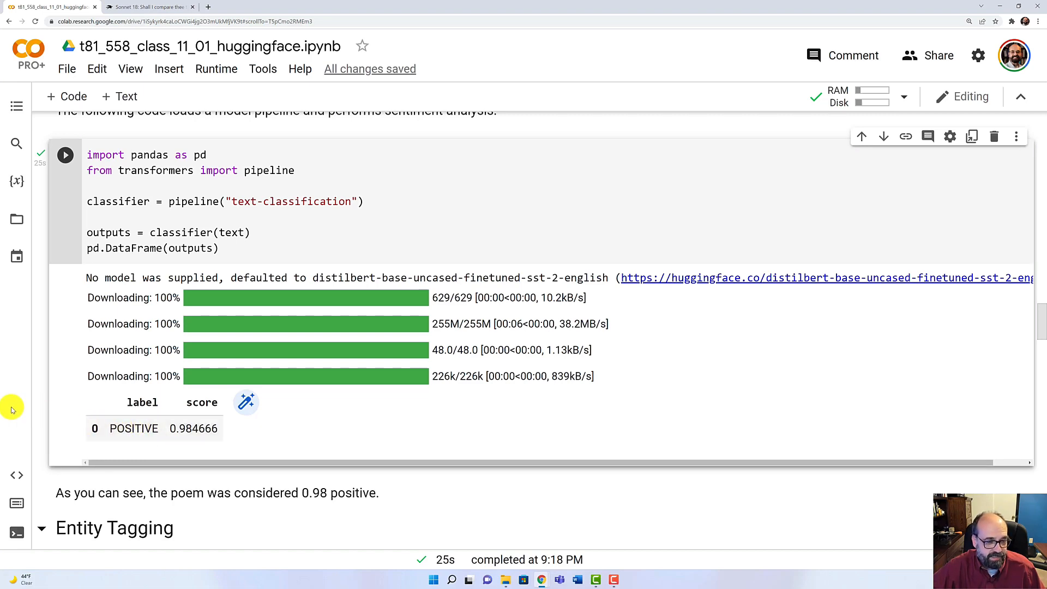
scroll("down", 3)
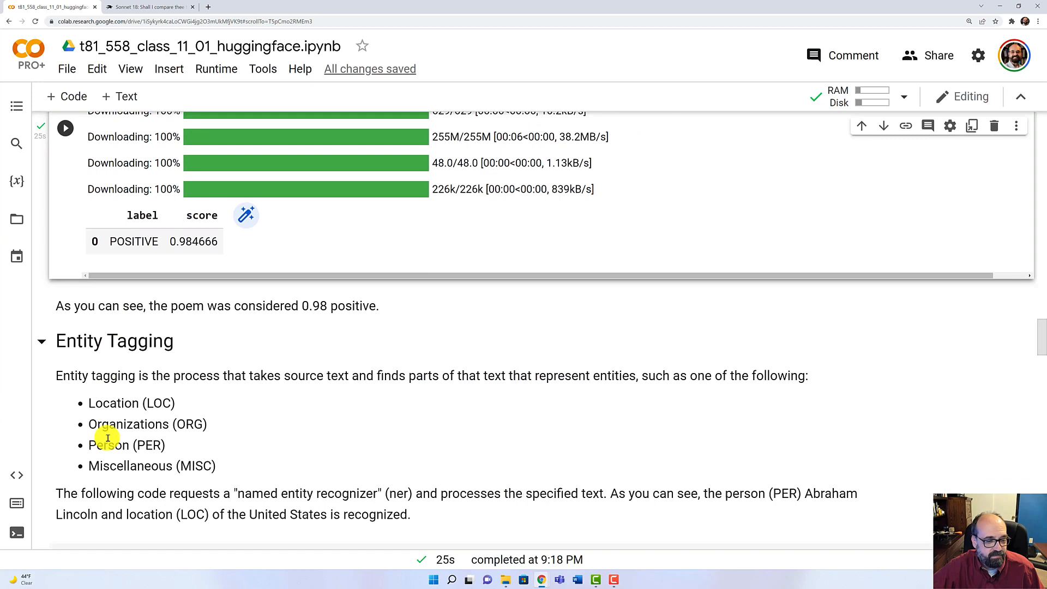
scroll("down", 3)
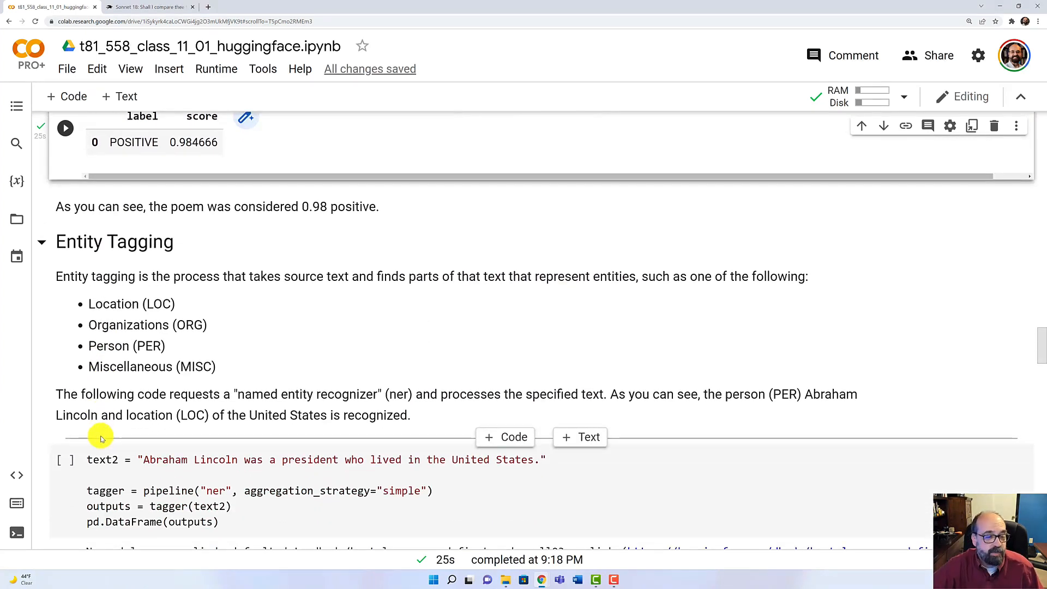
mouse_move(83, 301)
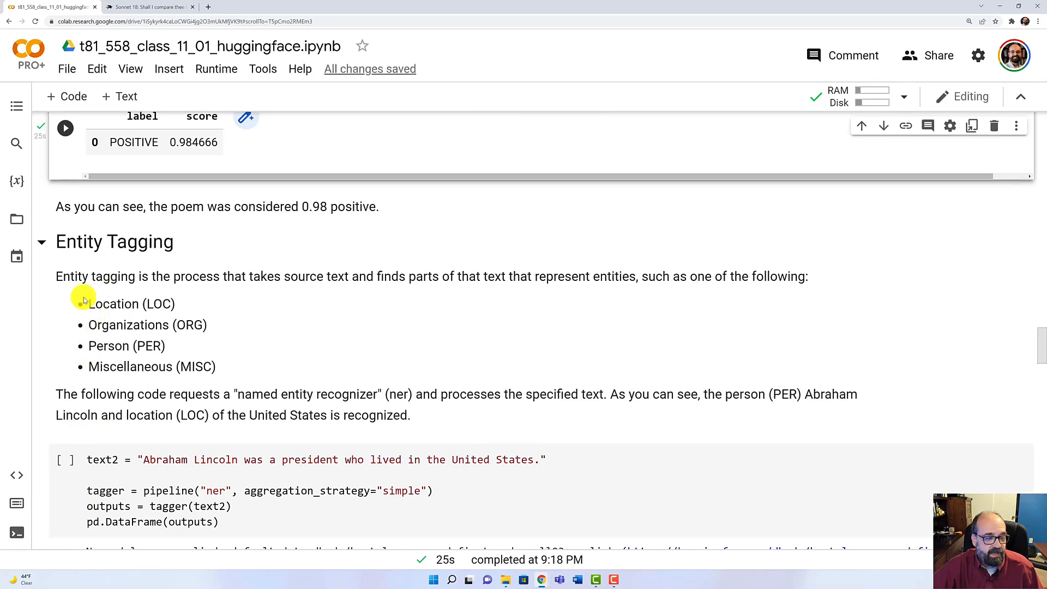
mouse_move(153, 386)
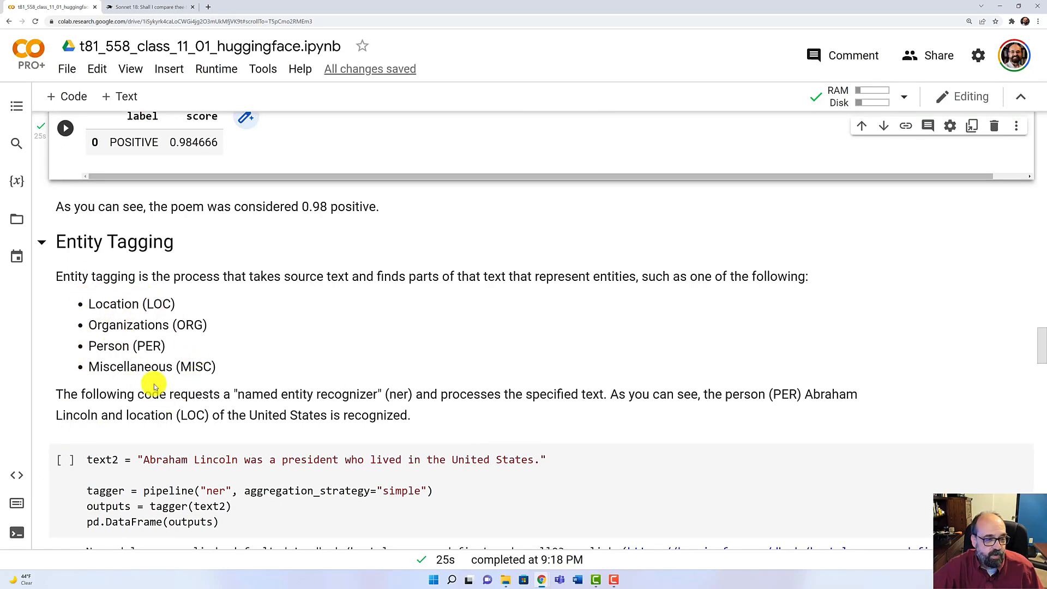
mouse_move(158, 362)
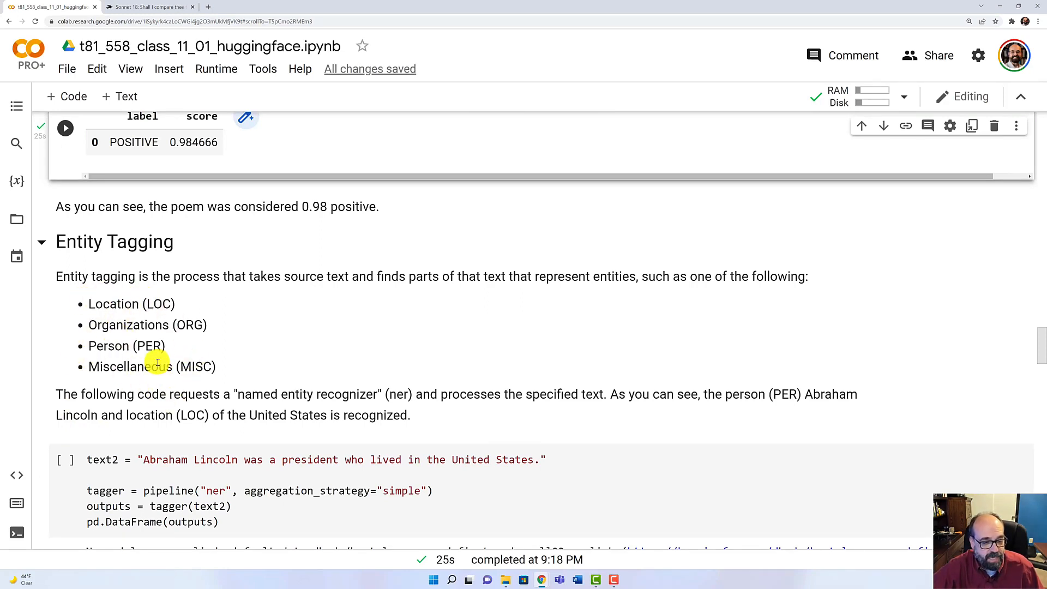
mouse_move(251, 538)
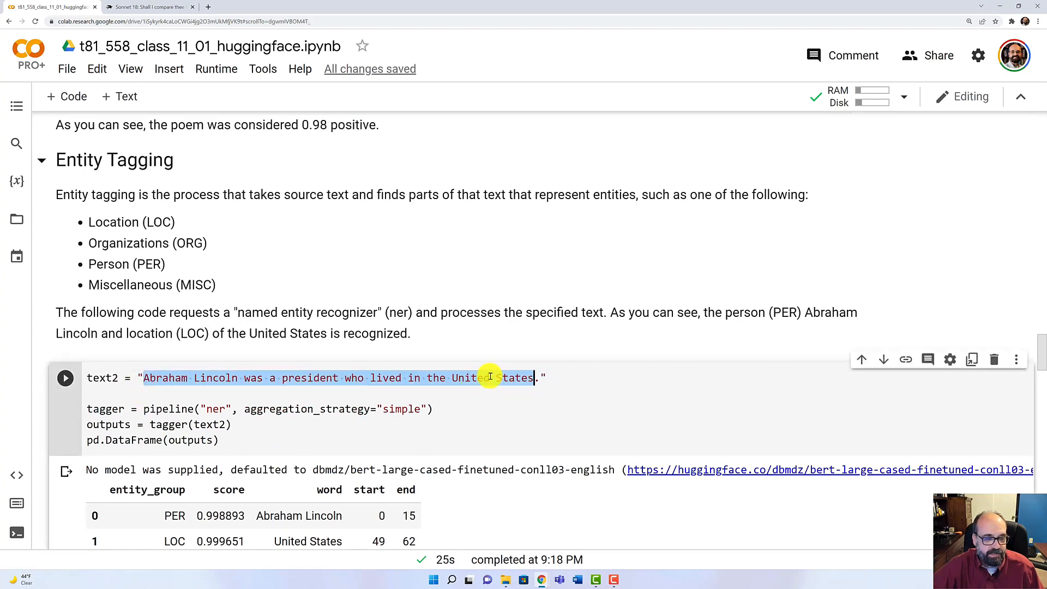
mouse_move(406, 369)
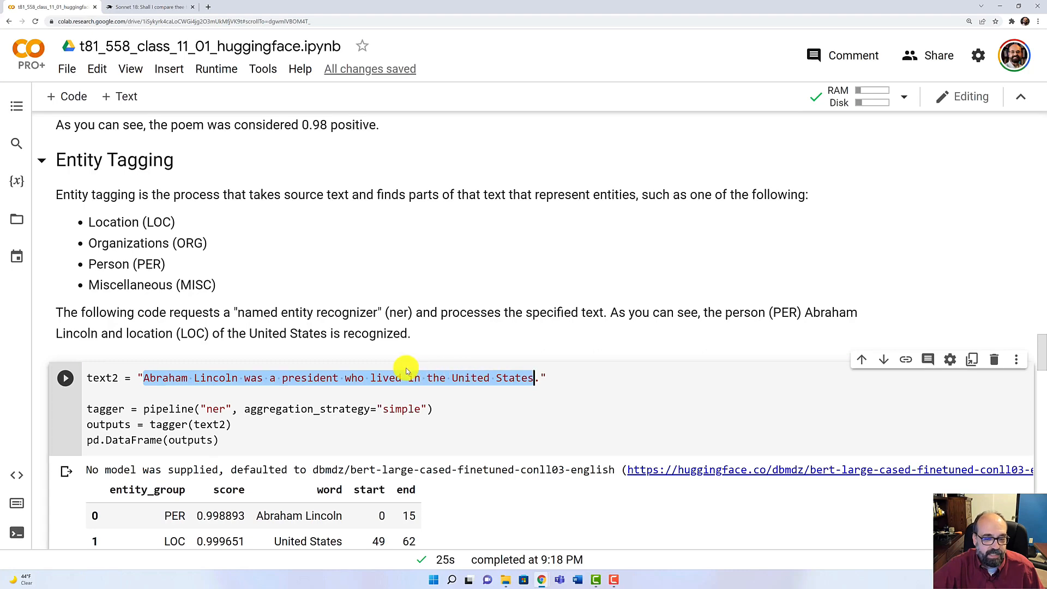
mouse_move(593, 373)
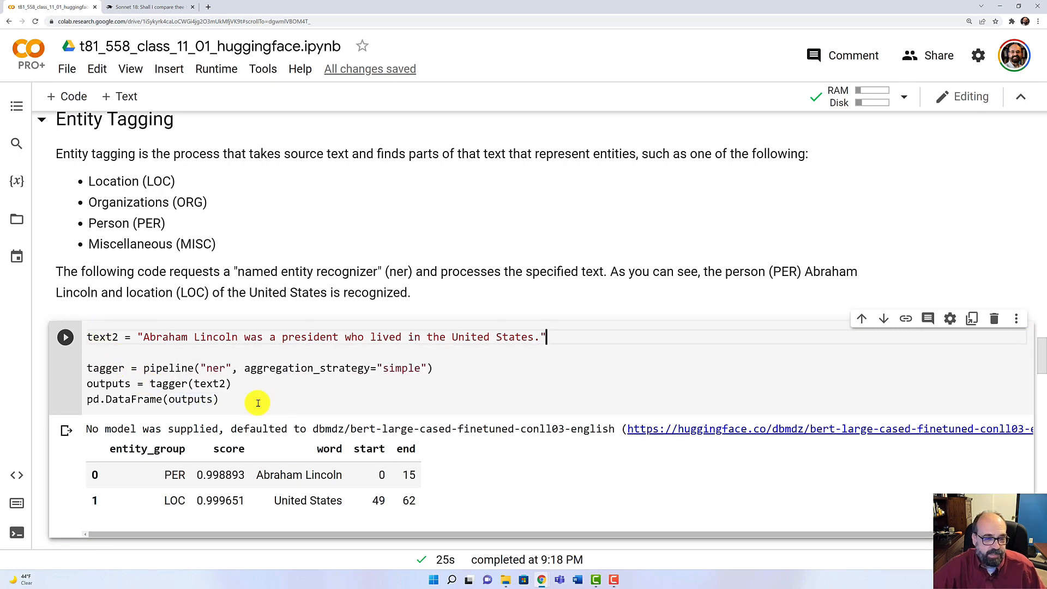
scroll("down", 3)
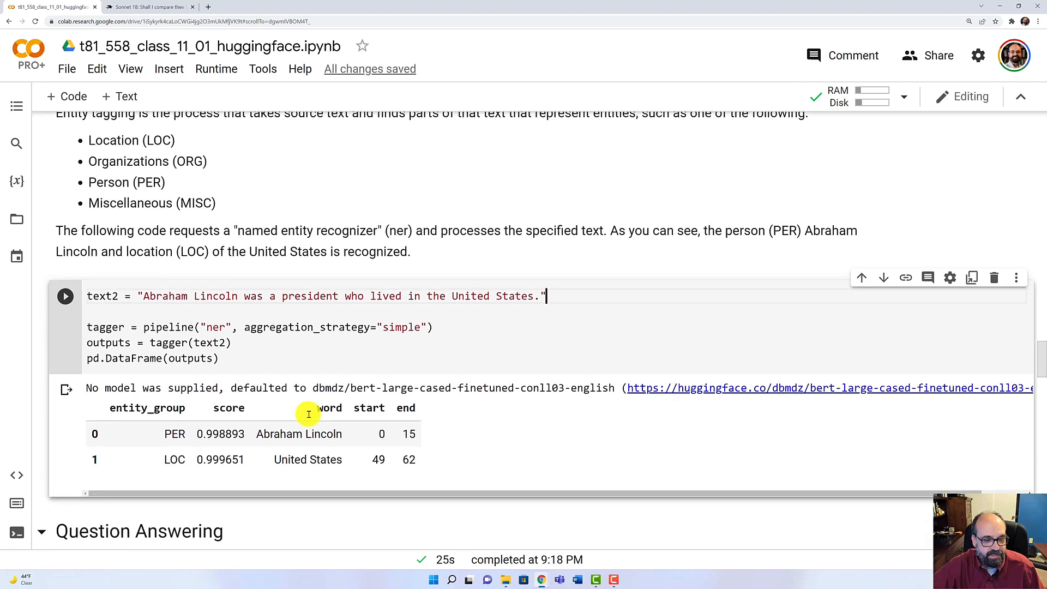
mouse_move(261, 410)
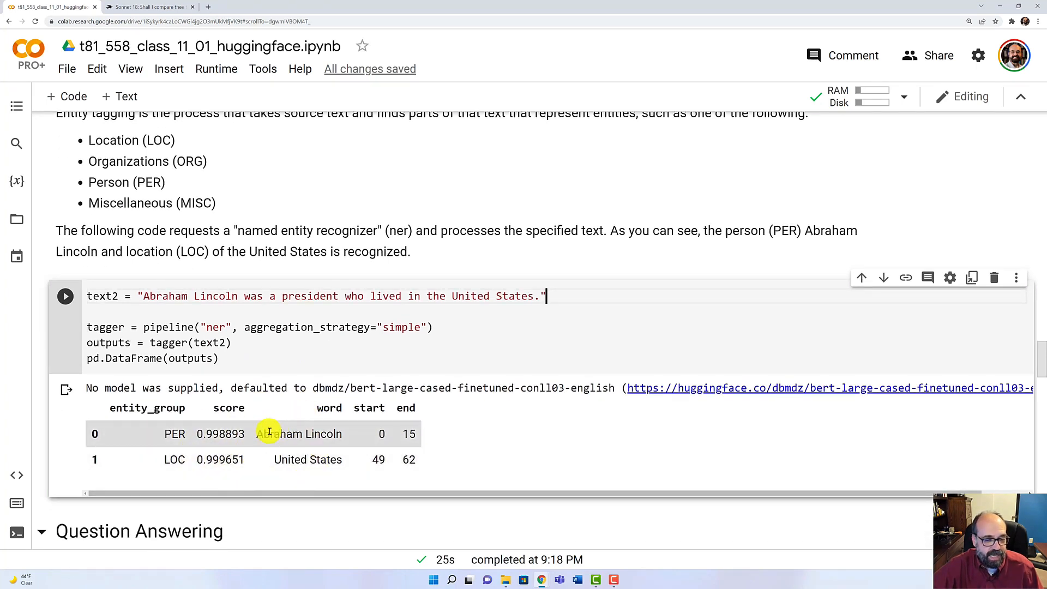
mouse_move(273, 464)
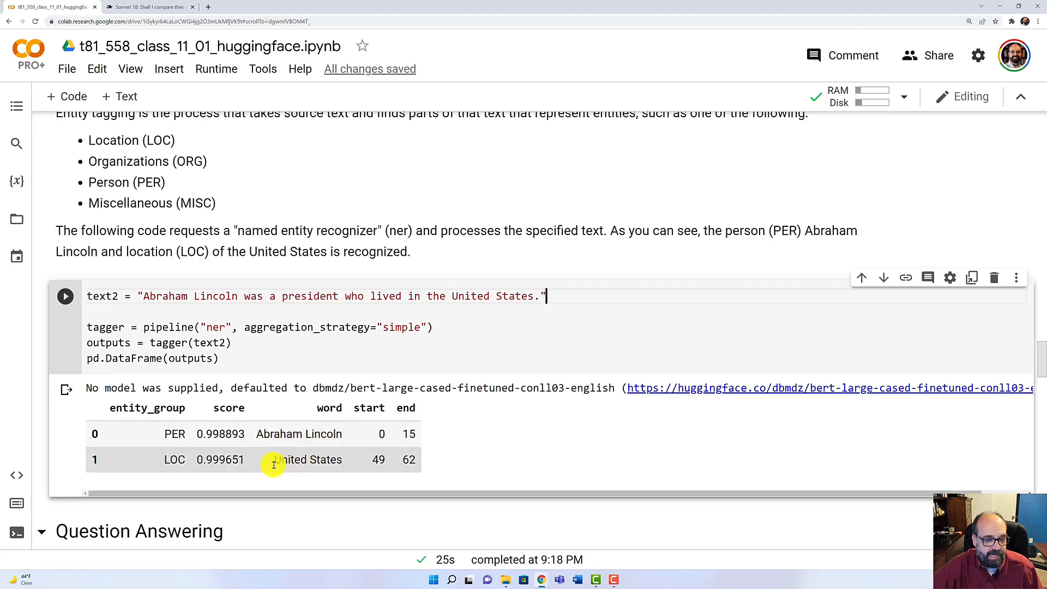
mouse_move(306, 465)
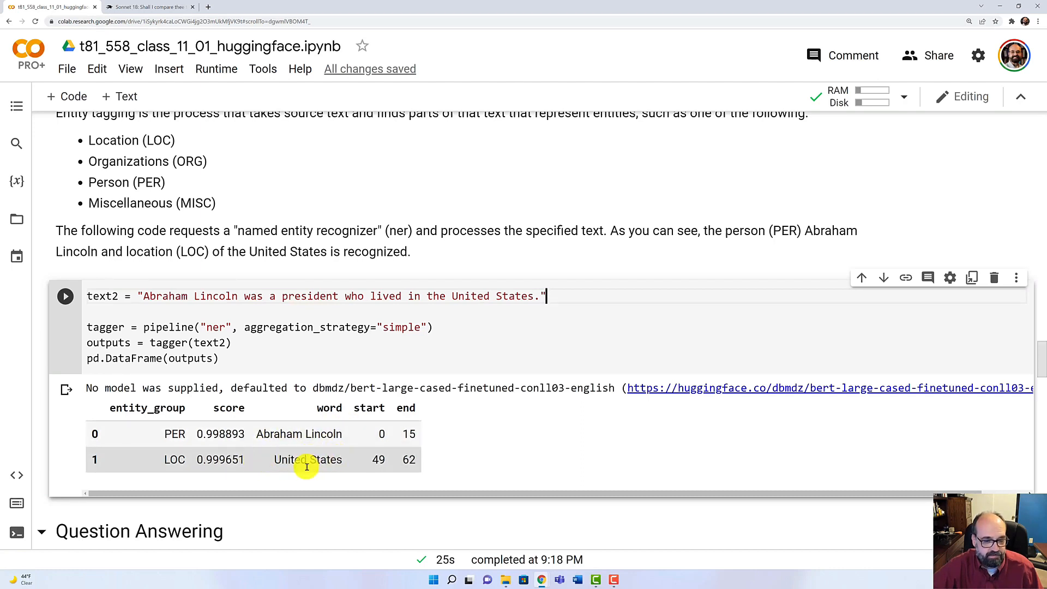
mouse_move(398, 459)
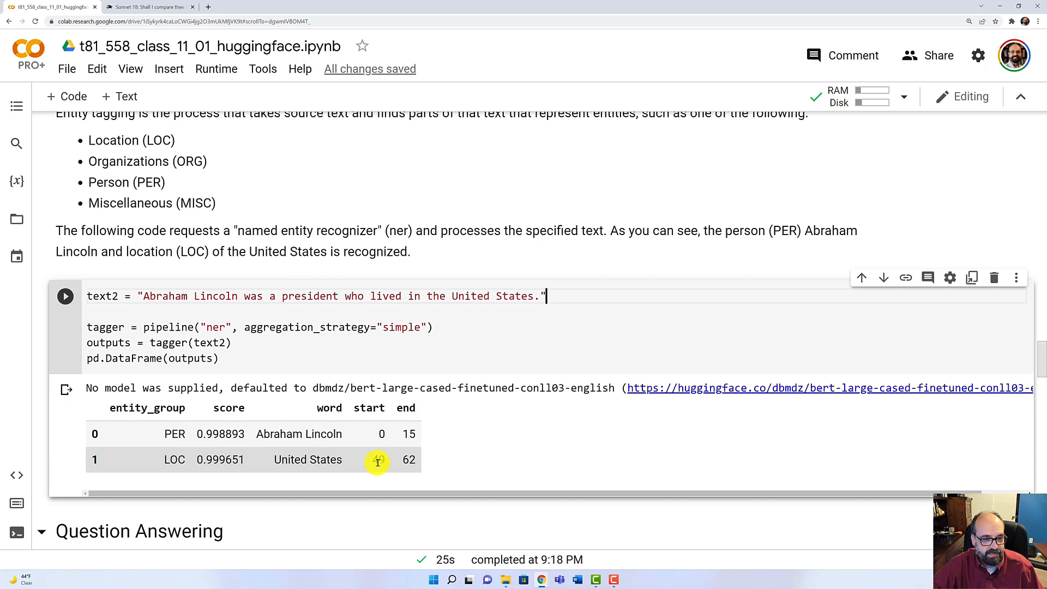
scroll("down", 3)
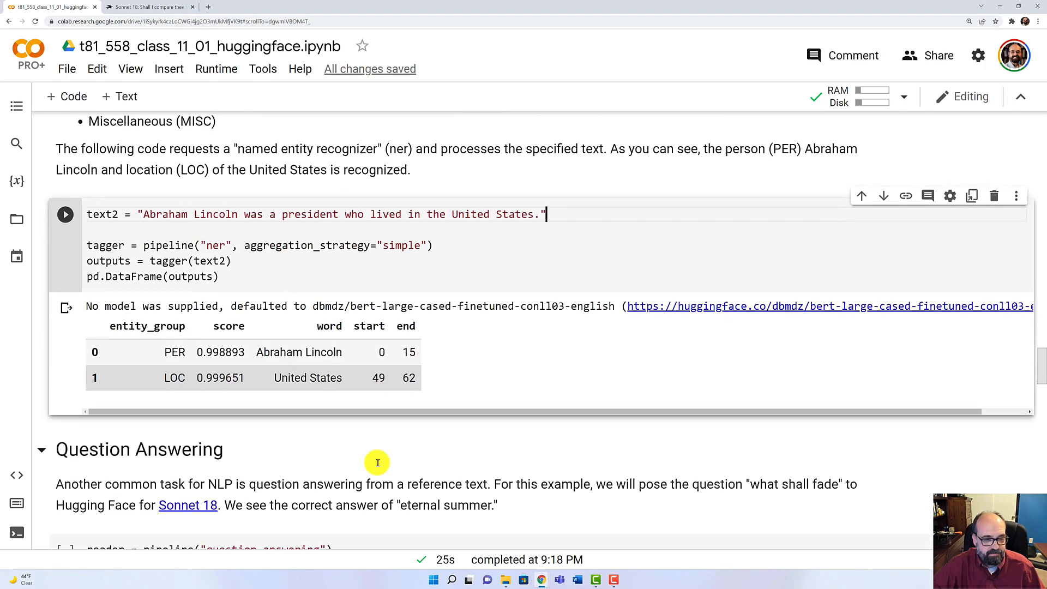
scroll("down", 3)
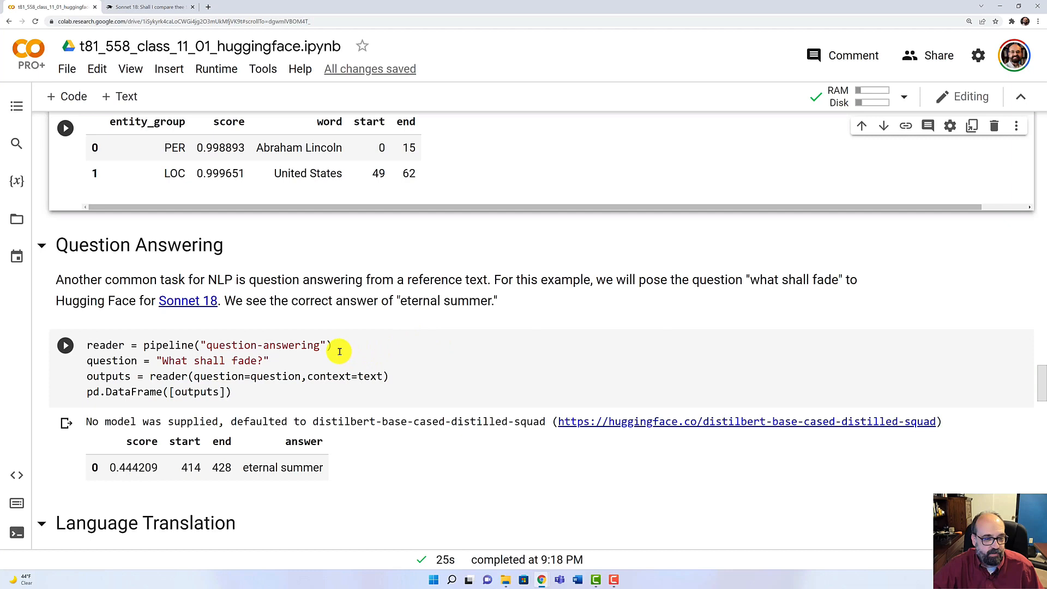
mouse_move(288, 352)
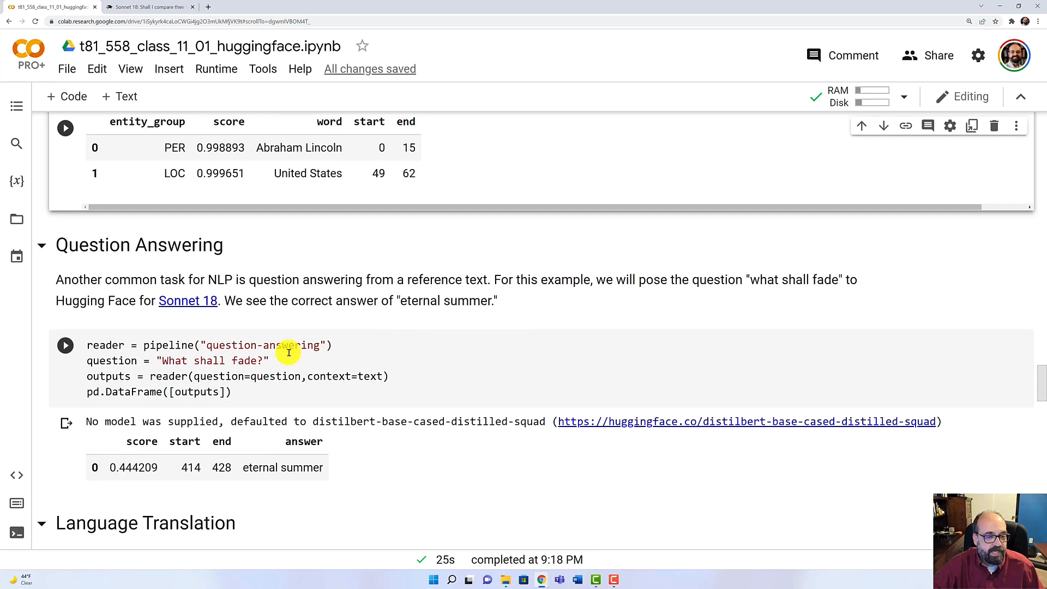
mouse_move(270, 352)
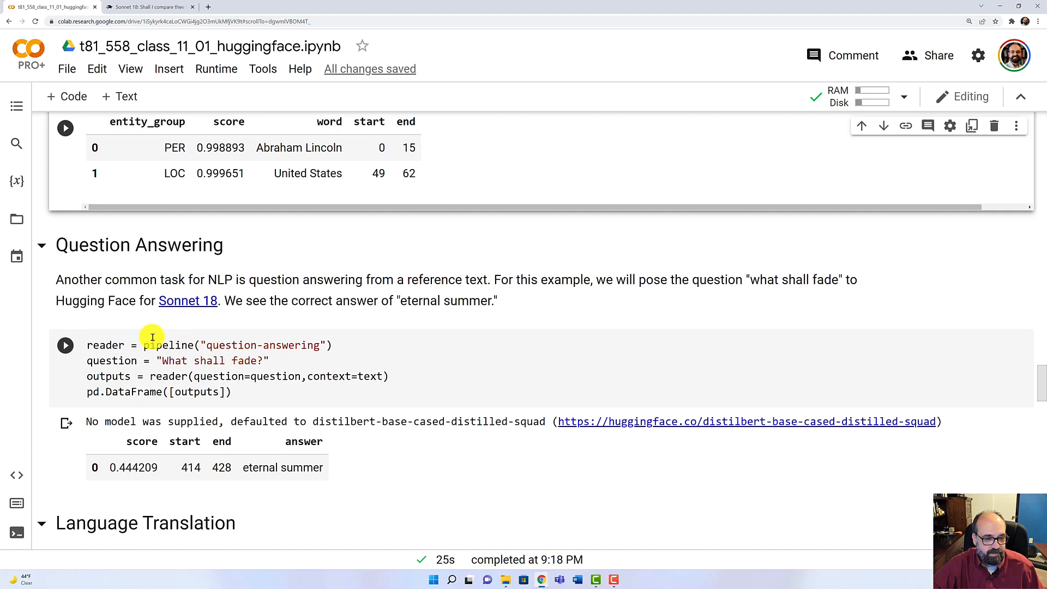
mouse_move(297, 345)
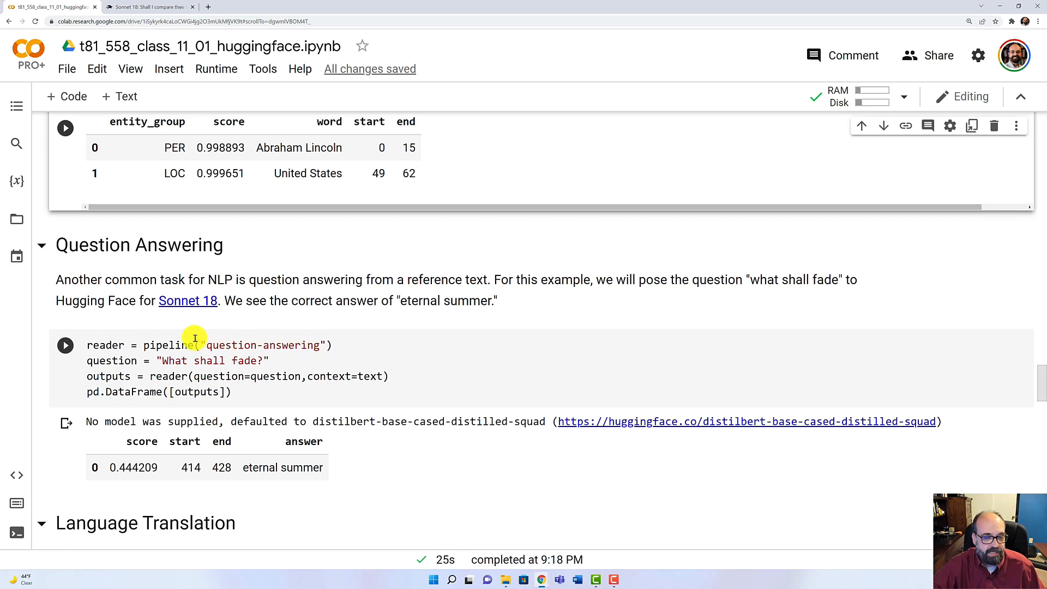
mouse_move(163, 345)
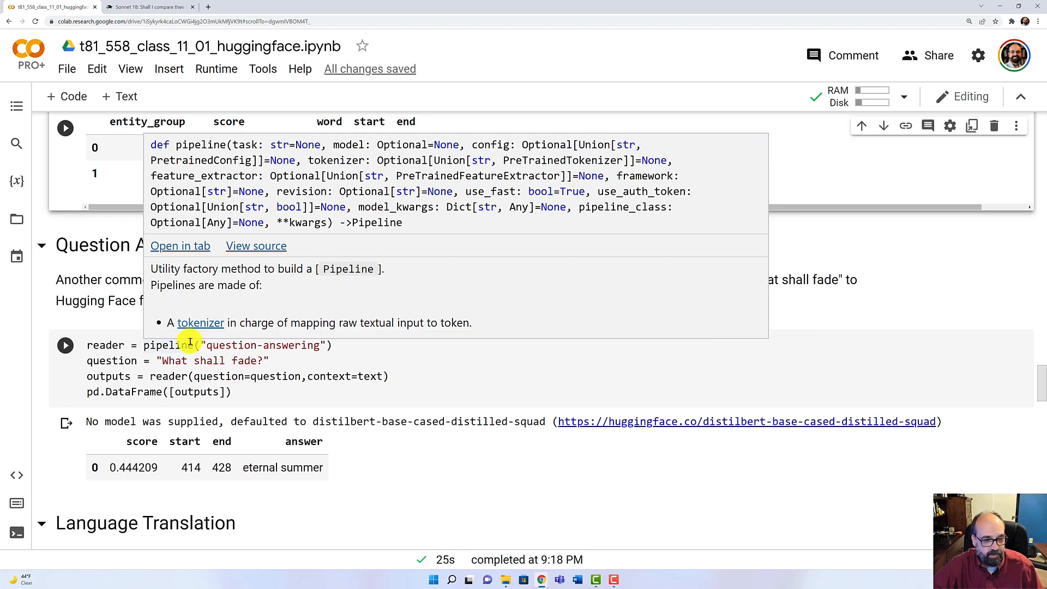
mouse_move(104, 345)
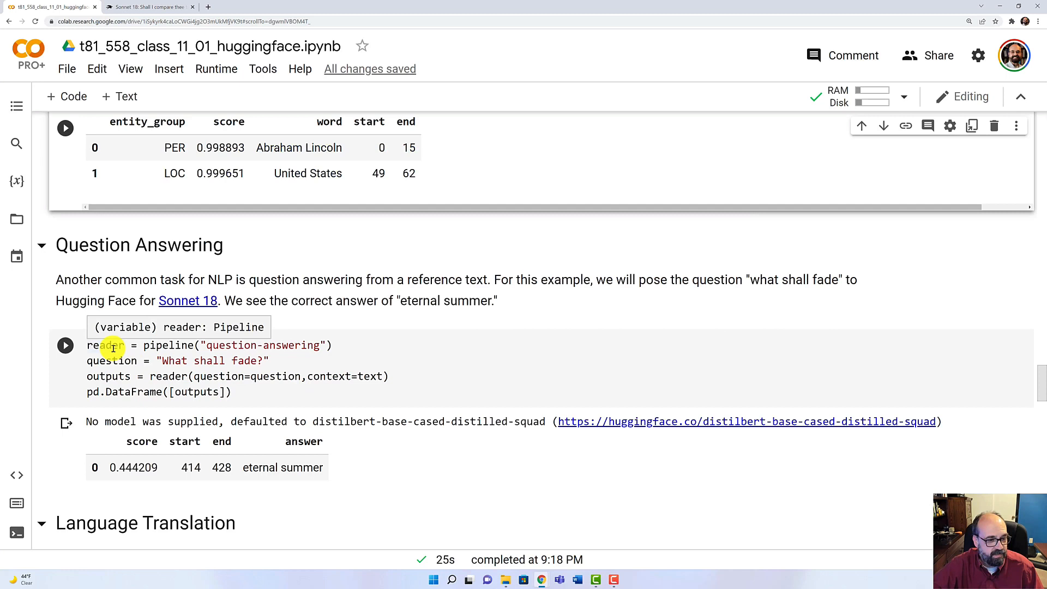
mouse_move(187, 300)
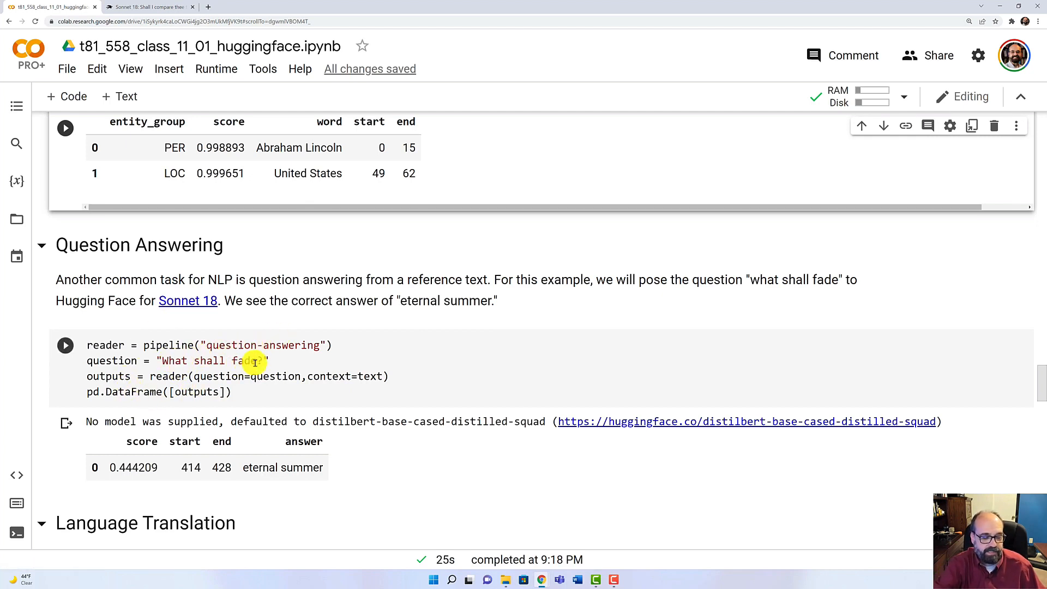
left_click(188, 301)
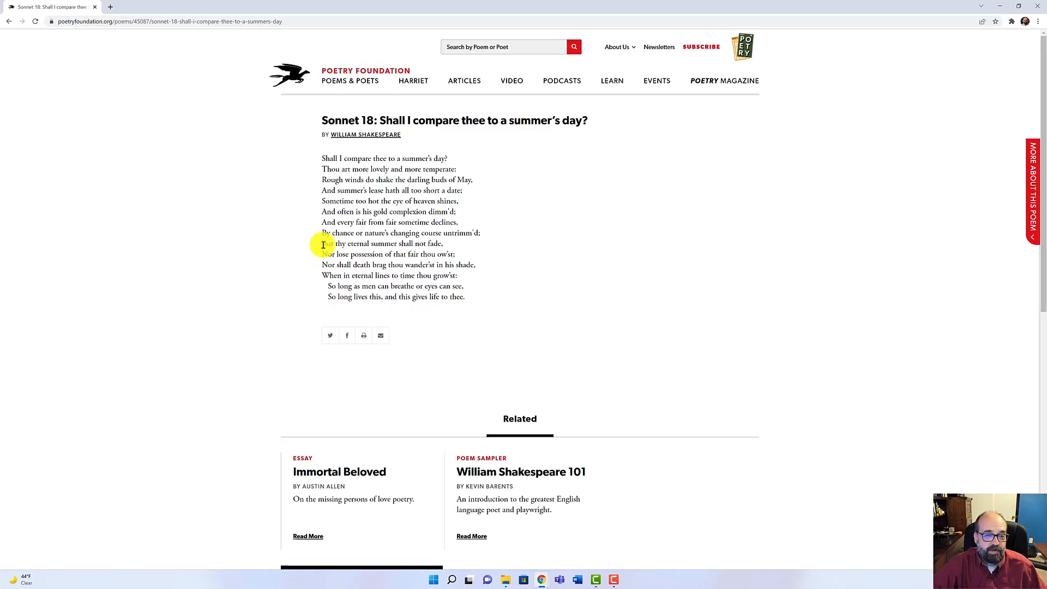
Highlight 'But thy eternal summer shall not fade' in Sonnet 18, then return to Colab.
left_click_drag(322, 243, 443, 243)
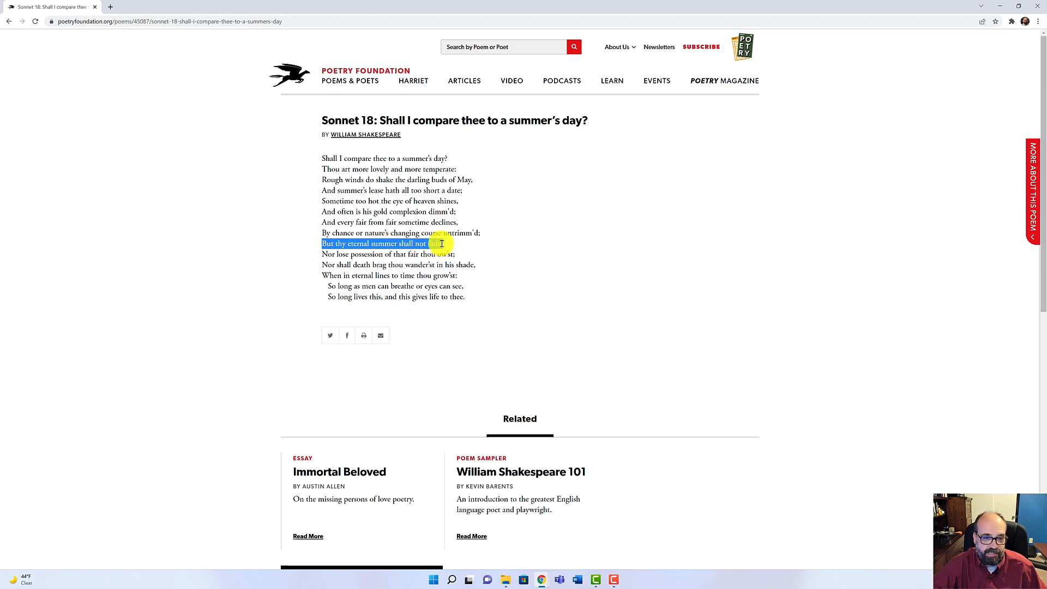
left_click(47, 6)
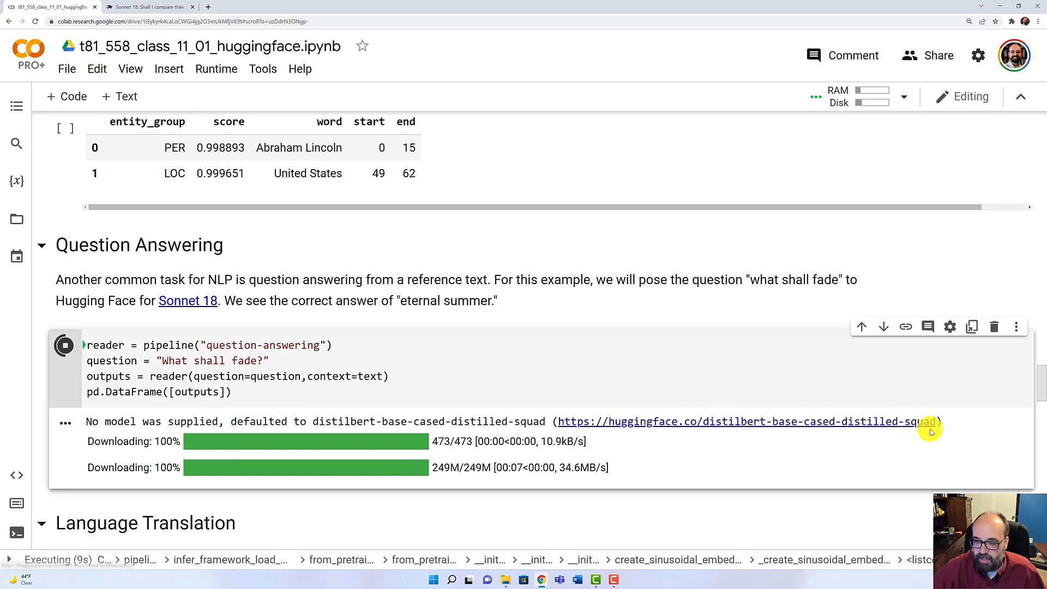
mouse_move(781, 405)
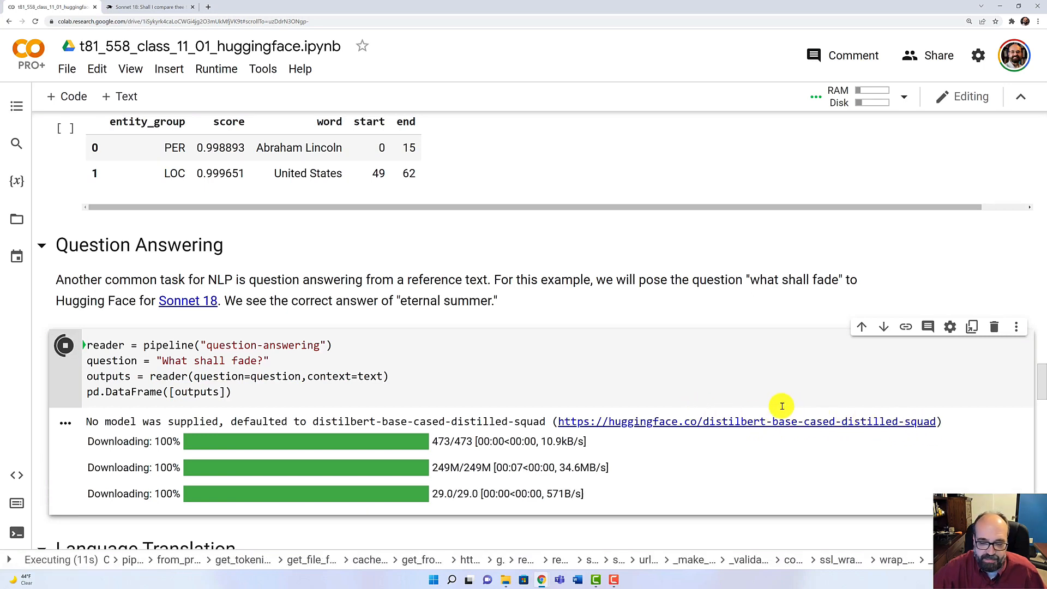
Change the question to 'What now shall fade?' and rerun, getting 'eternal summer' at 0.471141.
scroll("down", 3)
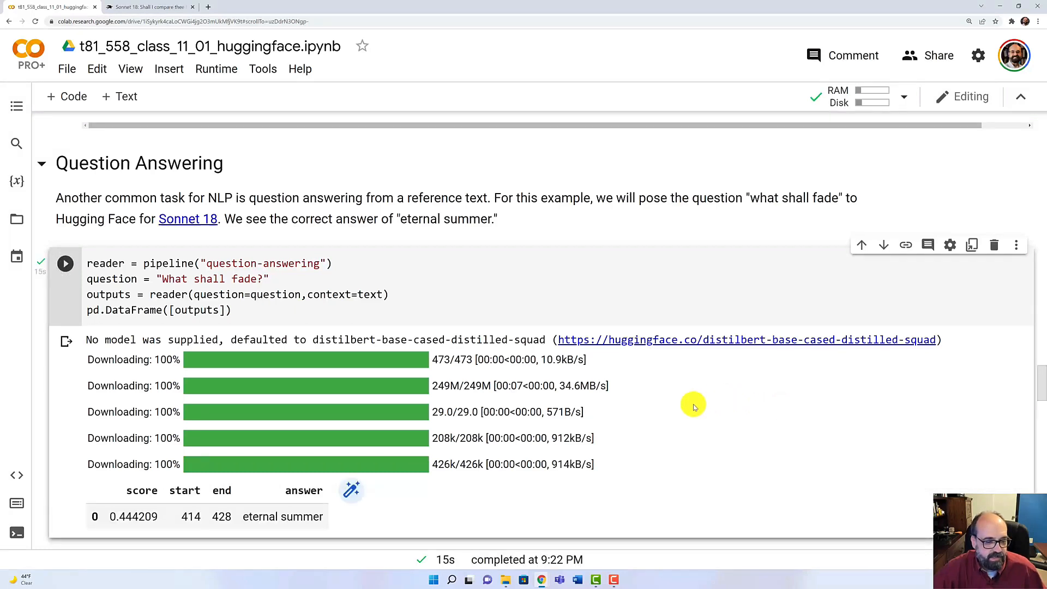
mouse_move(225, 506)
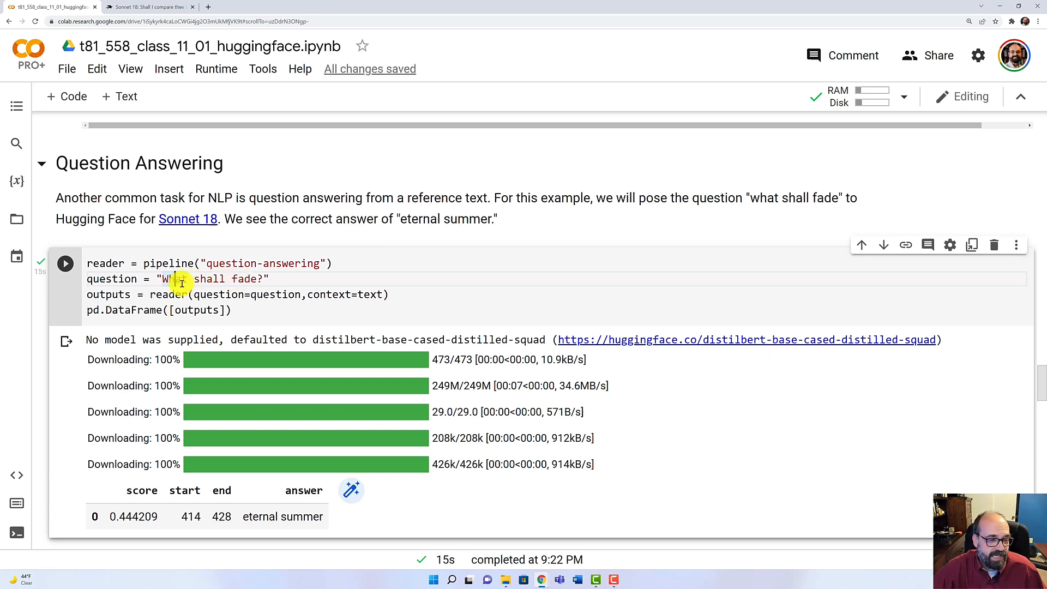
mouse_move(292, 410)
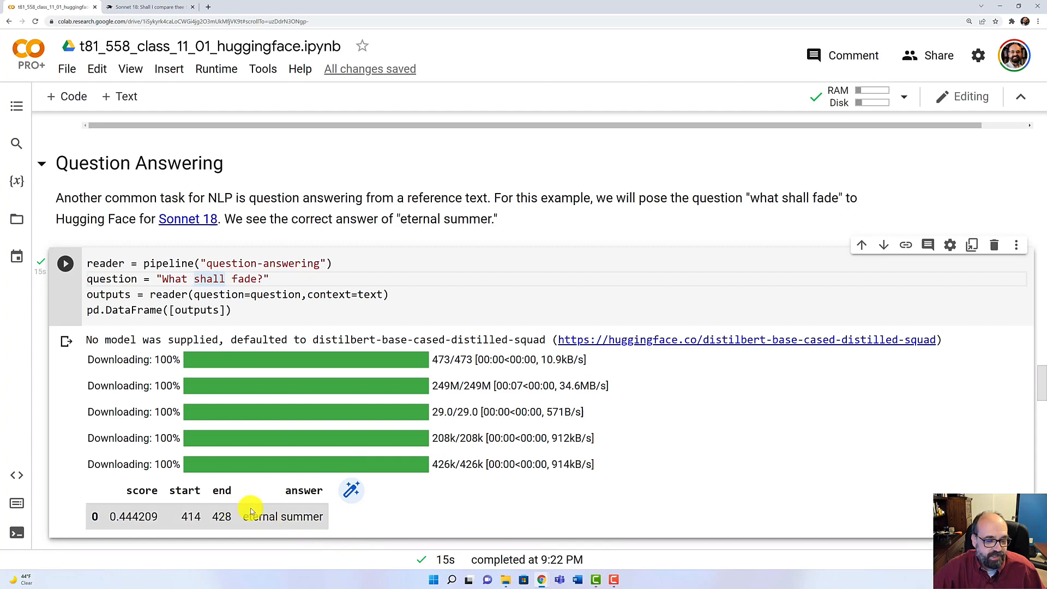
mouse_move(258, 316)
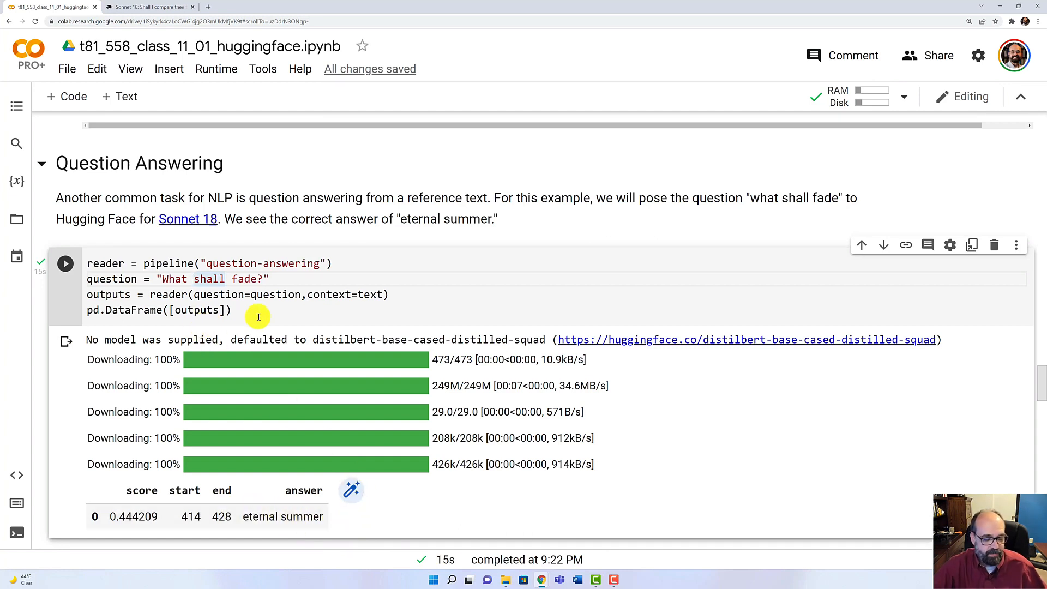
type("now")
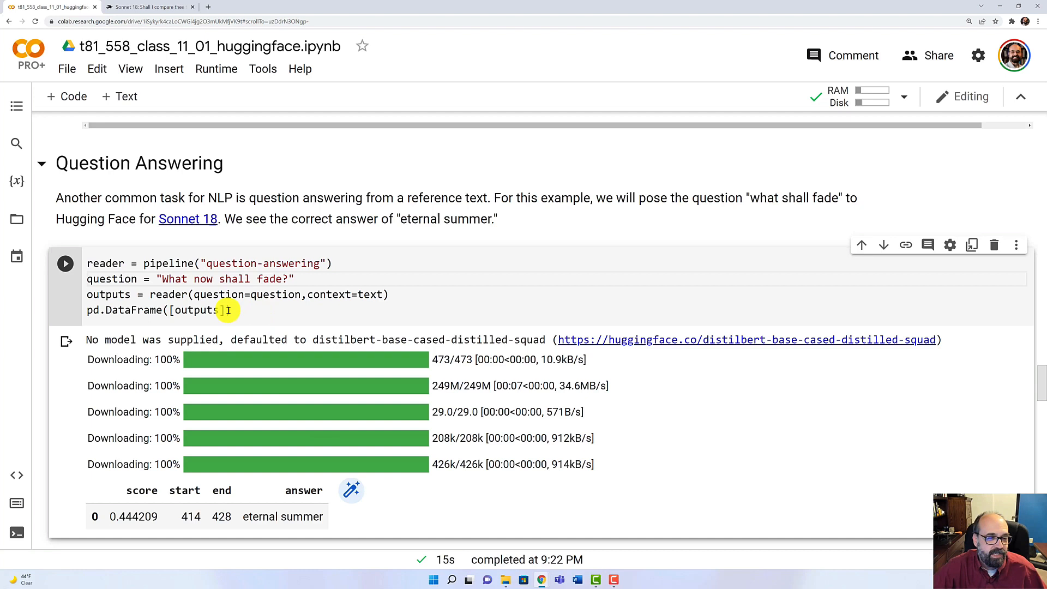
left_click(65, 262)
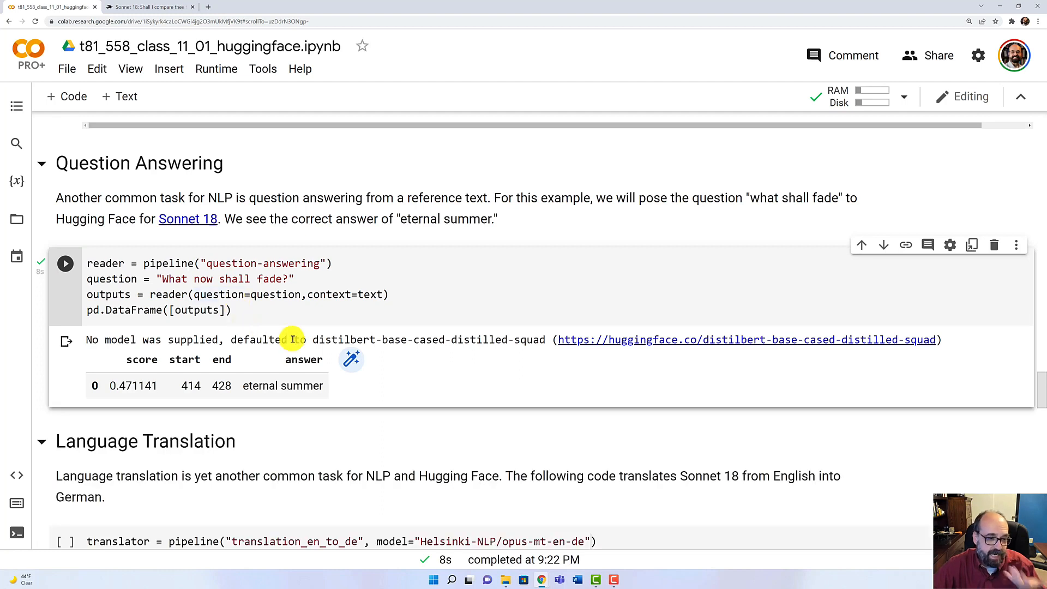
mouse_move(329, 342)
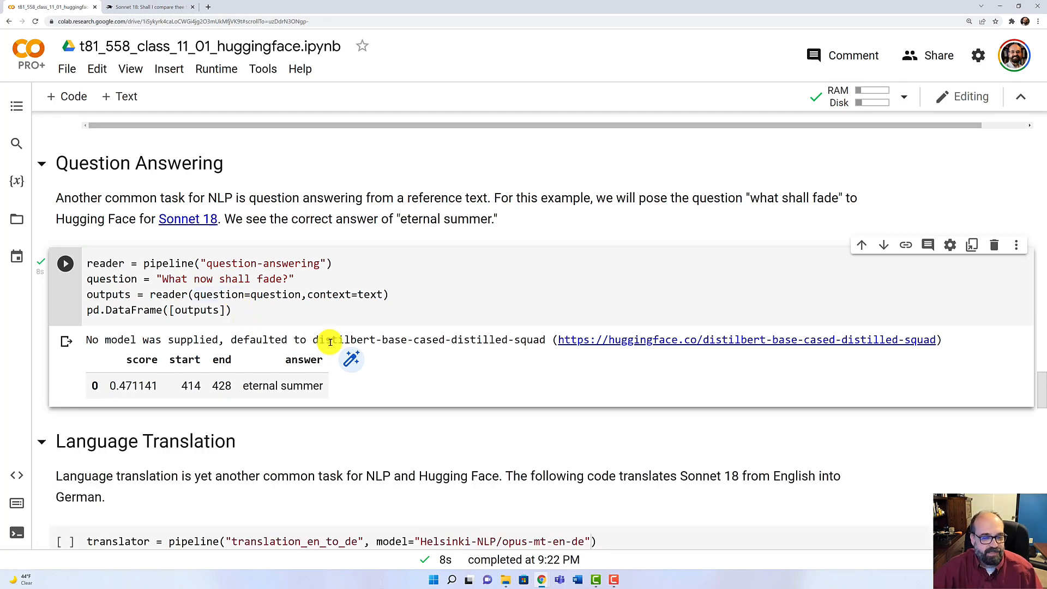
mouse_move(391, 445)
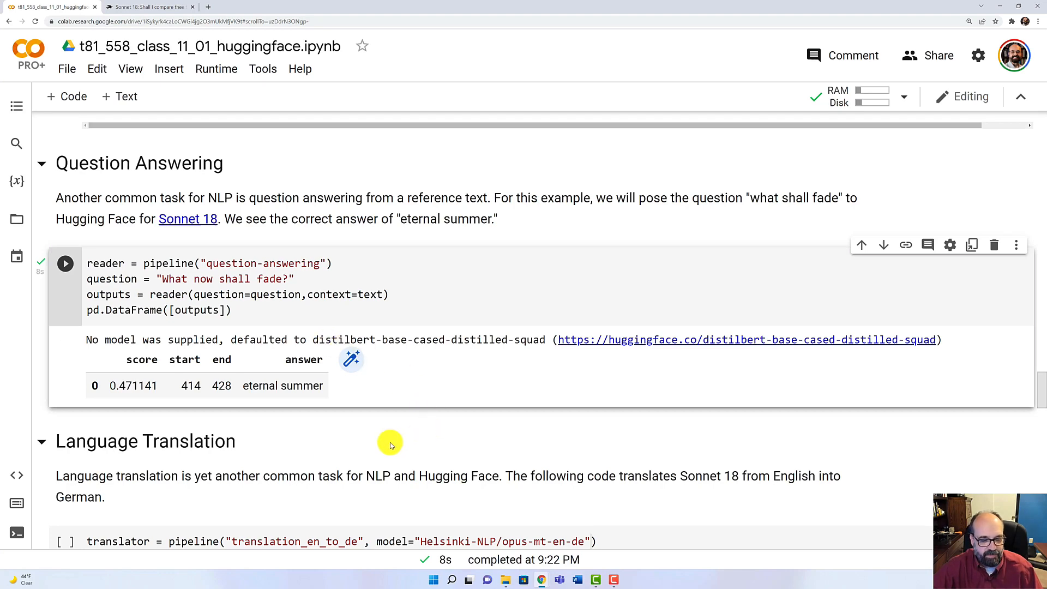
scroll("down", 3)
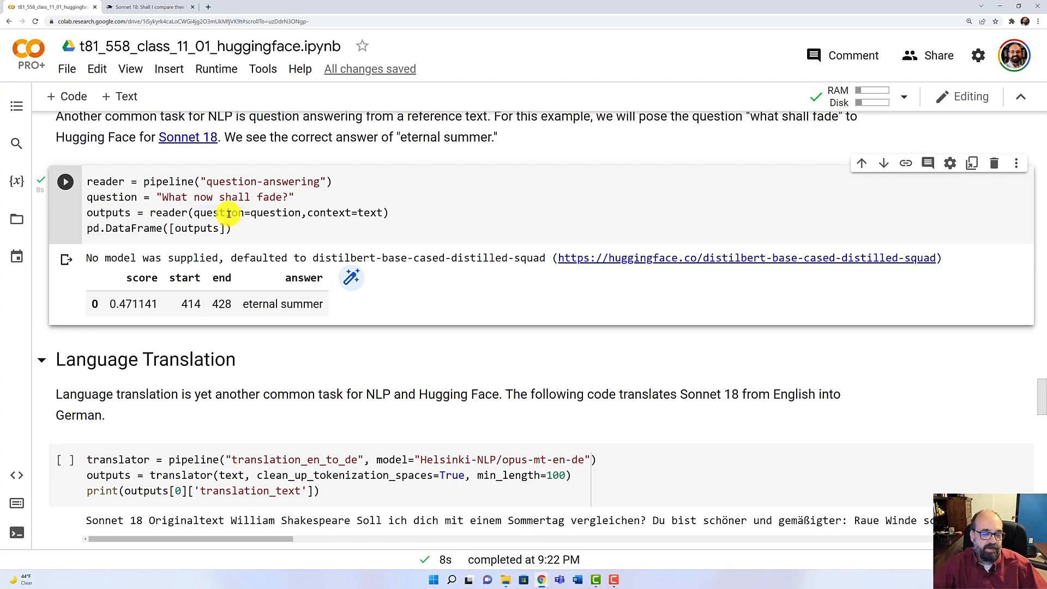
mouse_move(265, 377)
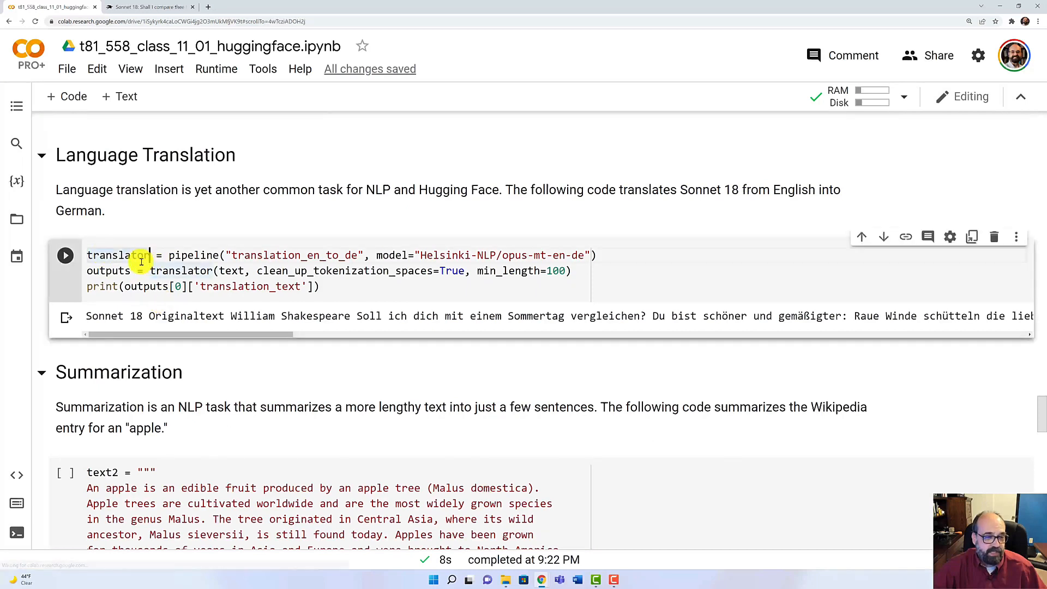
mouse_move(210, 248)
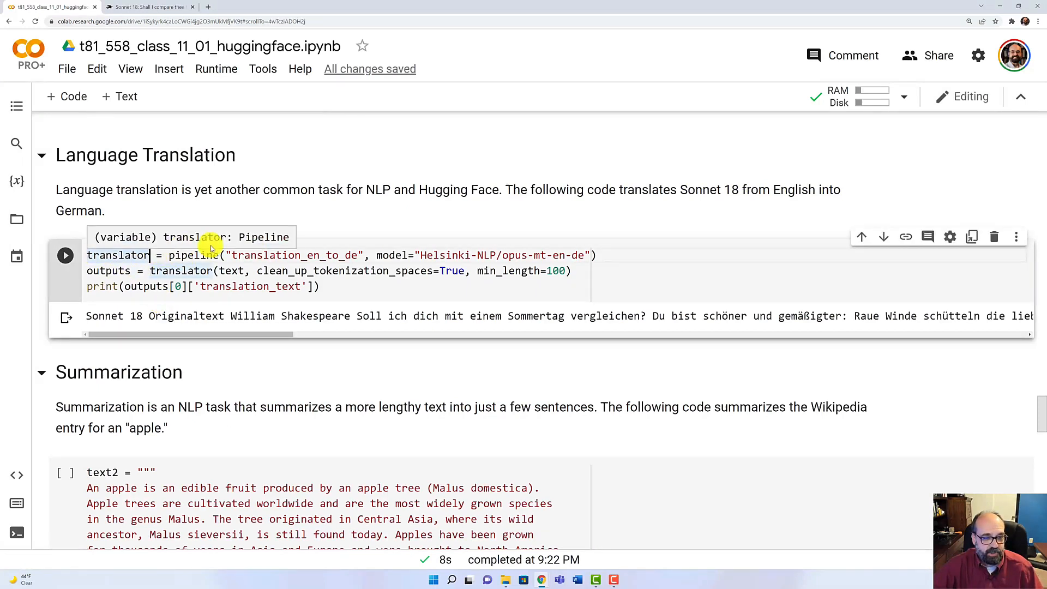
mouse_move(163, 335)
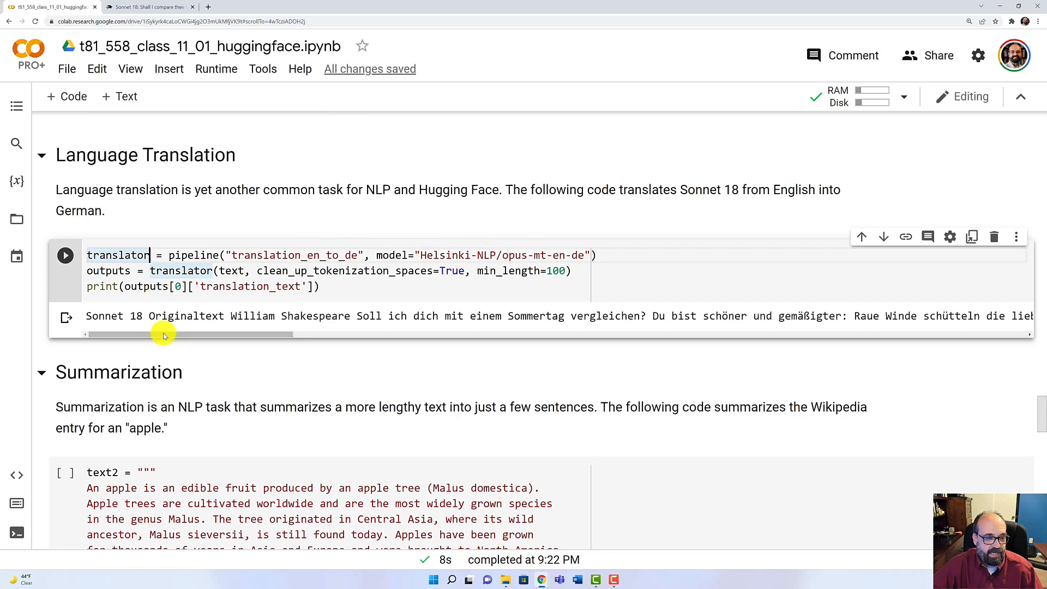
mouse_move(133, 315)
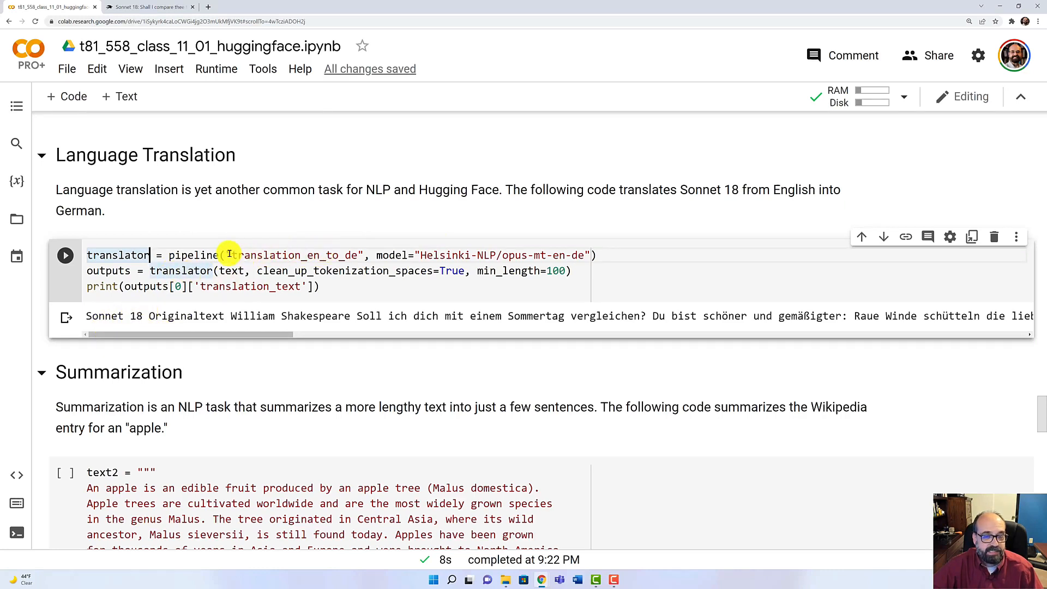
mouse_move(274, 255)
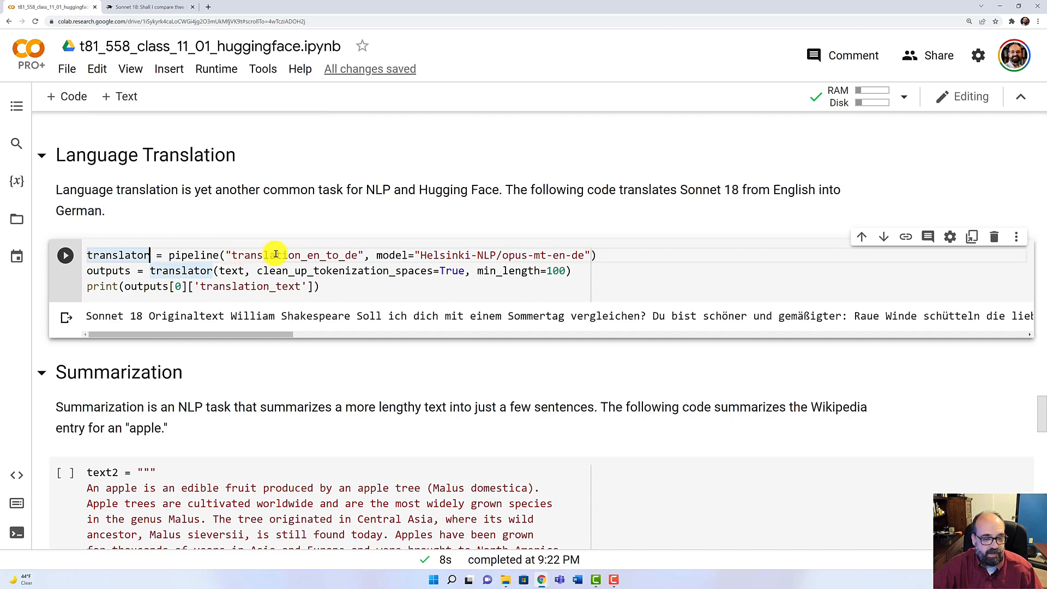
mouse_move(386, 262)
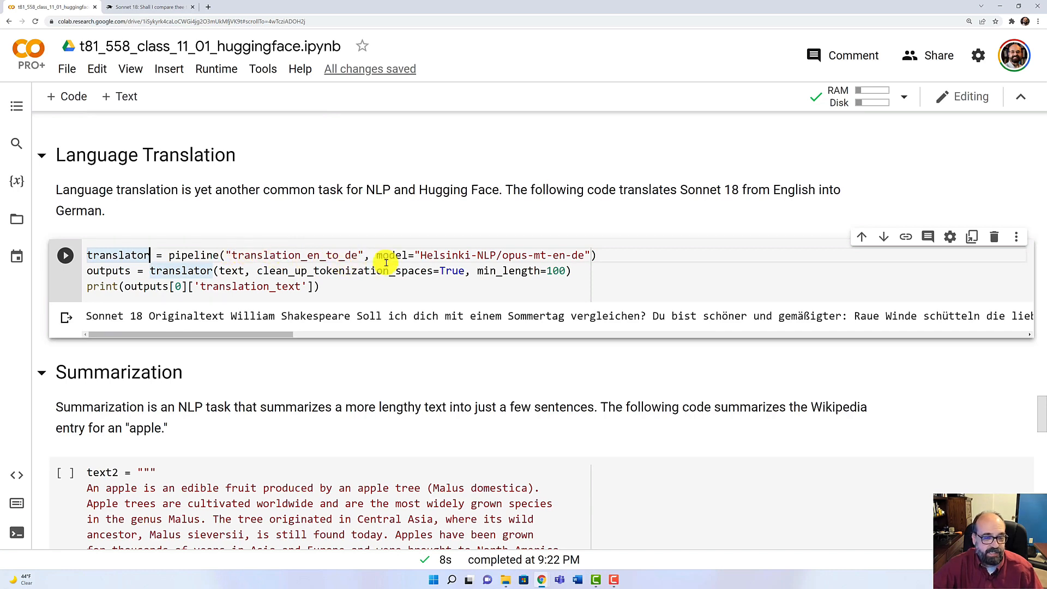
mouse_move(284, 260)
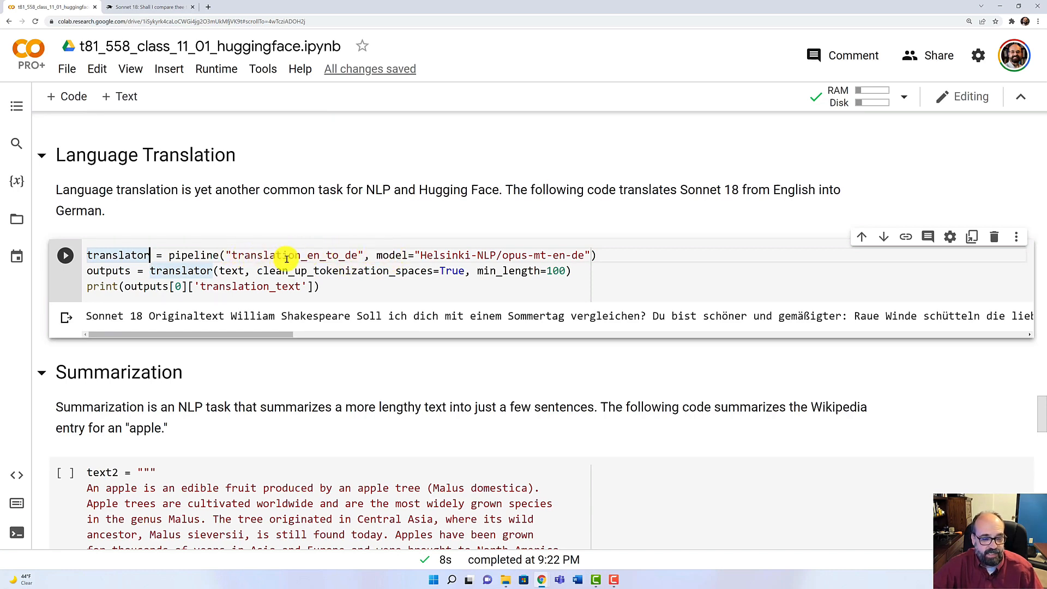
mouse_move(309, 312)
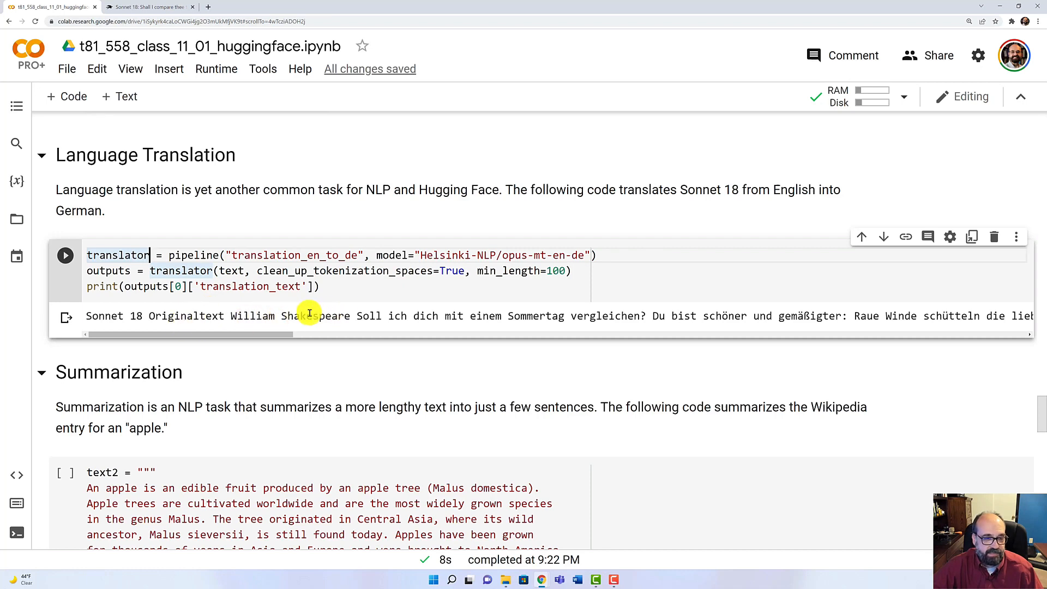
mouse_move(372, 316)
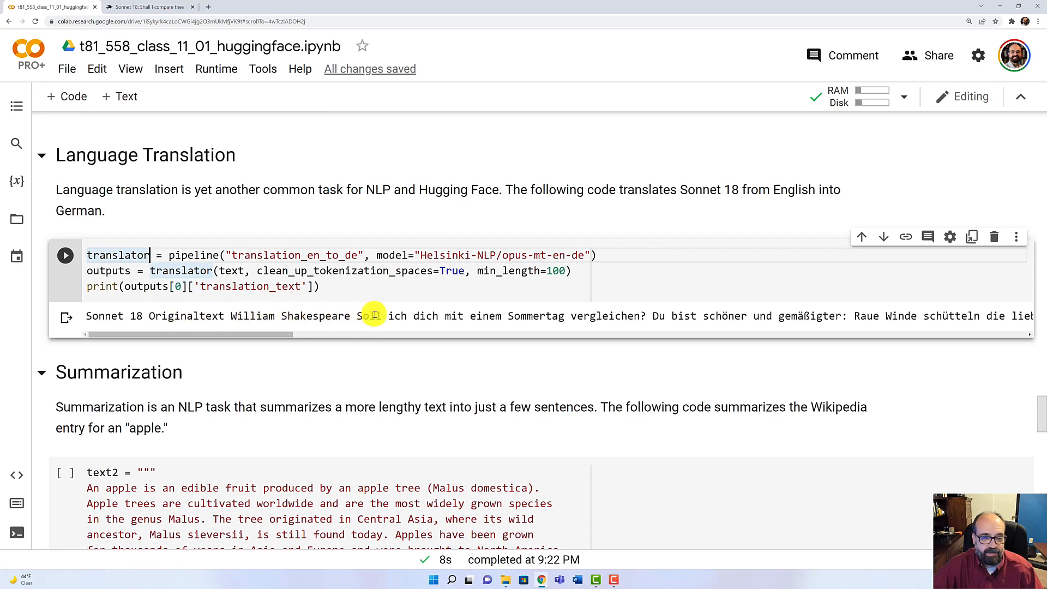
mouse_move(484, 316)
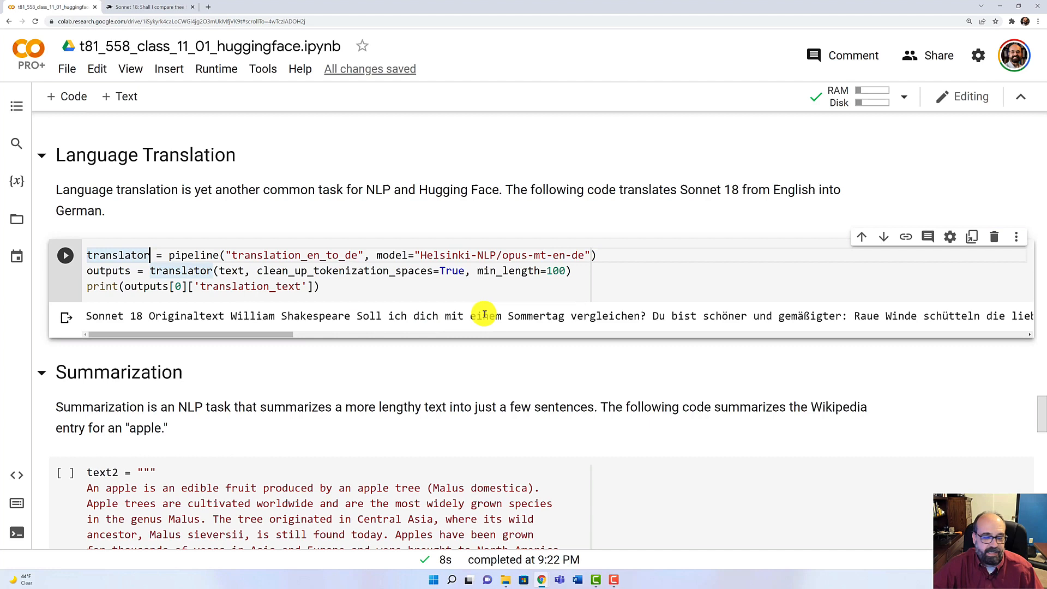
mouse_move(687, 315)
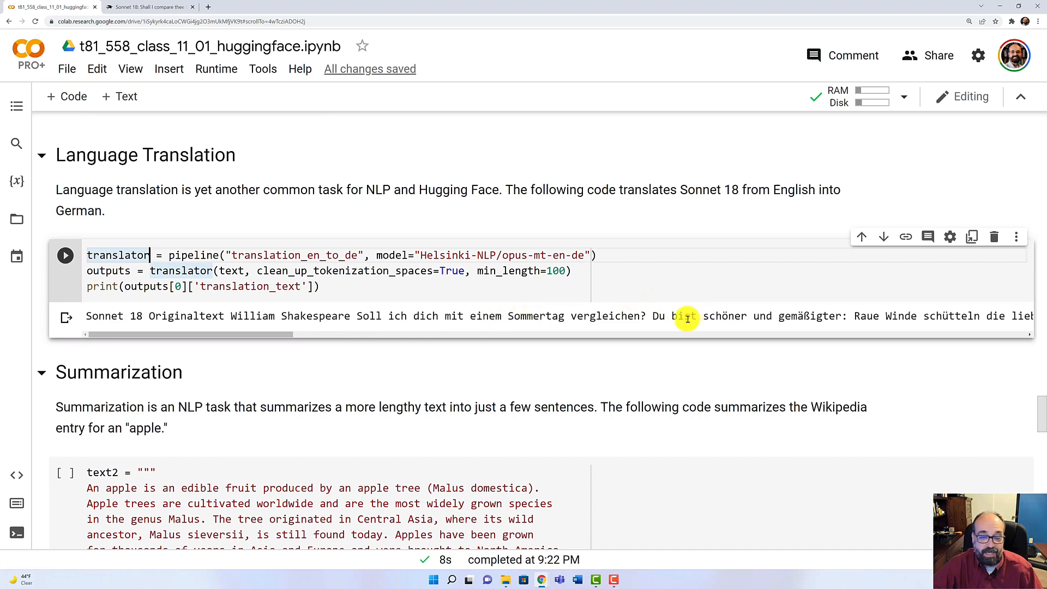
mouse_move(630, 333)
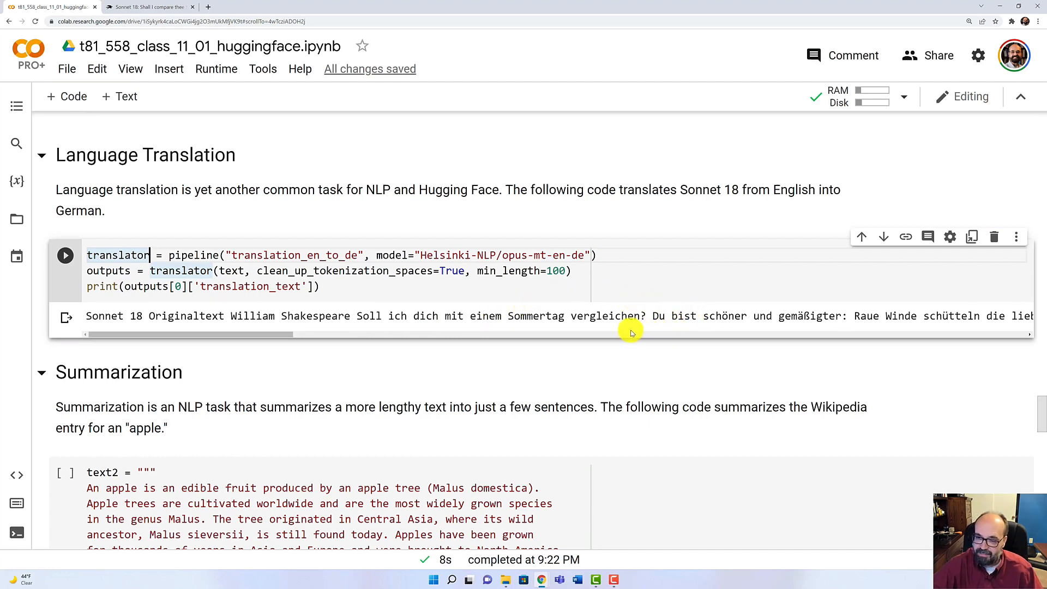
mouse_move(571, 323)
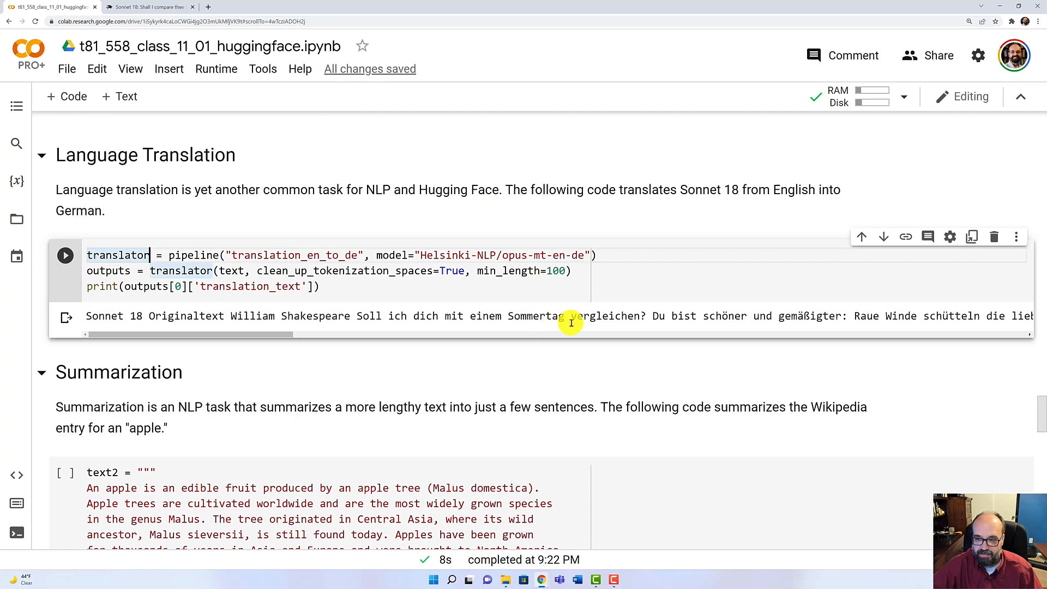
mouse_move(805, 314)
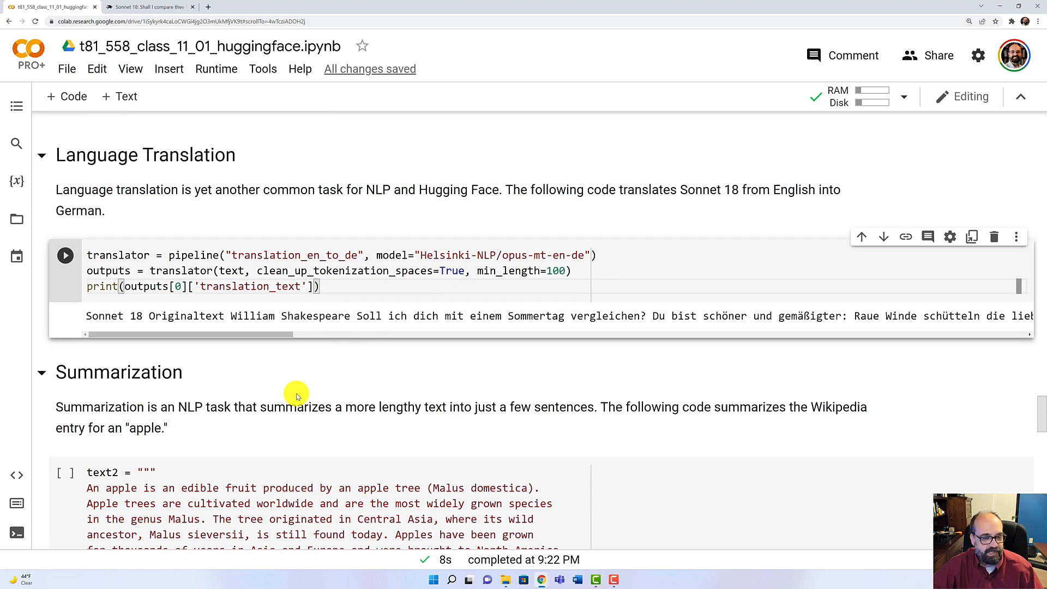
mouse_move(371, 434)
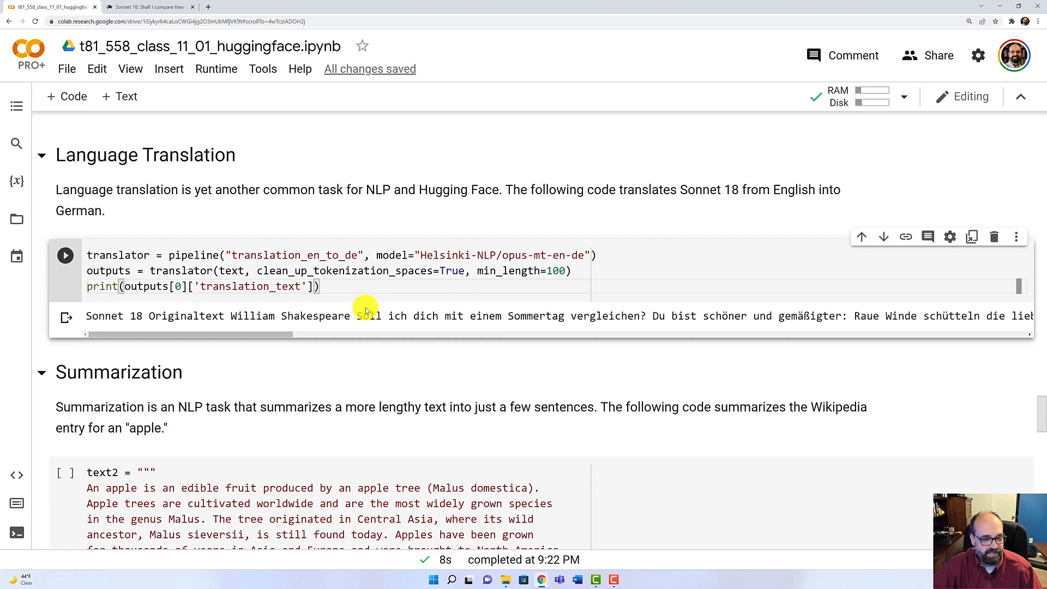
Scroll to the apple summarization cell showing the DistilBART download progress and printed summary.
scroll("down", 3)
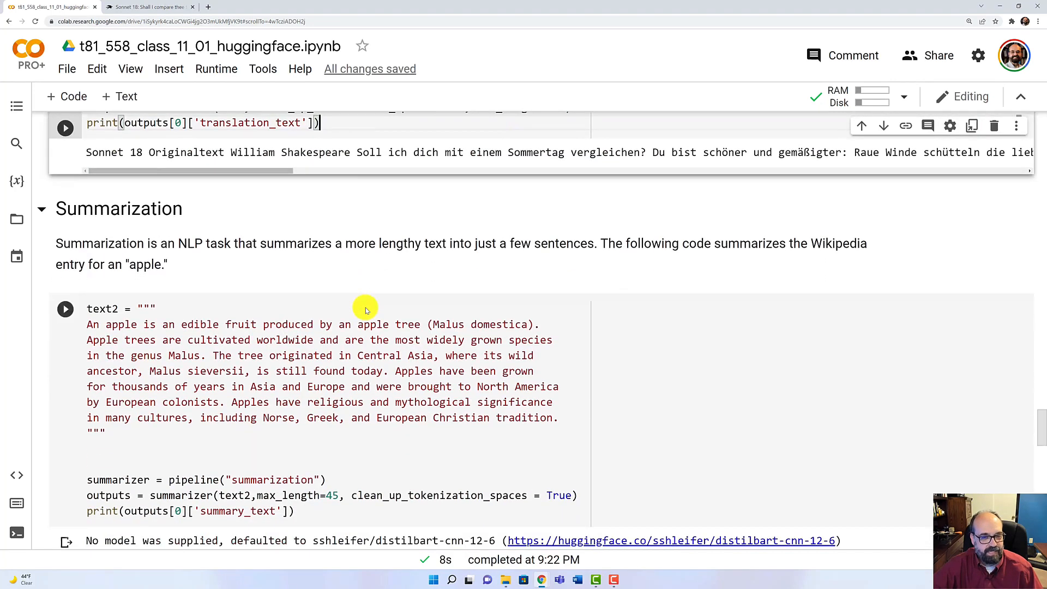
scroll("down", 3)
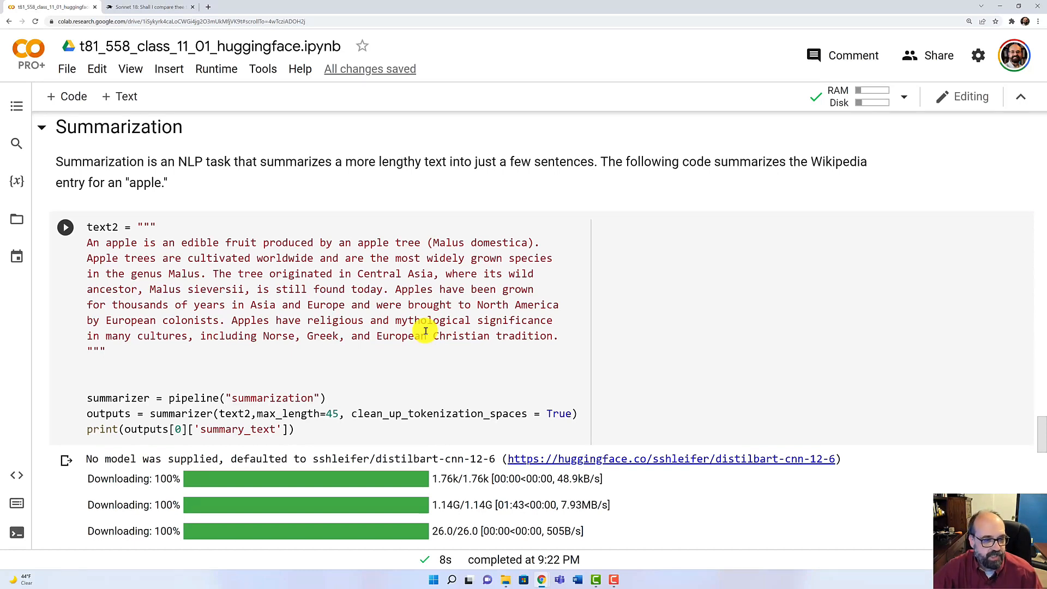
mouse_move(106, 237)
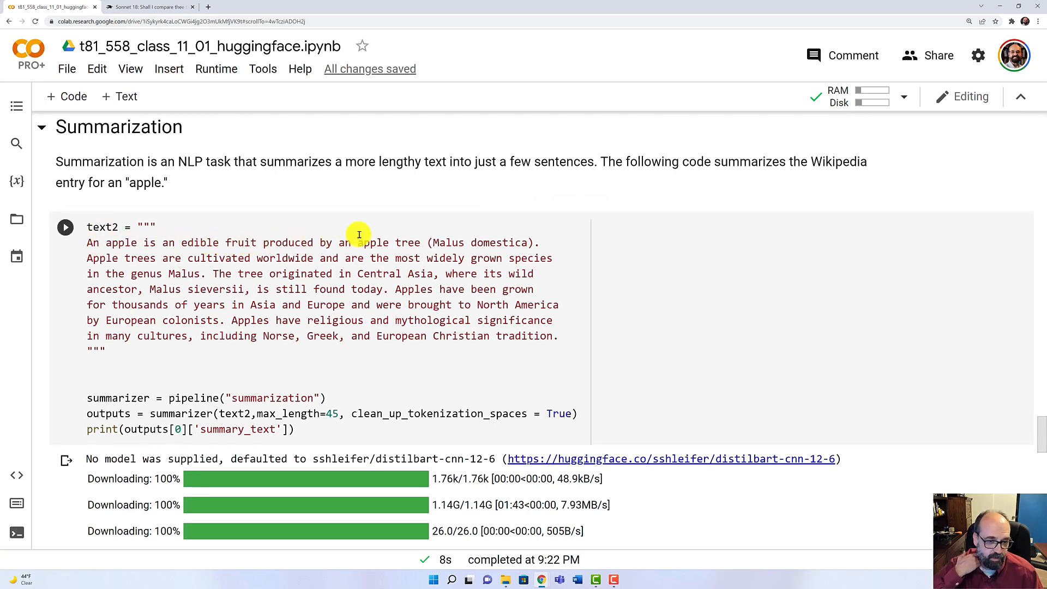
mouse_move(191, 274)
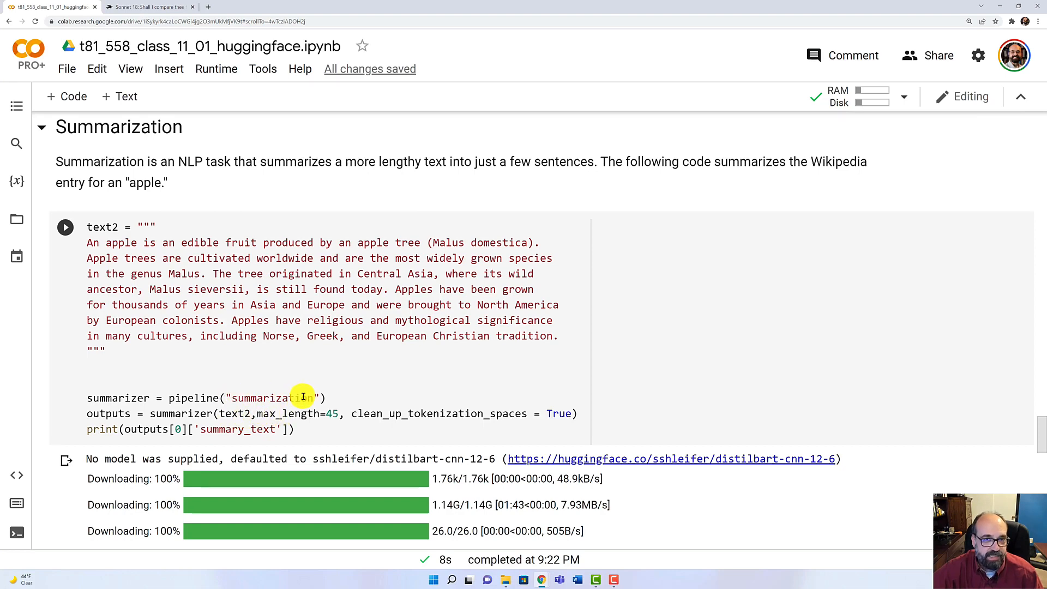
scroll("down", 3)
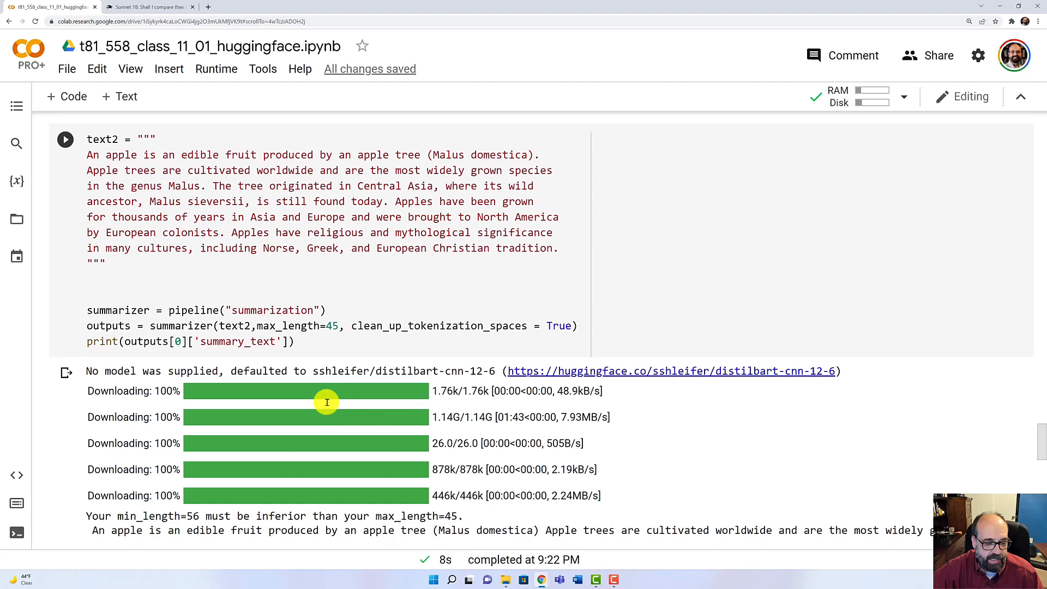
scroll("down", 3)
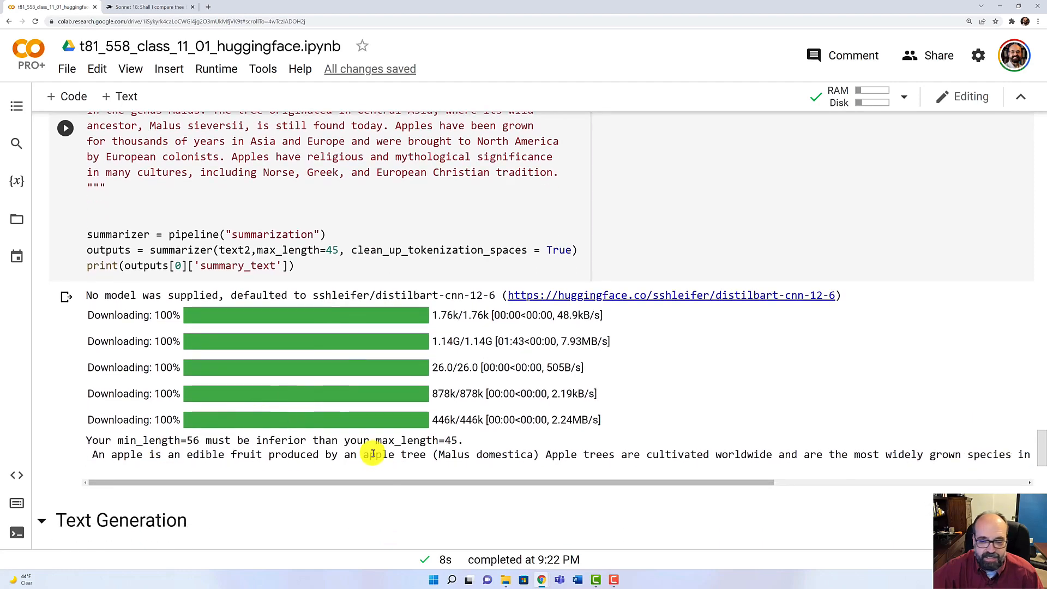
Scroll through the Text Generation output showing Sonnet 18 and GPT-2's continuation.
scroll("down", 3)
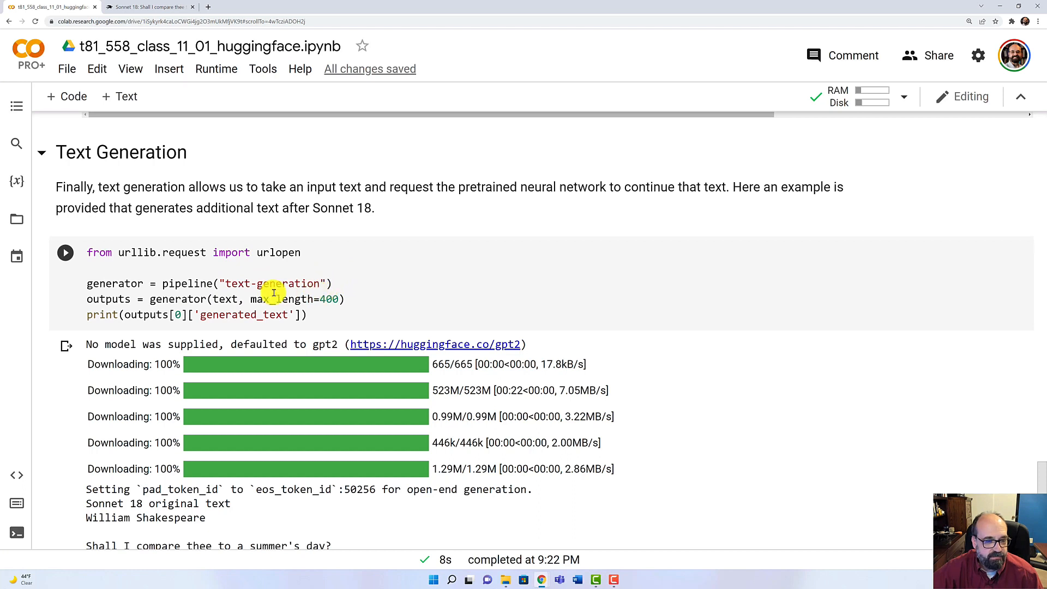
mouse_move(234, 309)
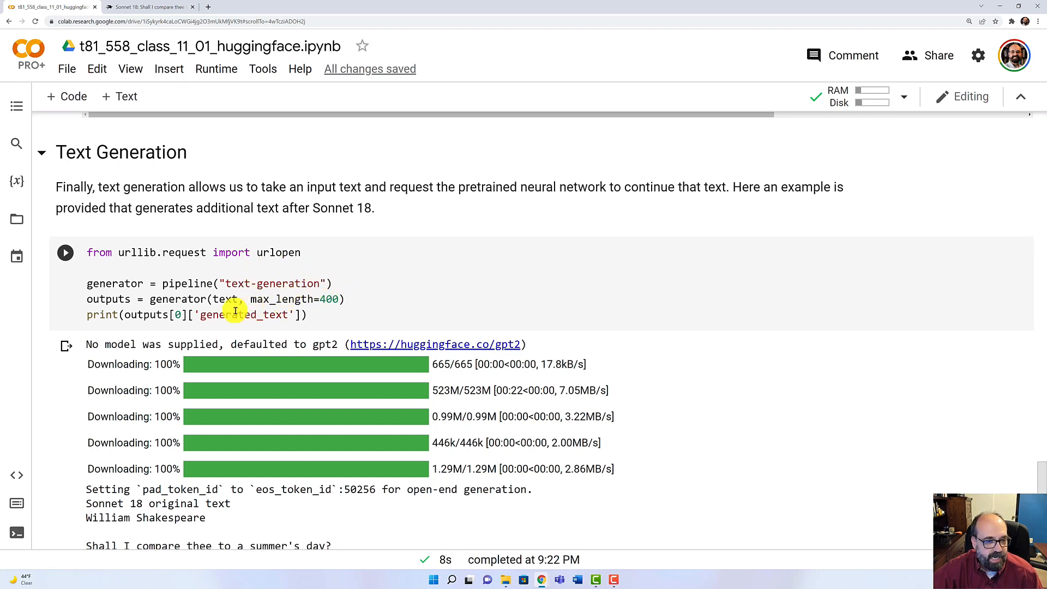
mouse_move(108, 299)
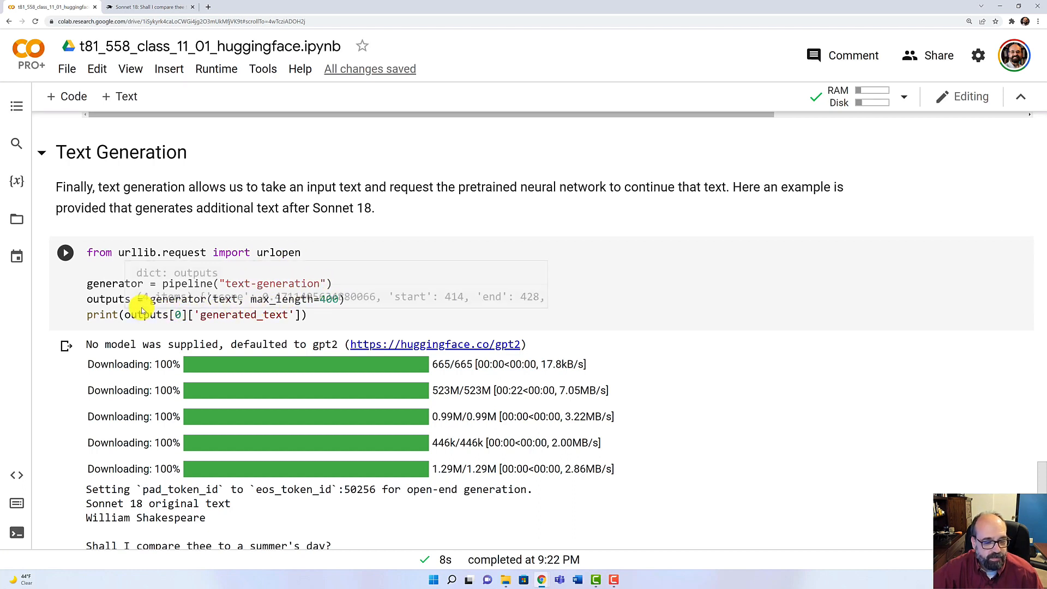
scroll("down", 3)
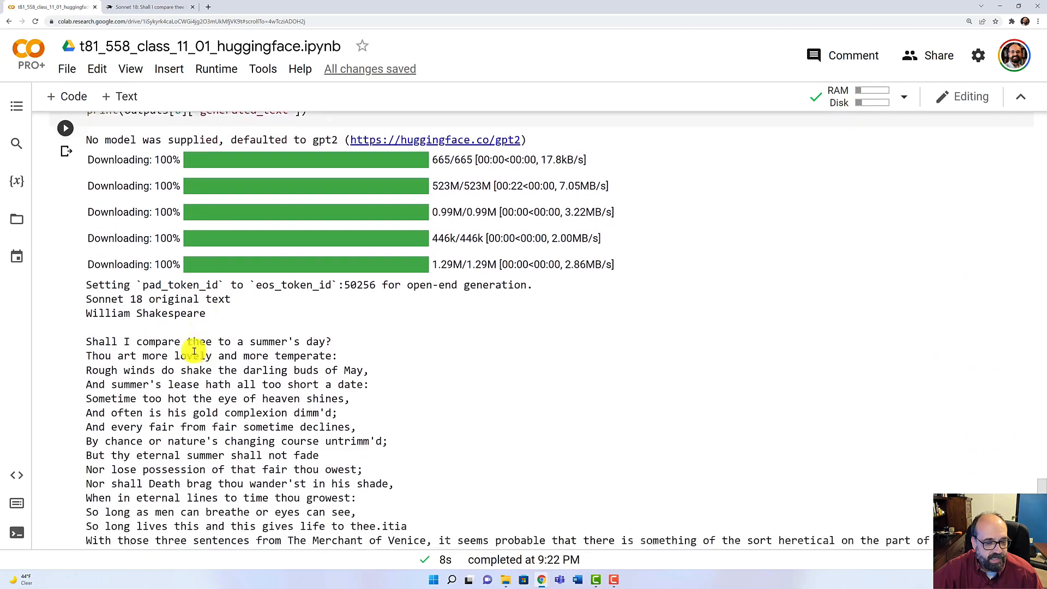
scroll("down", 3)
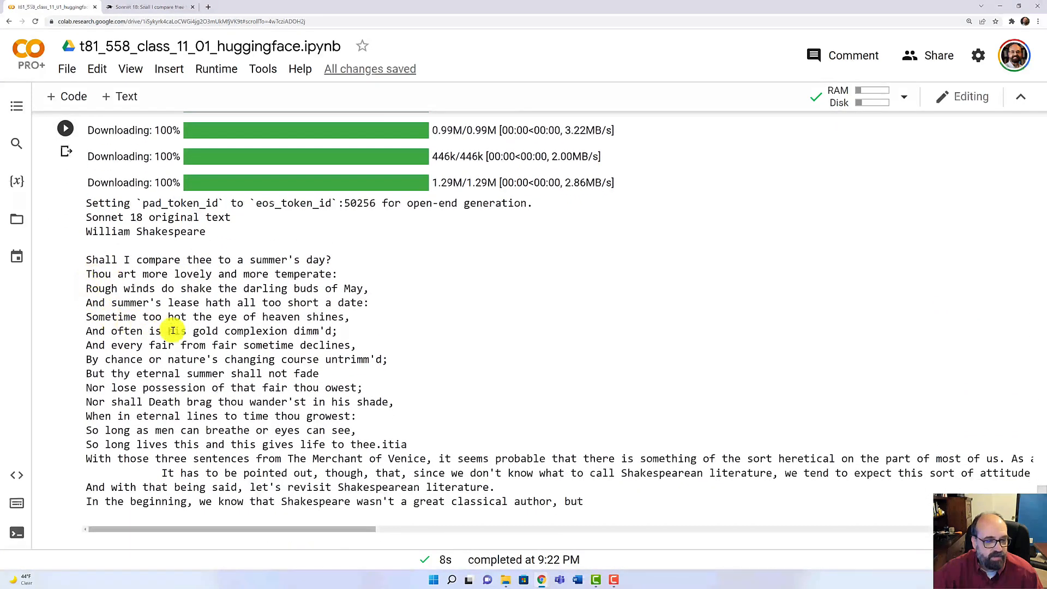
mouse_move(107, 387)
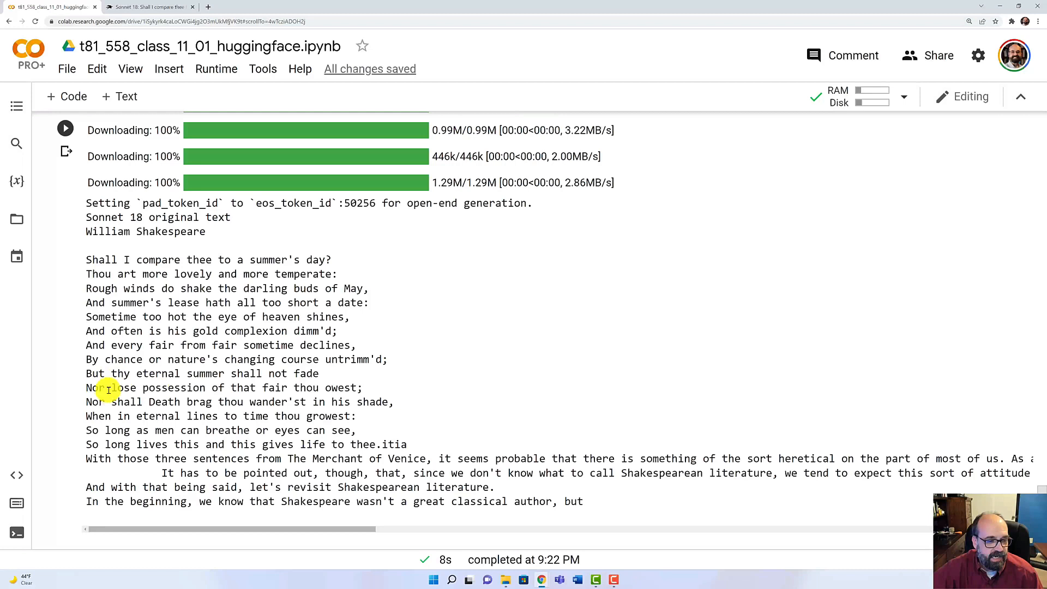
mouse_move(127, 515)
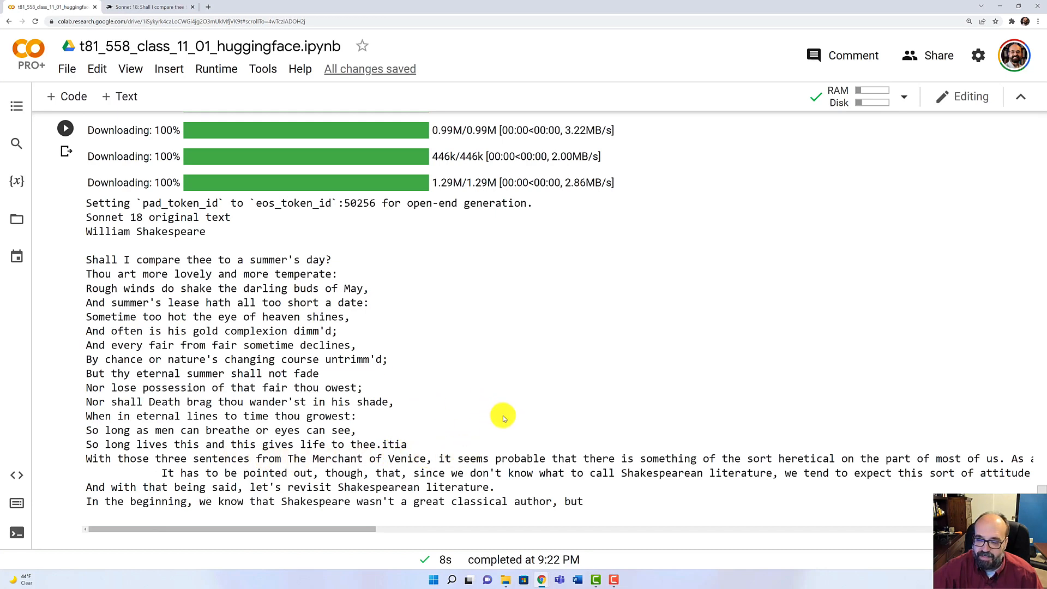
mouse_move(510, 423)
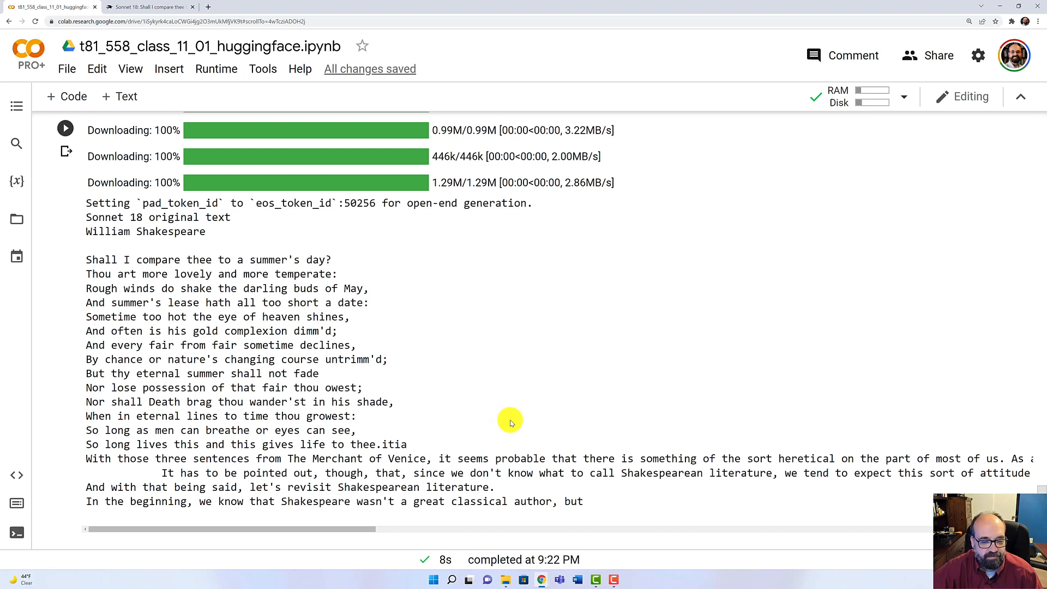
mouse_move(238, 487)
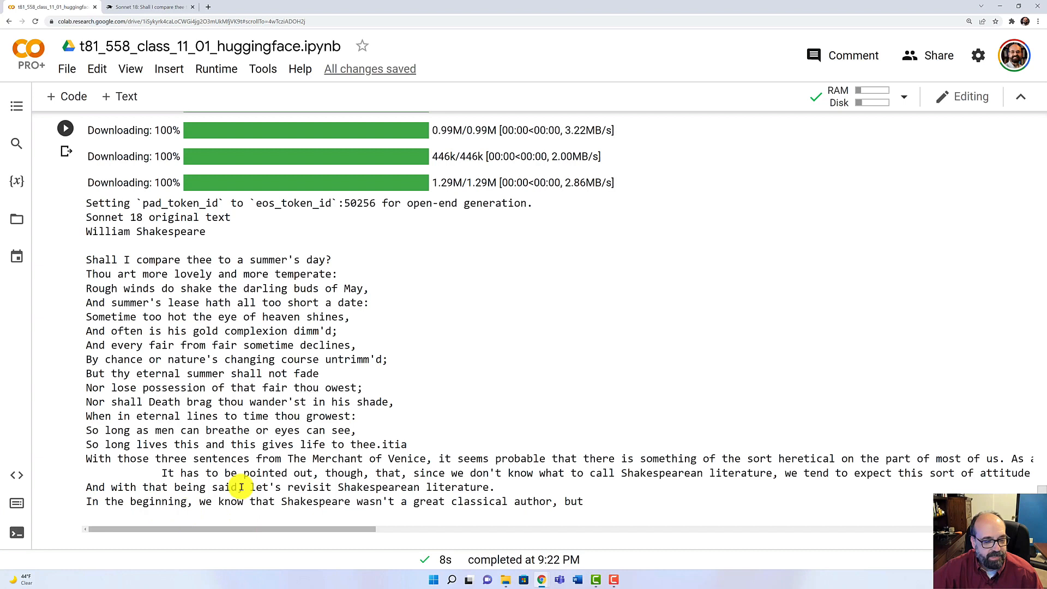
mouse_move(506, 495)
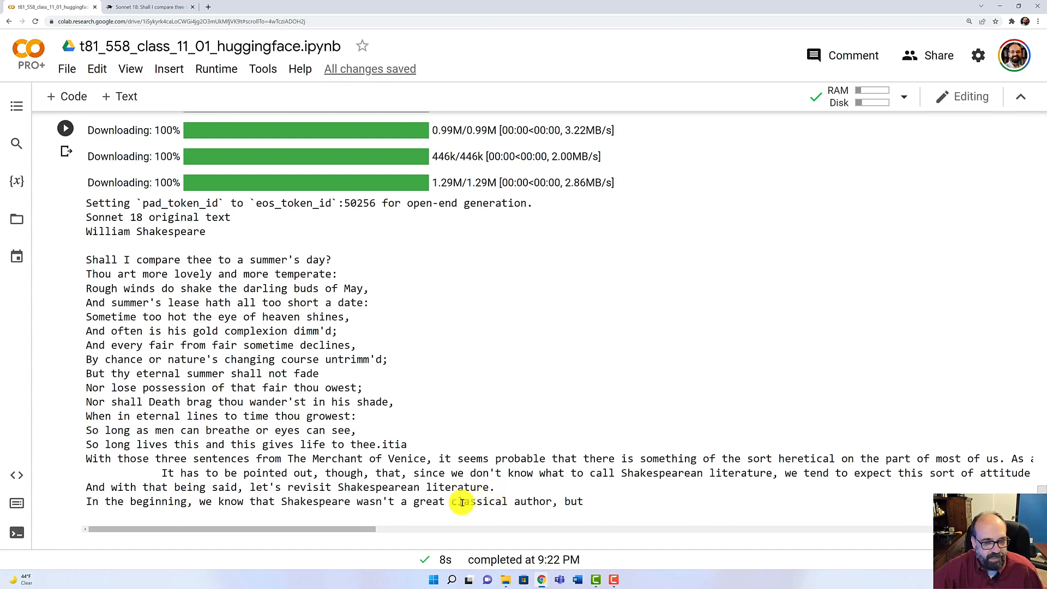
mouse_move(454, 501)
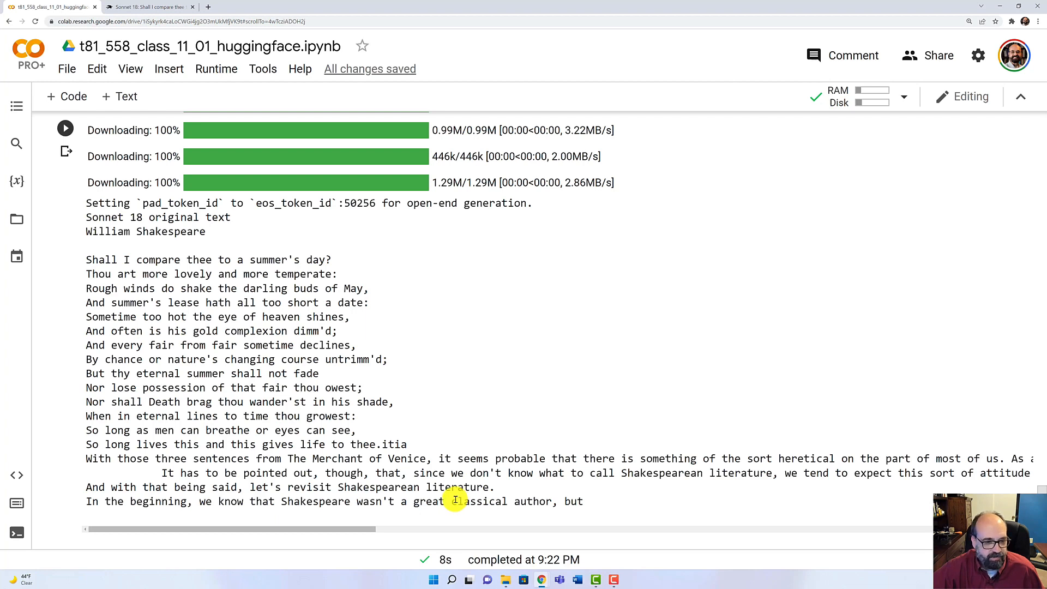